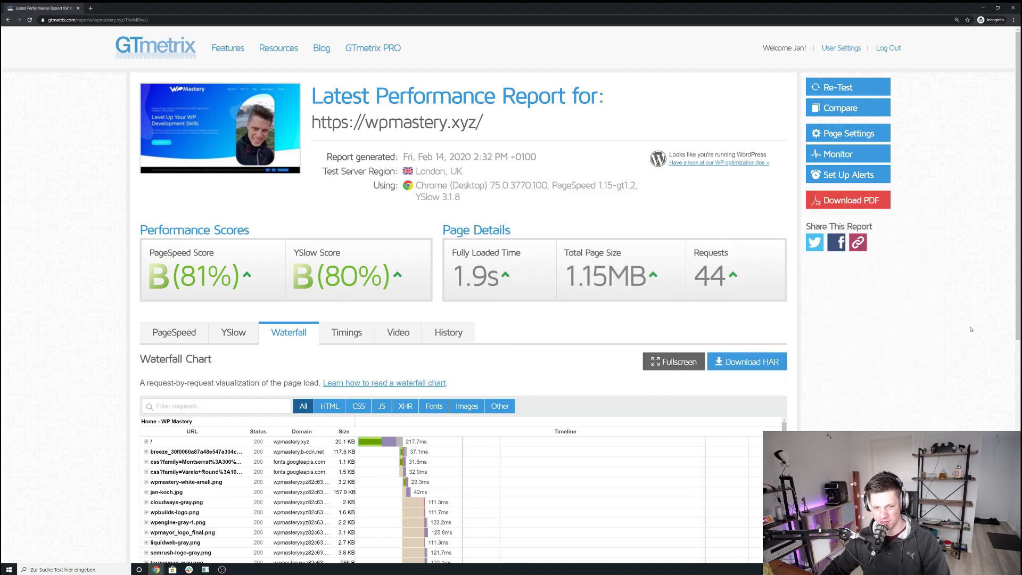
pyautogui.moveTo(962, 326)
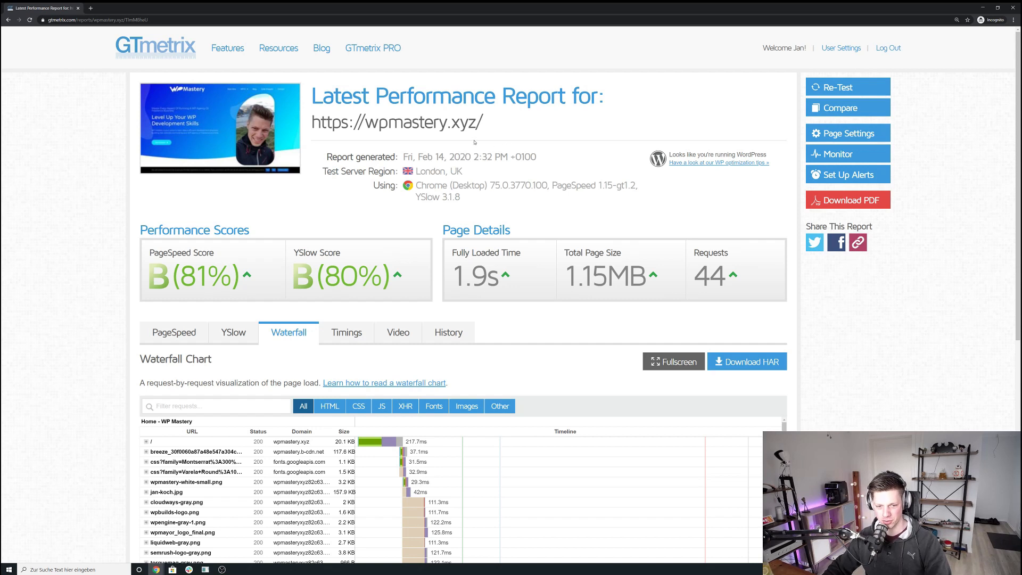
pyautogui.moveTo(532, 285)
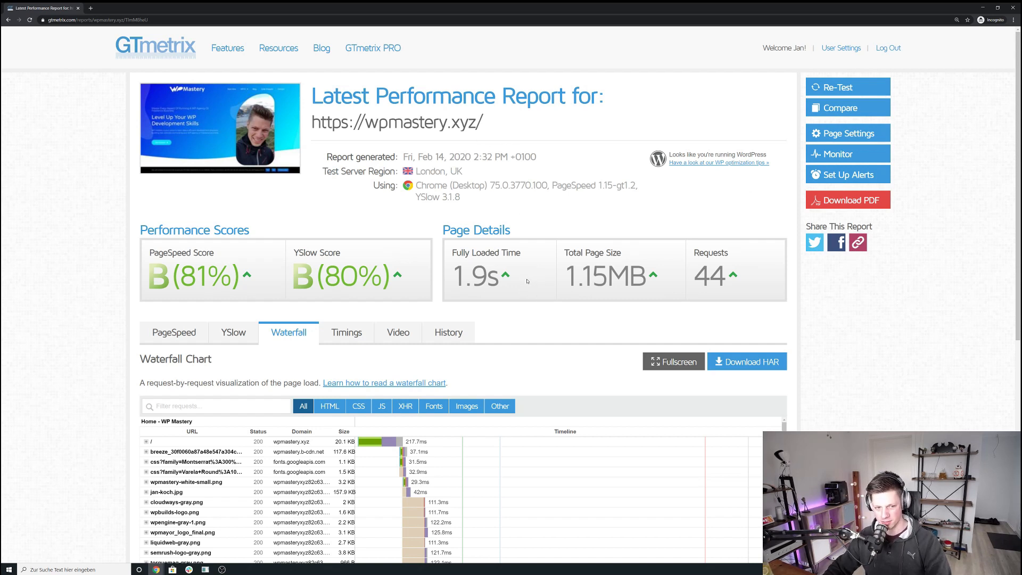
pyautogui.moveTo(522, 284)
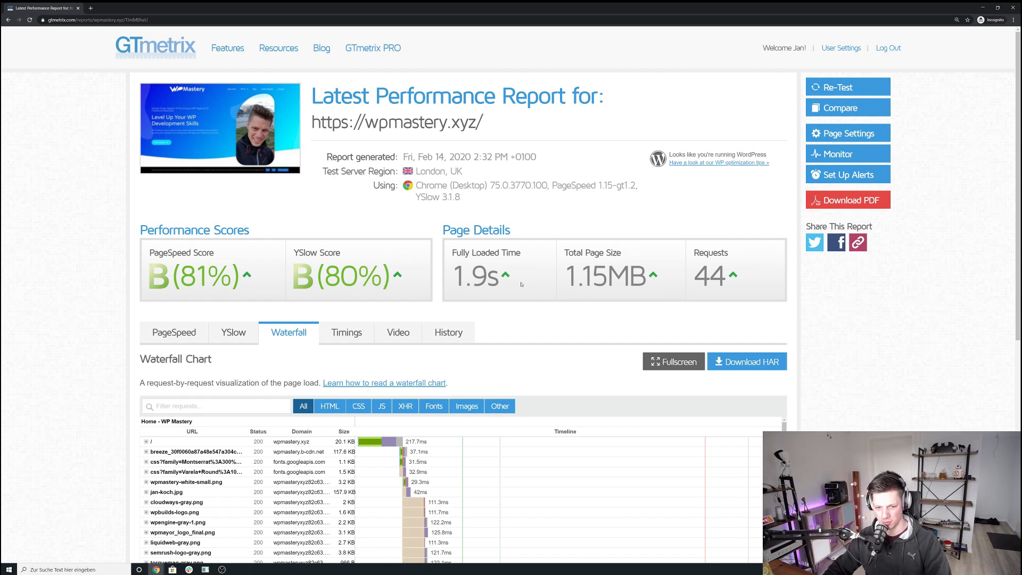
pyautogui.moveTo(511, 290)
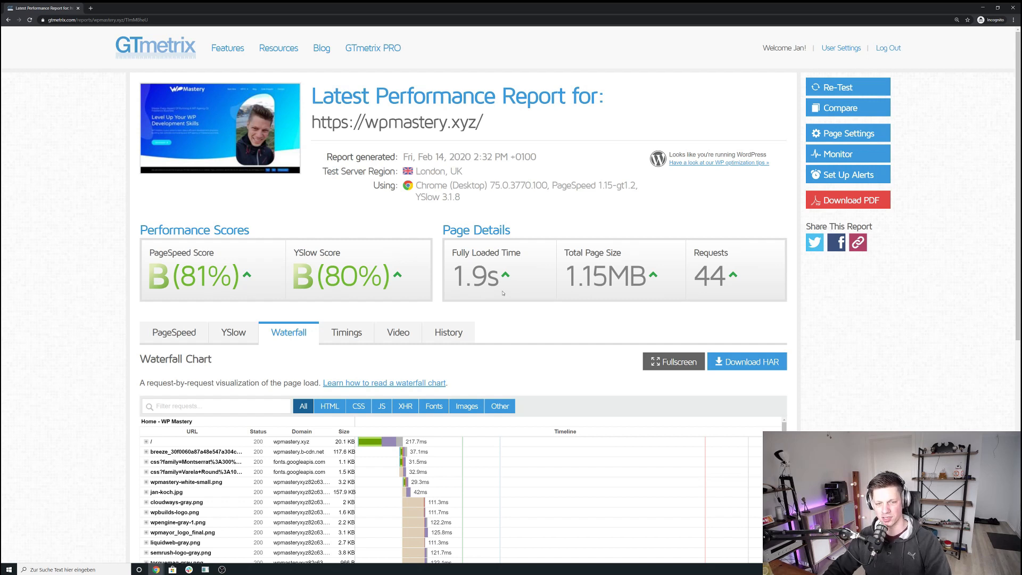
pyautogui.moveTo(517, 291)
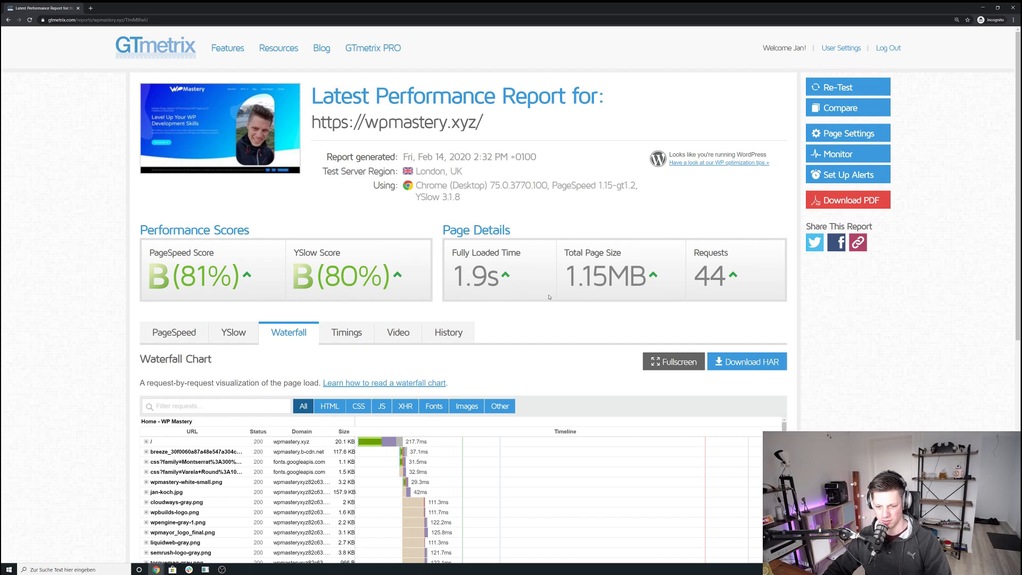
# Step: Show the LIVE server's packages: PHP 7.3, MariaDB 10.3, Redis installed, Elasticsearch disabled
pyautogui.scroll(-3)
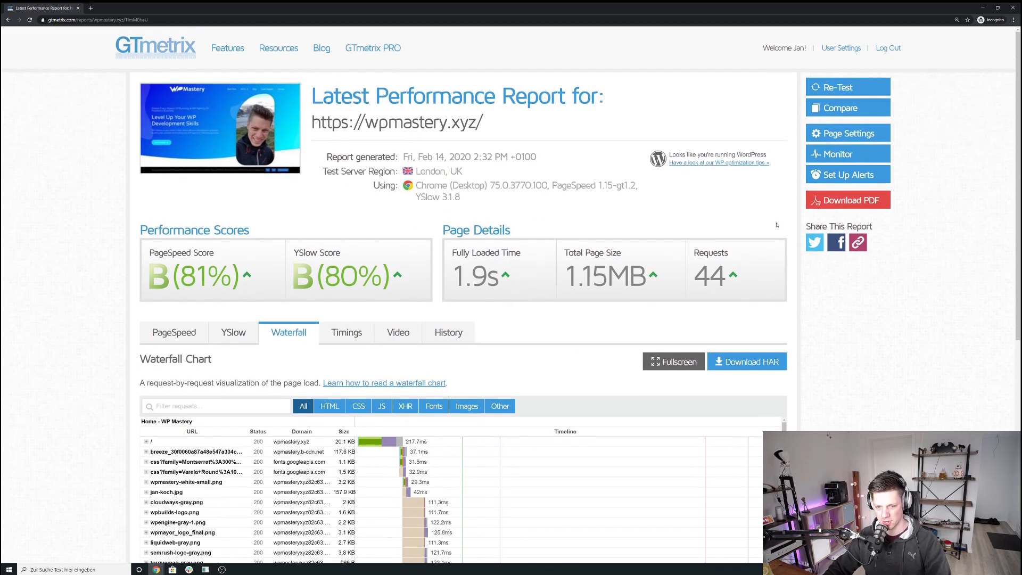
pyautogui.moveTo(549, 332)
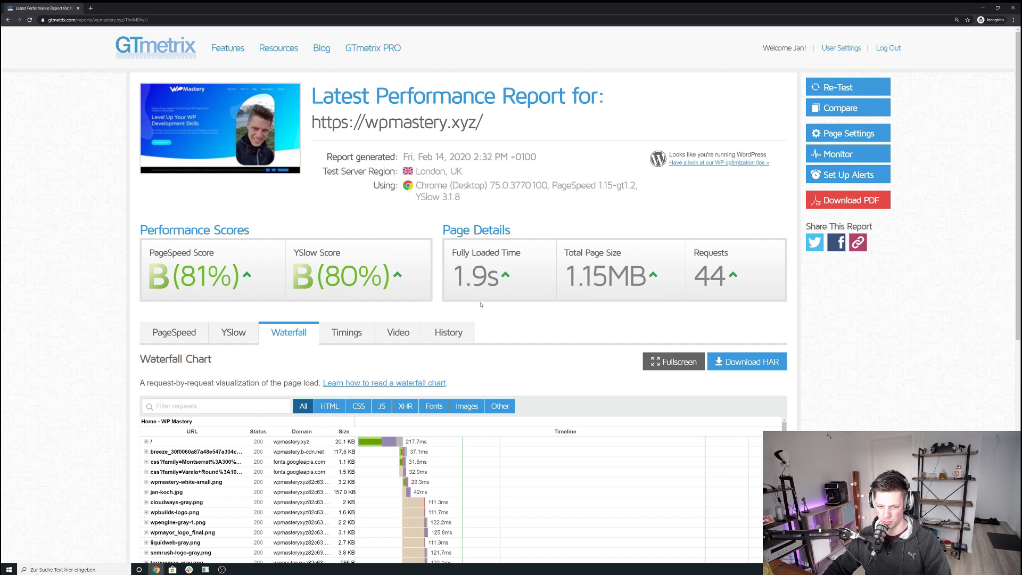
pyautogui.moveTo(485, 298)
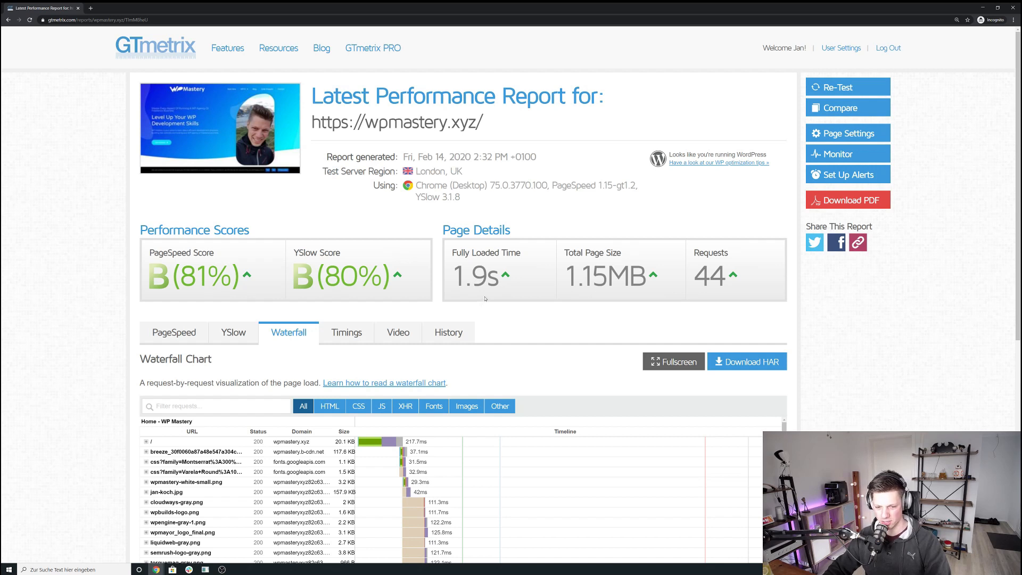
pyautogui.moveTo(496, 300)
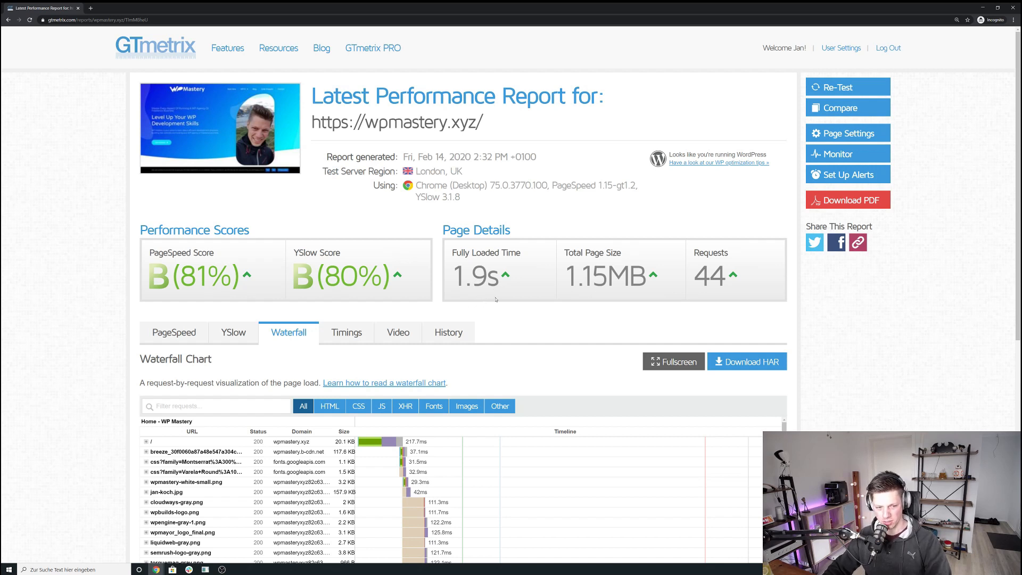
pyautogui.moveTo(524, 324)
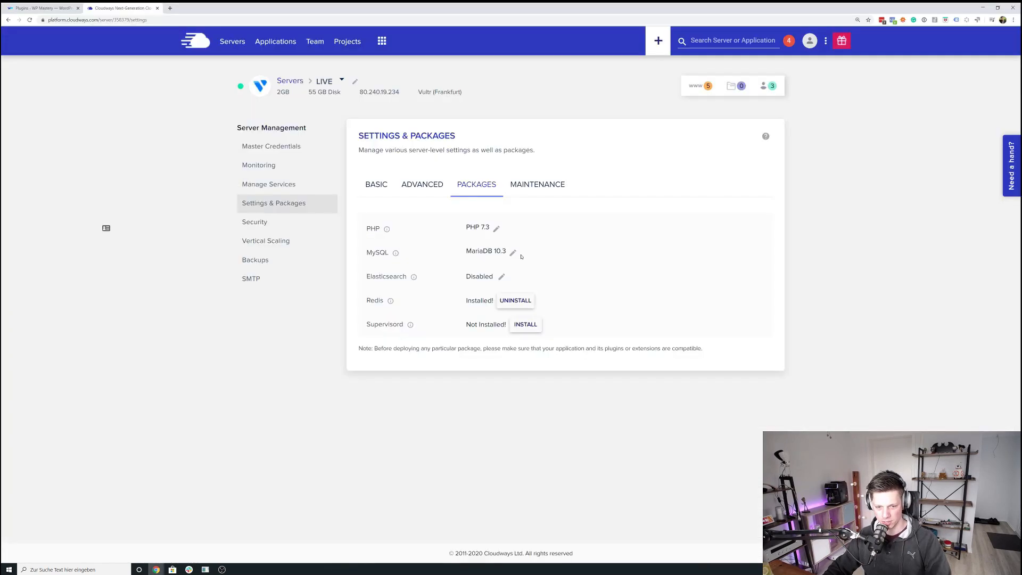
pyautogui.moveTo(626, 162)
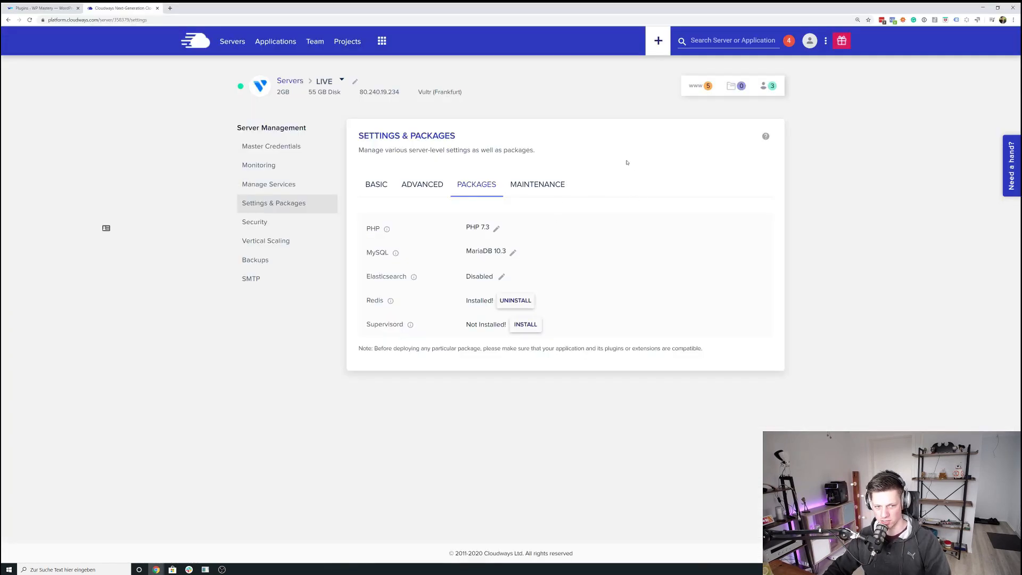
pyautogui.moveTo(352, 109)
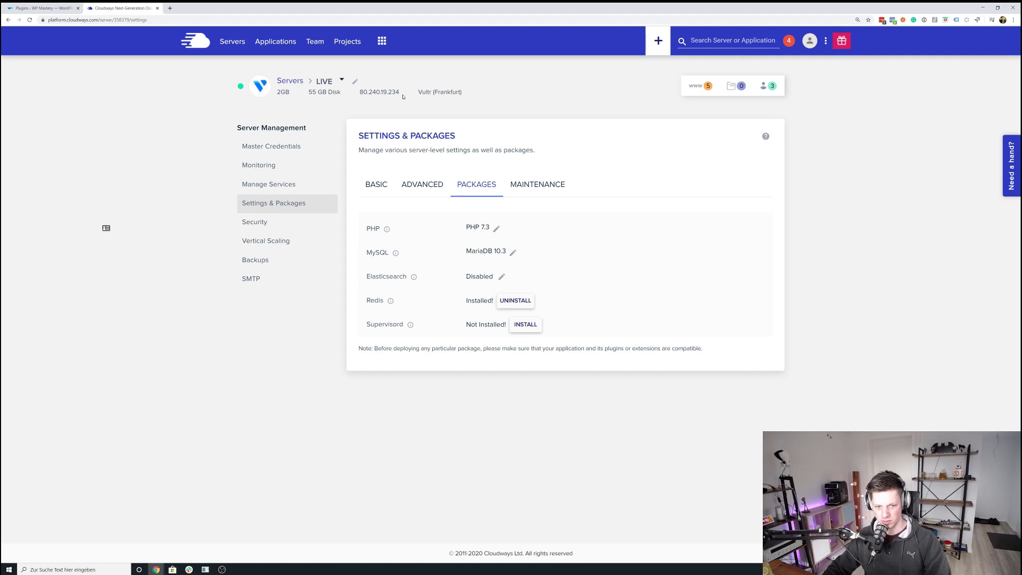
pyautogui.doubleClick(448, 91)
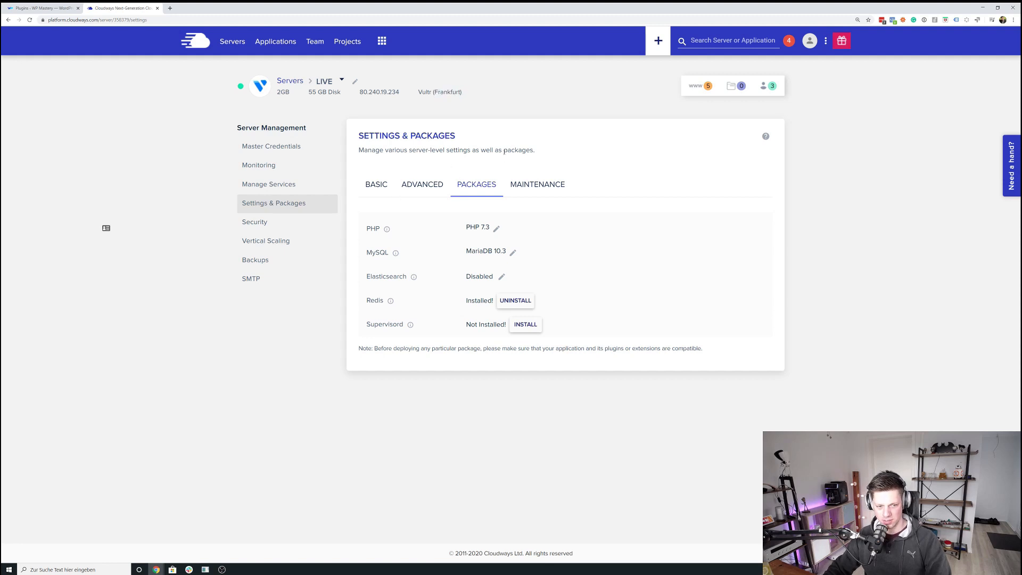
pyautogui.moveTo(280, 92)
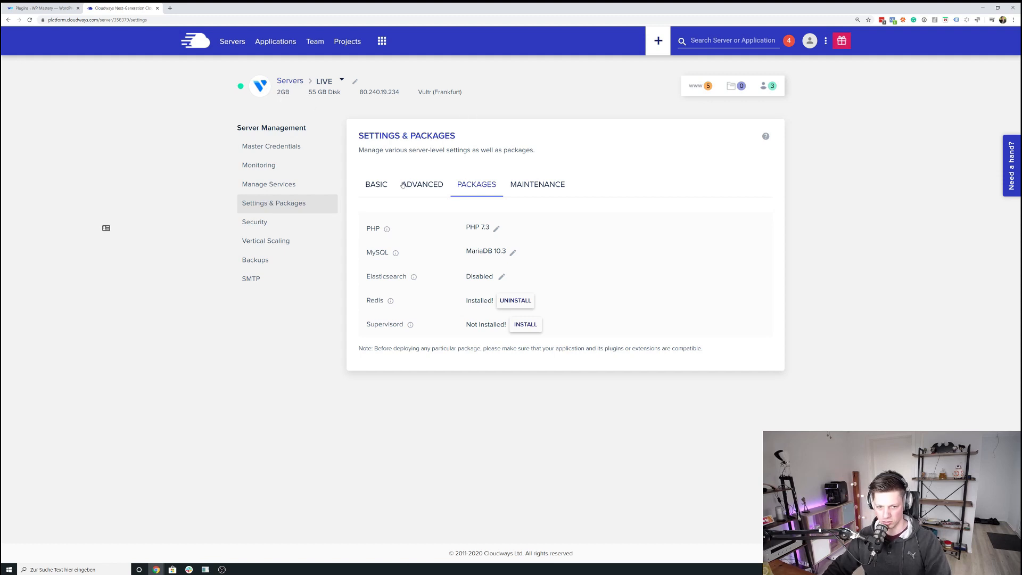
# Step: View the server's basic PHP limits: 60 sec execution, 10 MB upload, 128 MB memory
pyautogui.click(376, 185)
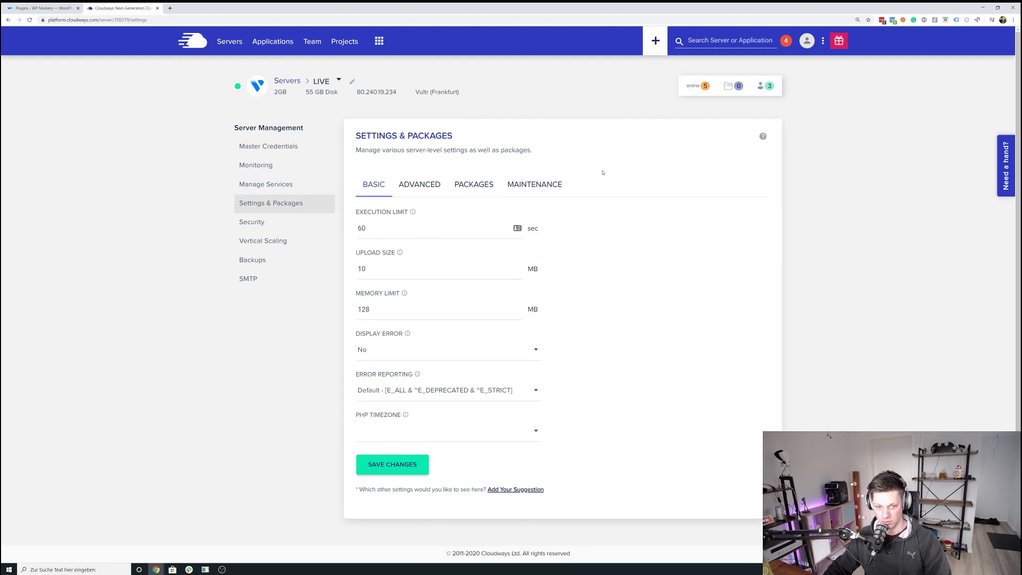
pyautogui.moveTo(527, 212)
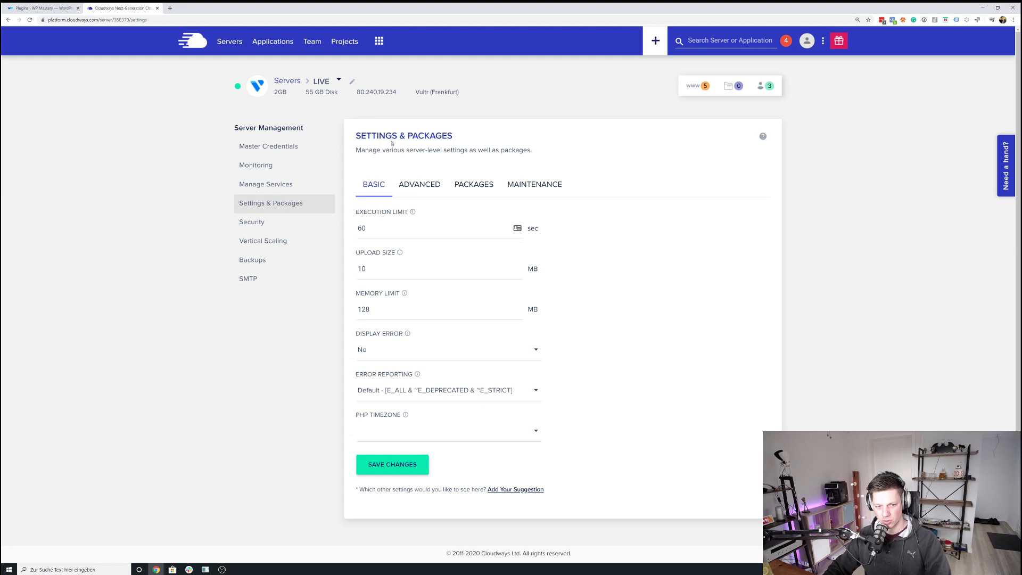
pyautogui.moveTo(444, 183)
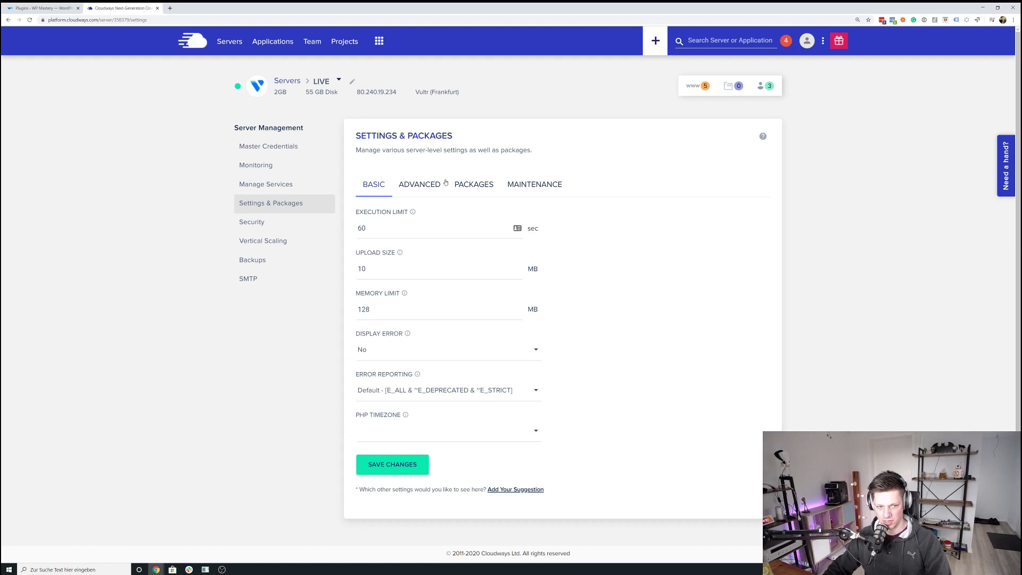
pyautogui.moveTo(468, 219)
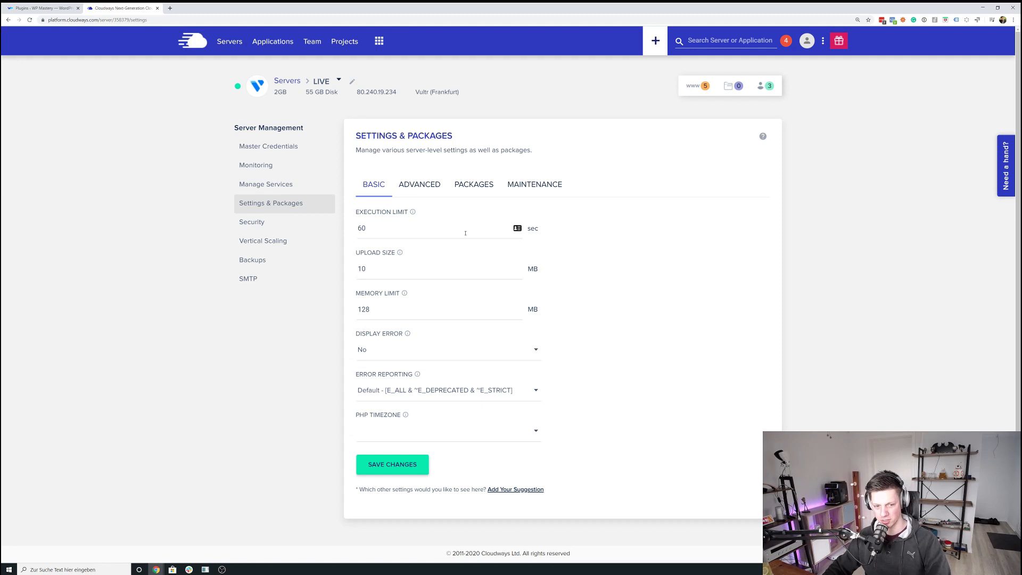
pyautogui.moveTo(526, 233)
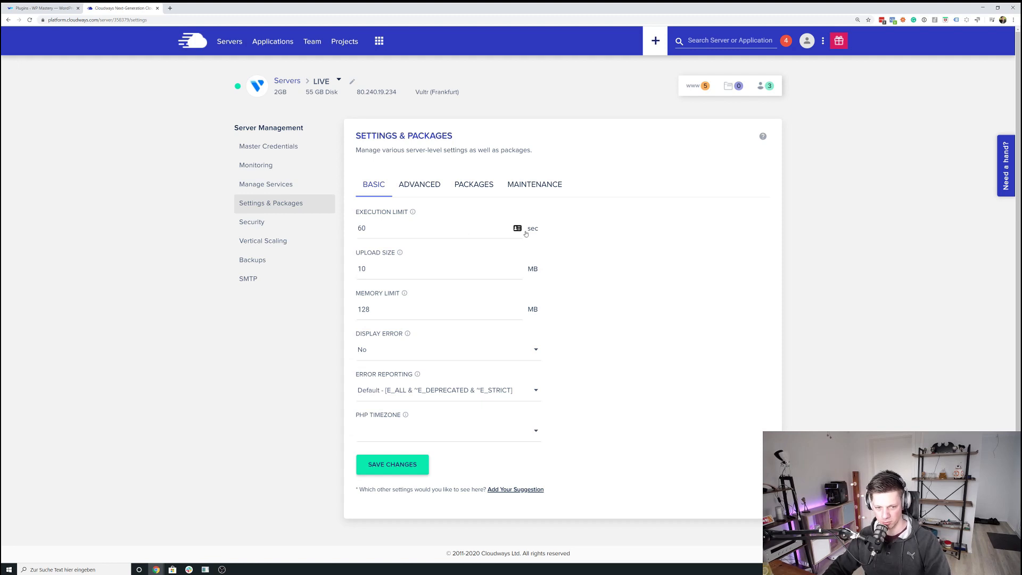
pyautogui.moveTo(553, 233)
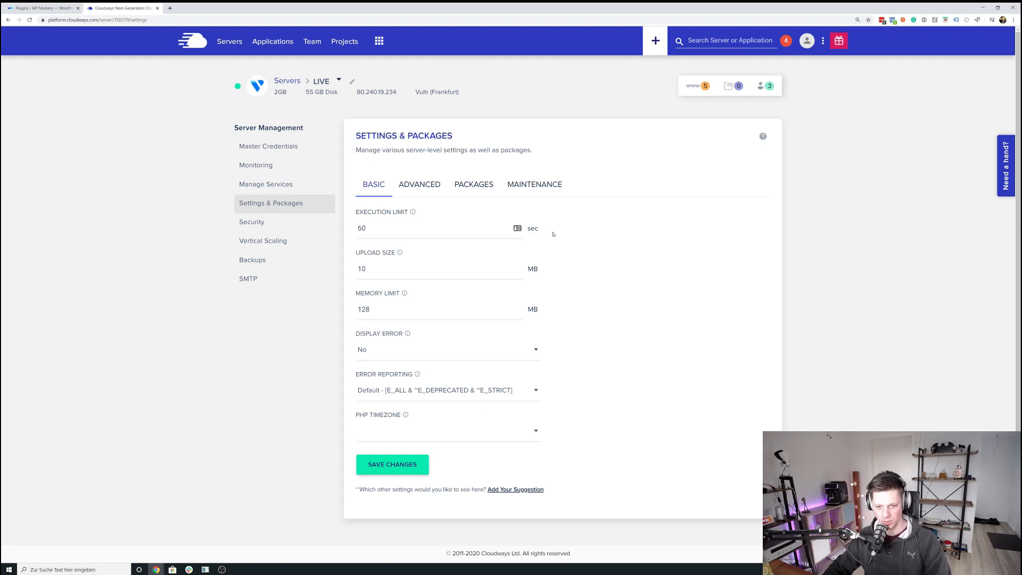
pyautogui.moveTo(508, 229)
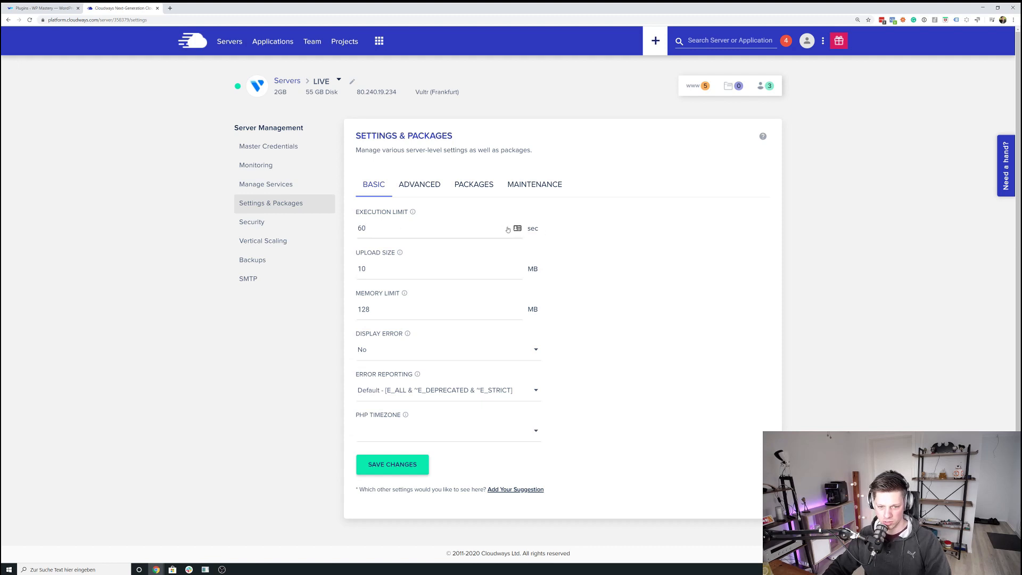
pyautogui.moveTo(493, 273)
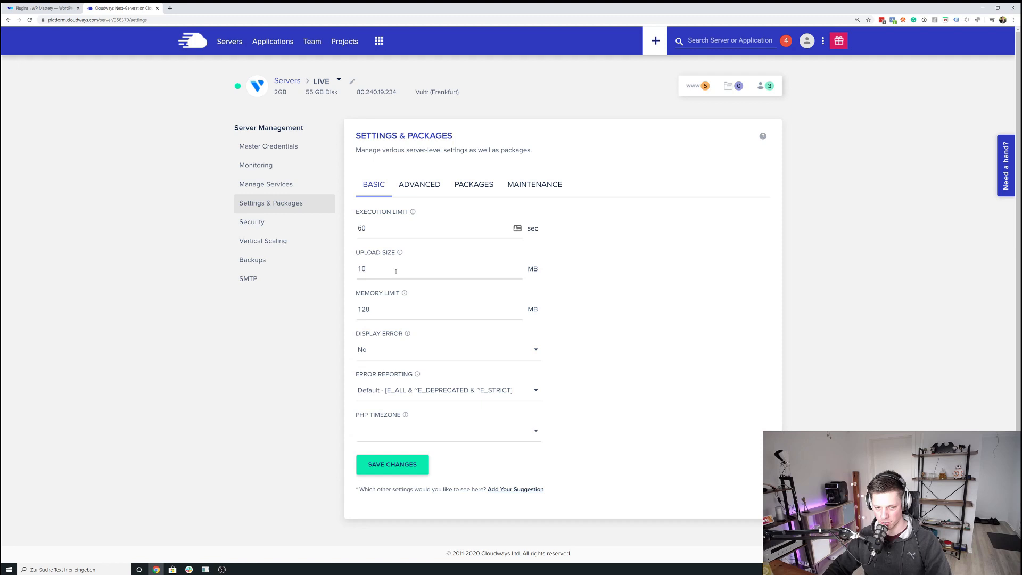
pyautogui.click(392, 268)
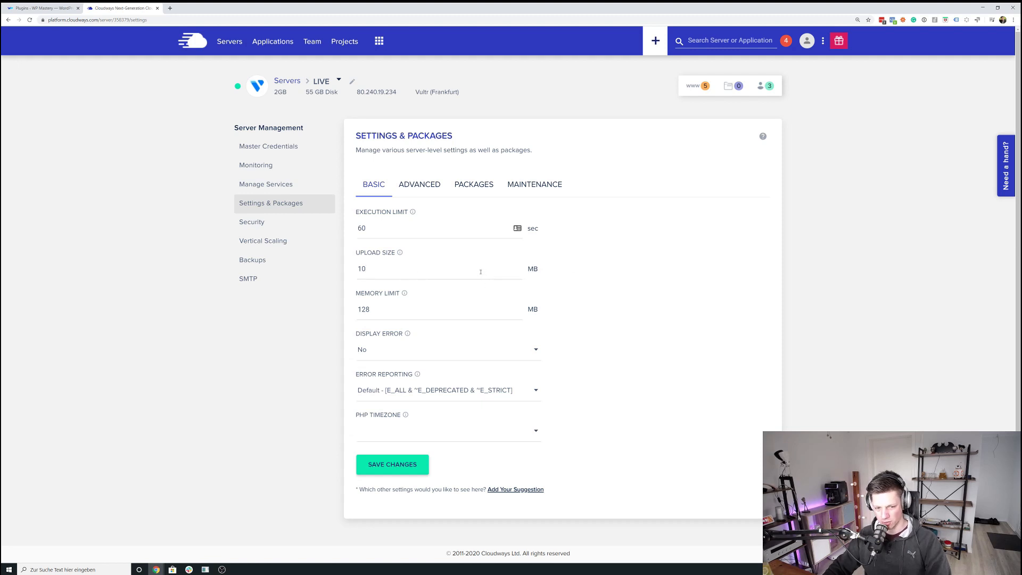
pyautogui.moveTo(598, 281)
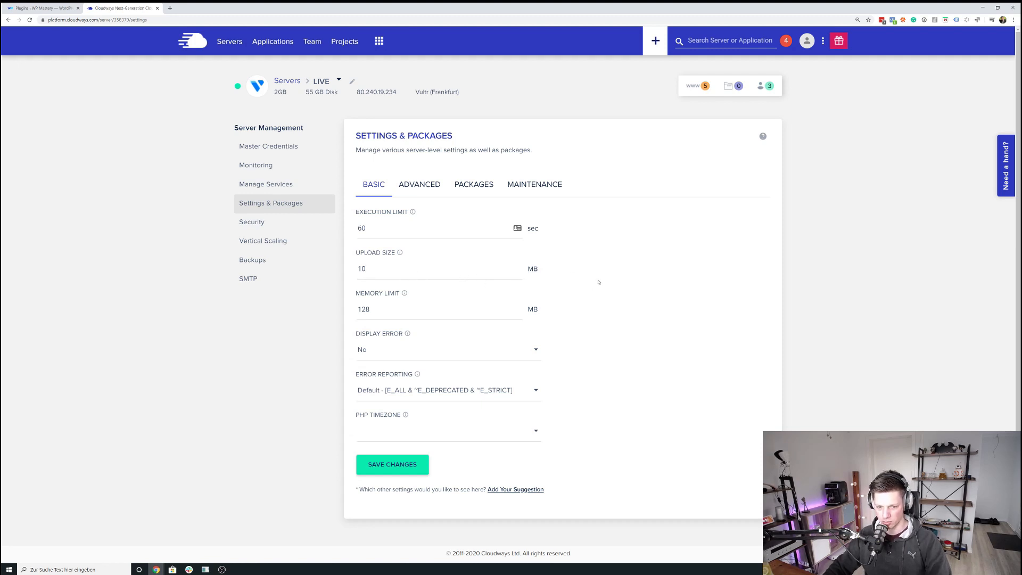
pyautogui.moveTo(594, 277)
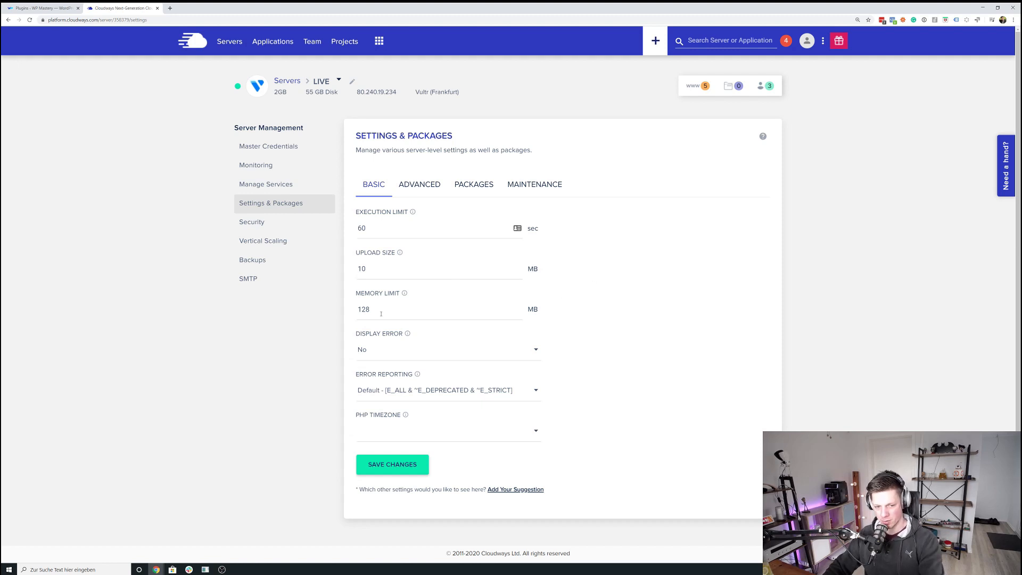
pyautogui.moveTo(385, 311)
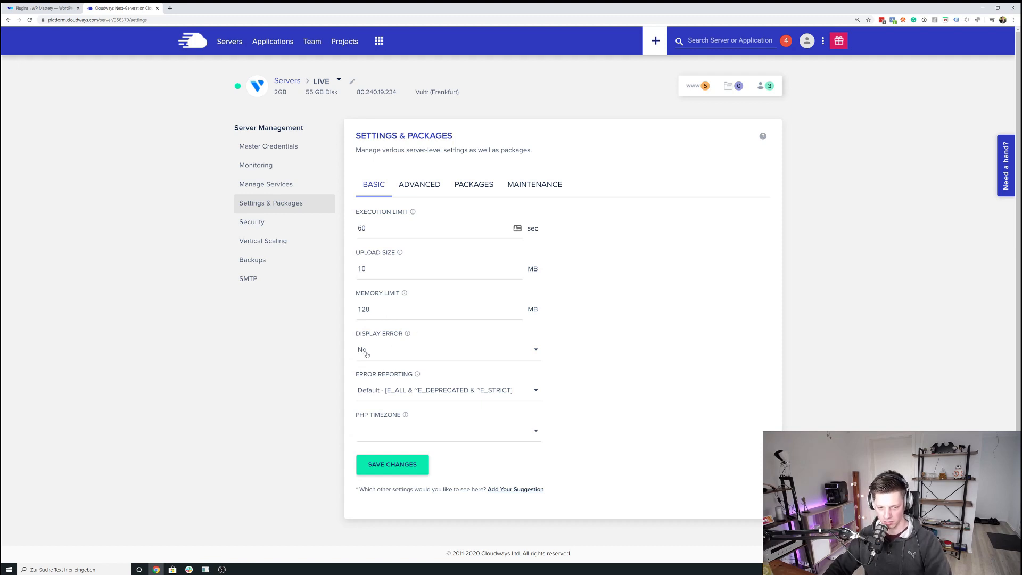
pyautogui.moveTo(379, 358)
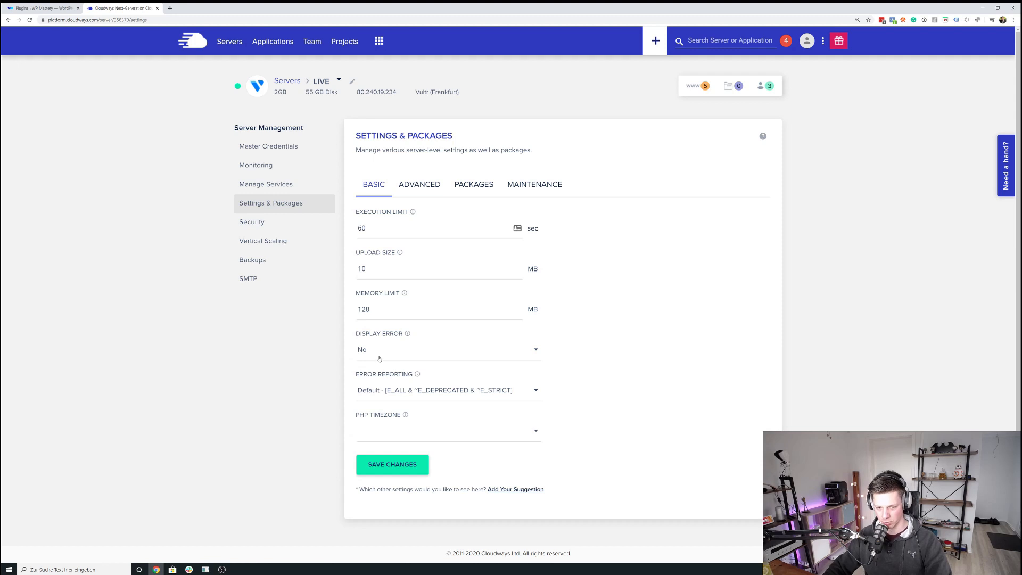
pyautogui.moveTo(396, 356)
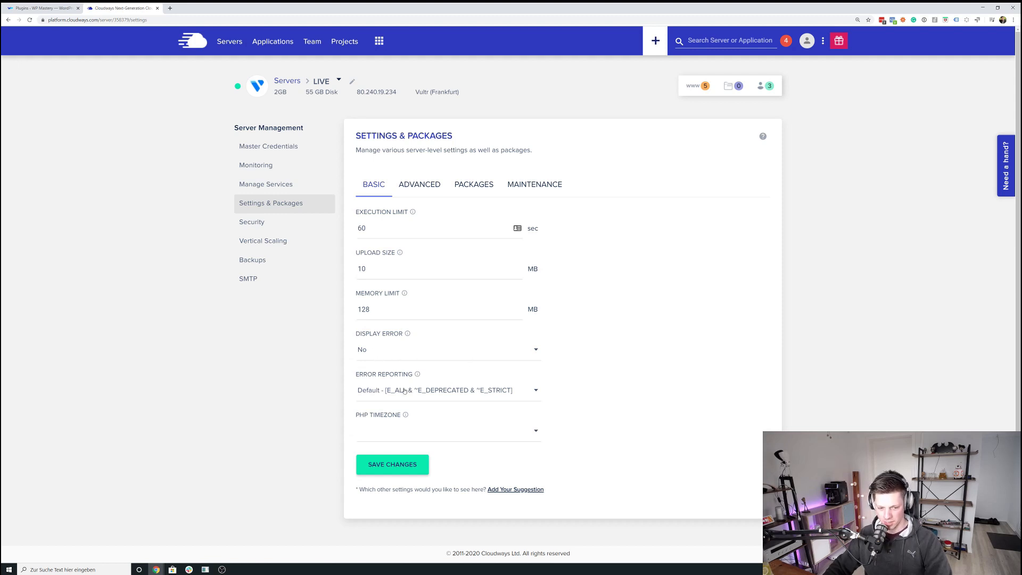
pyautogui.moveTo(517, 409)
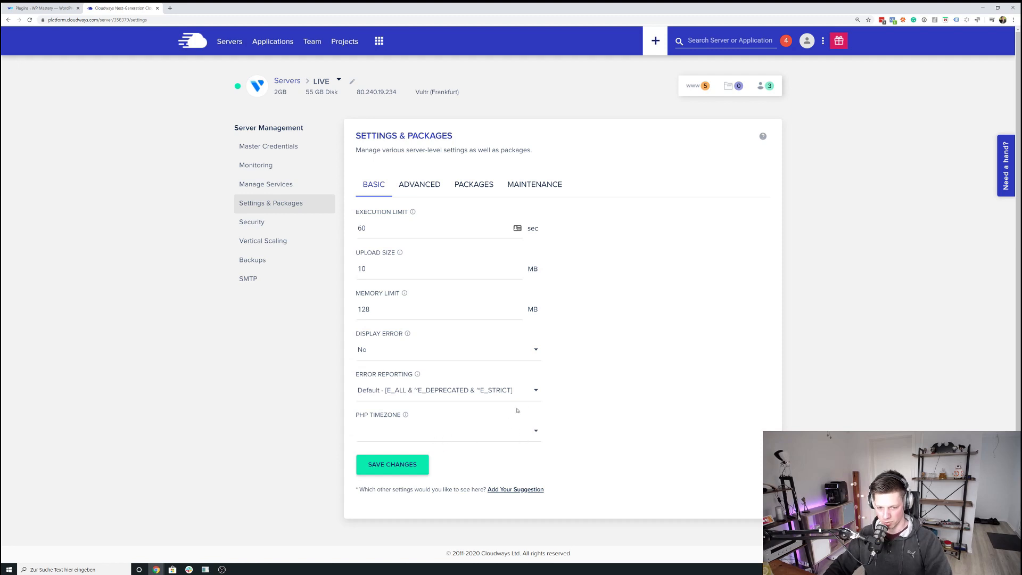
pyautogui.click(419, 184)
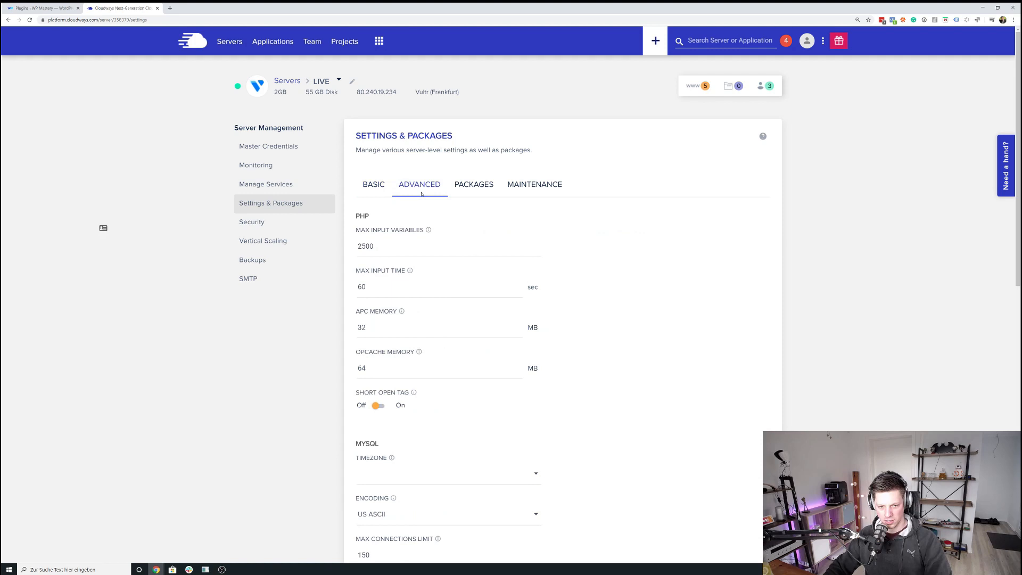
pyautogui.scroll(-3)
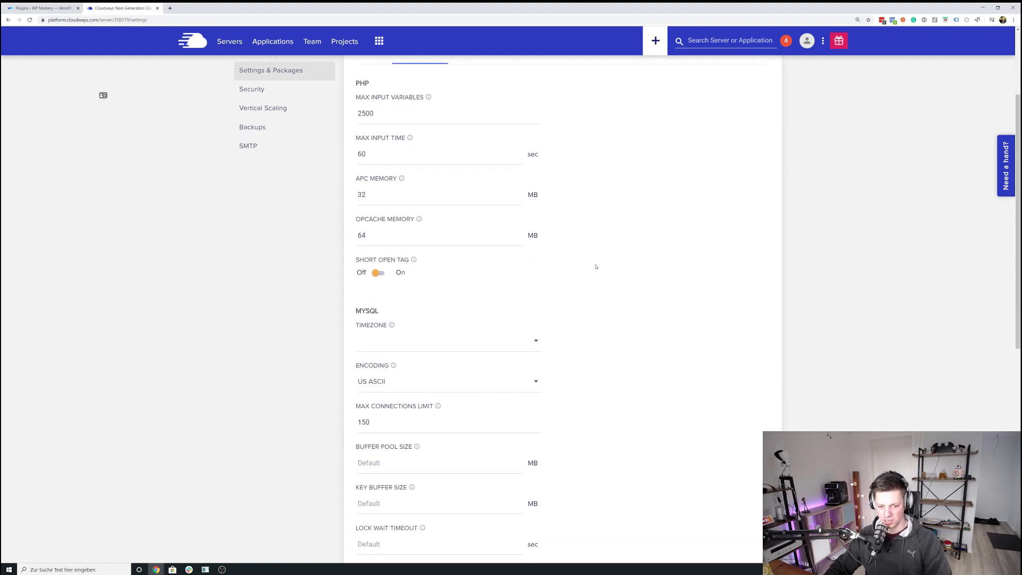
pyautogui.scroll(-3)
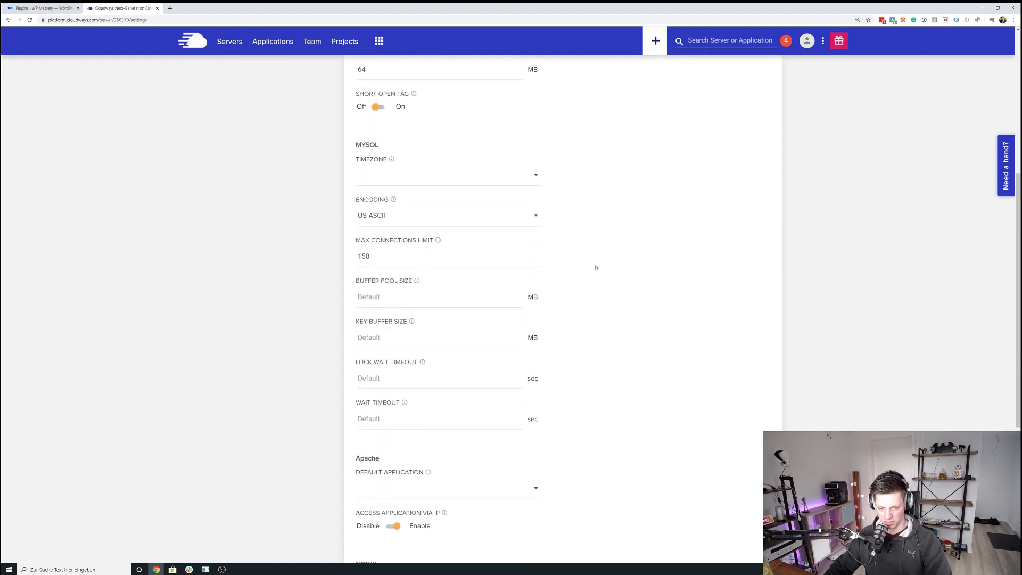
pyautogui.scroll(3)
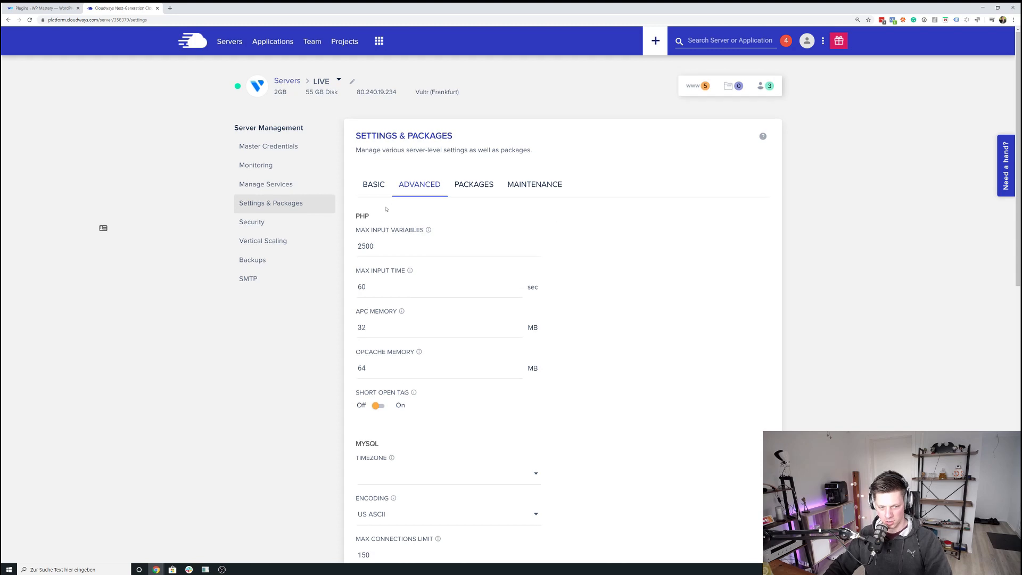
pyautogui.scroll(-3)
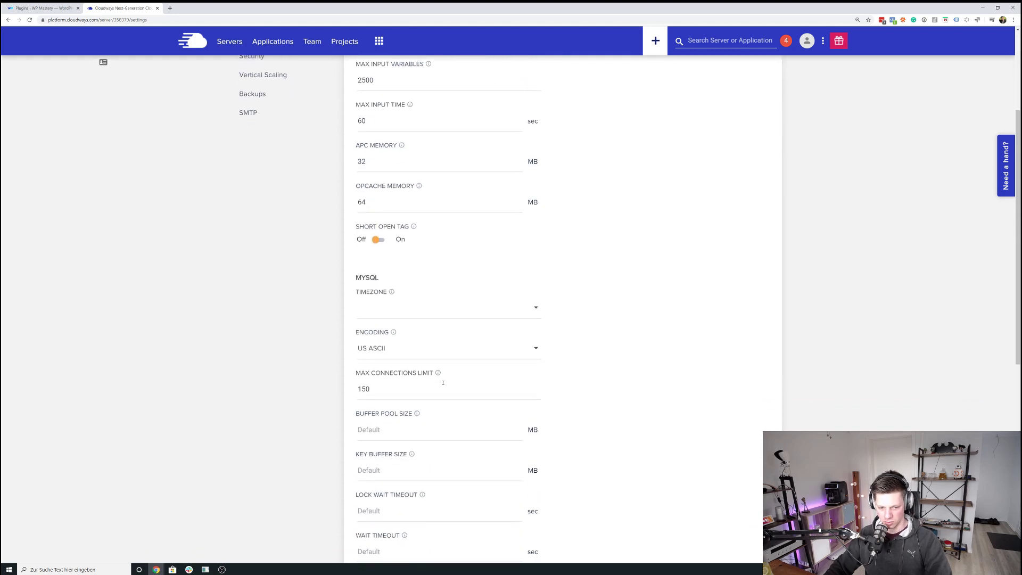
pyautogui.scroll(-3)
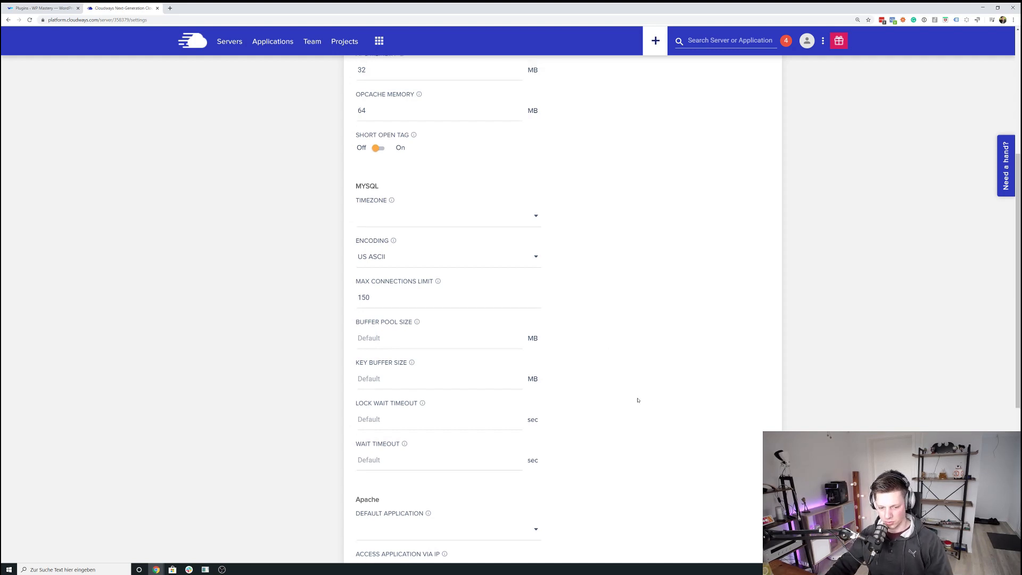
pyautogui.scroll(-3)
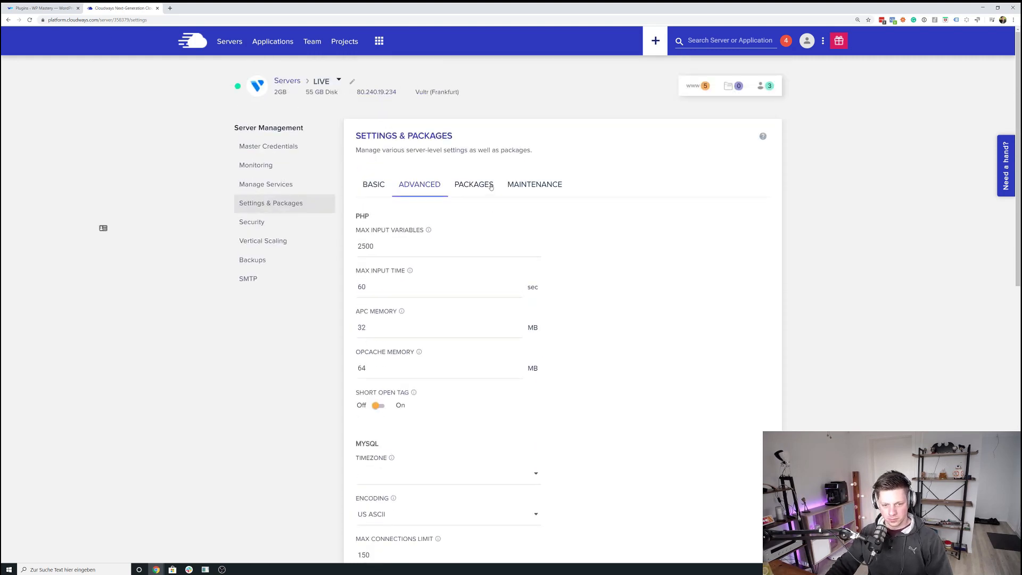
# Step: Review the Packages list and keep the PHP version at 7.3 without changes
pyautogui.click(473, 184)
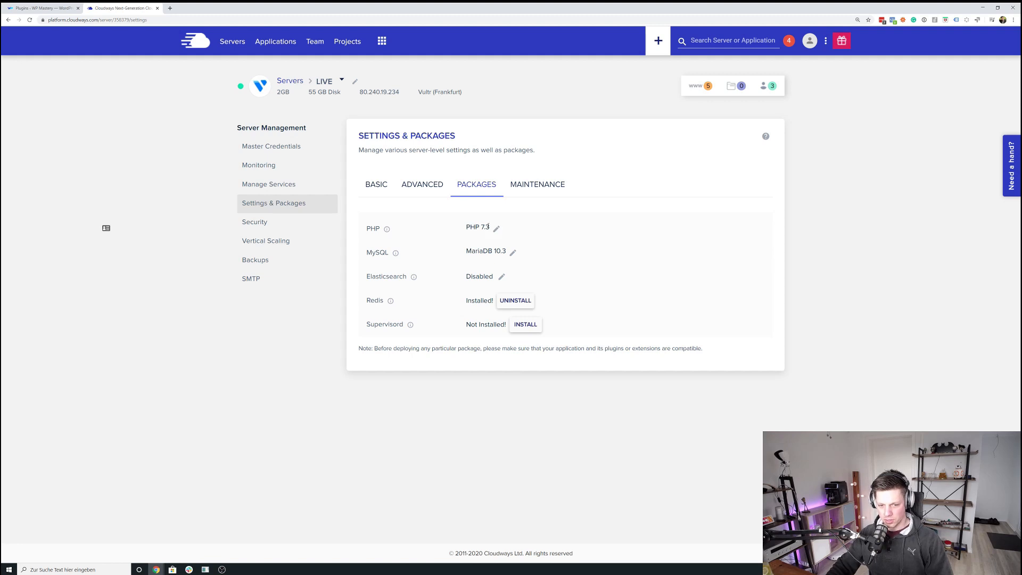
pyautogui.click(496, 228)
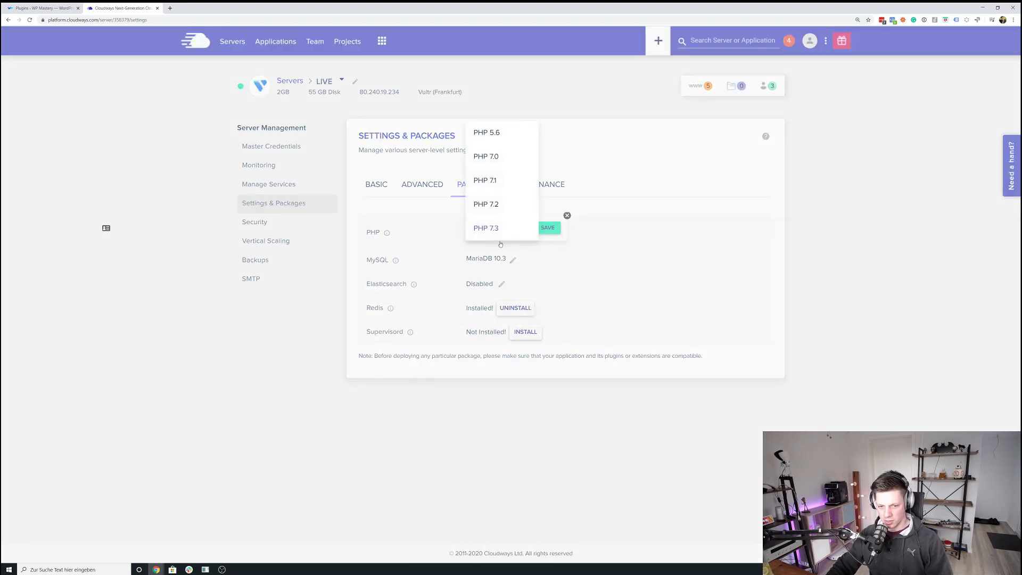
pyautogui.click(486, 228)
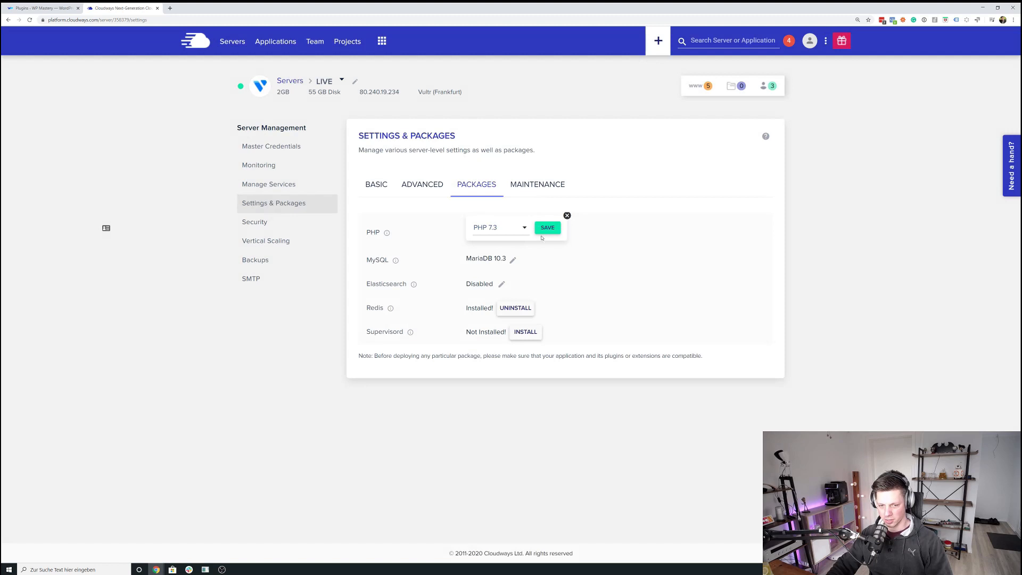
pyautogui.click(566, 215)
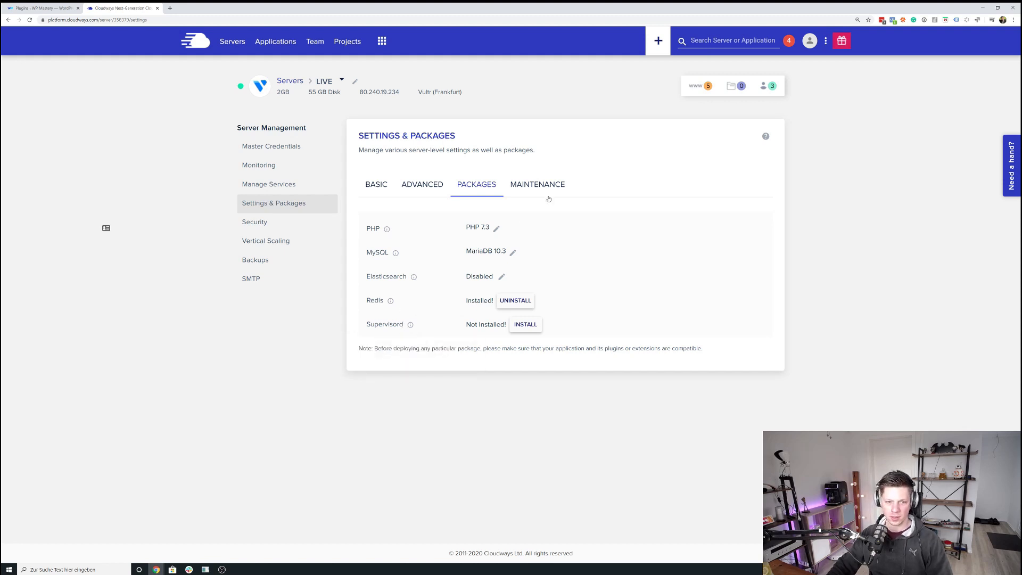
pyautogui.moveTo(523, 209)
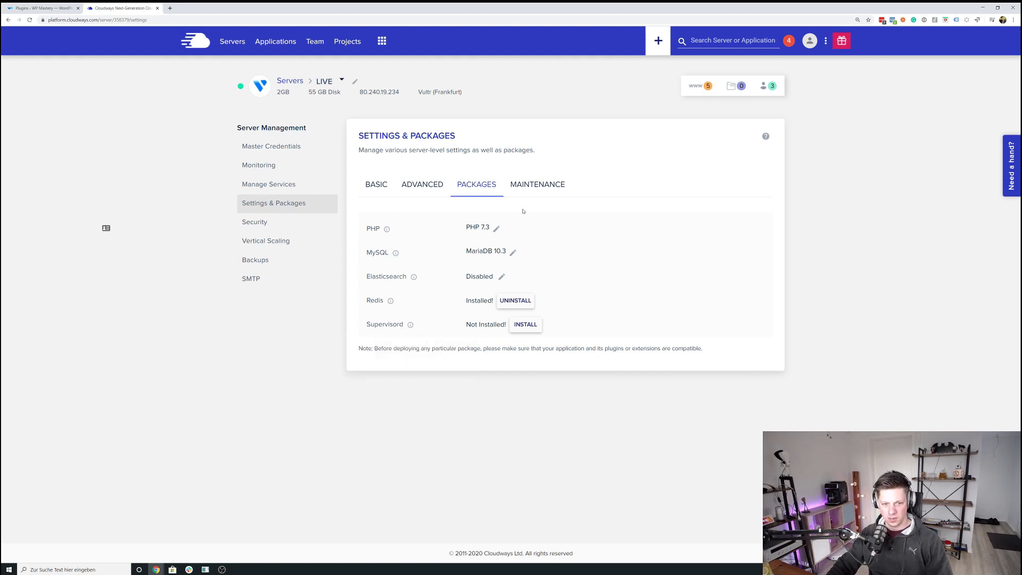
pyautogui.moveTo(607, 251)
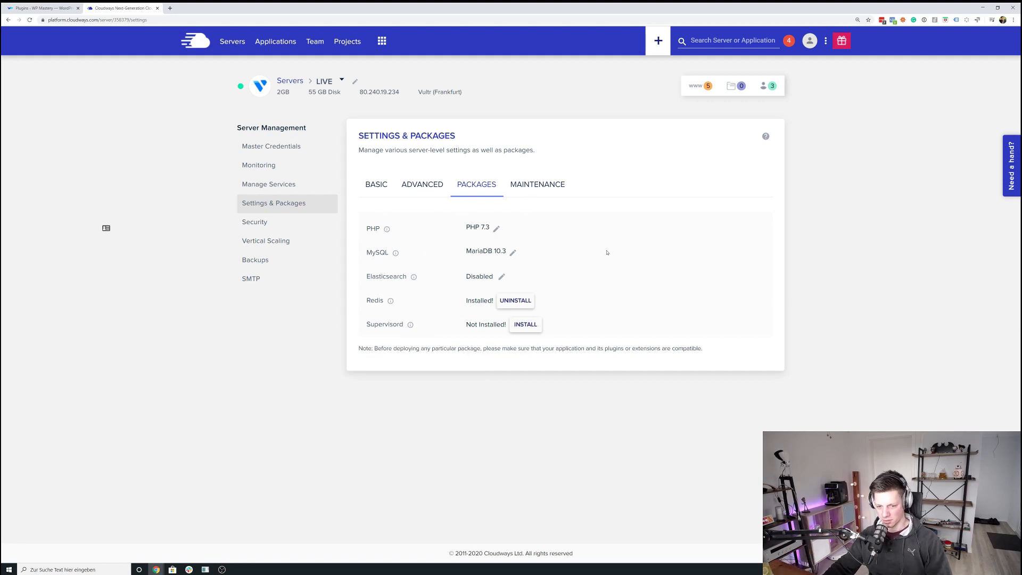
pyautogui.moveTo(615, 245)
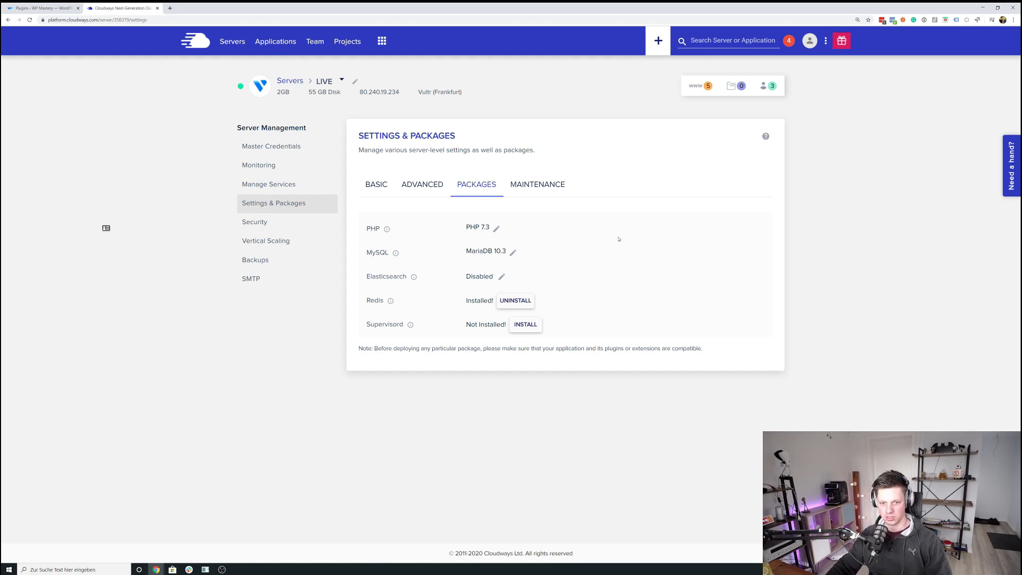
pyautogui.moveTo(486, 256)
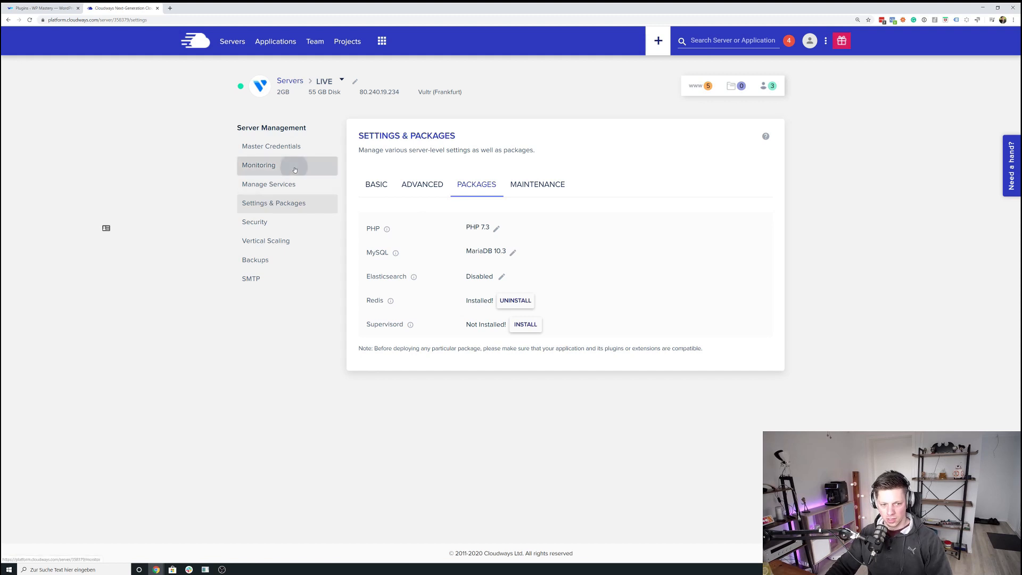
# Step: Show the monitoring summary with RAM, CPU, disk usage and per-application details expanded
pyautogui.click(259, 165)
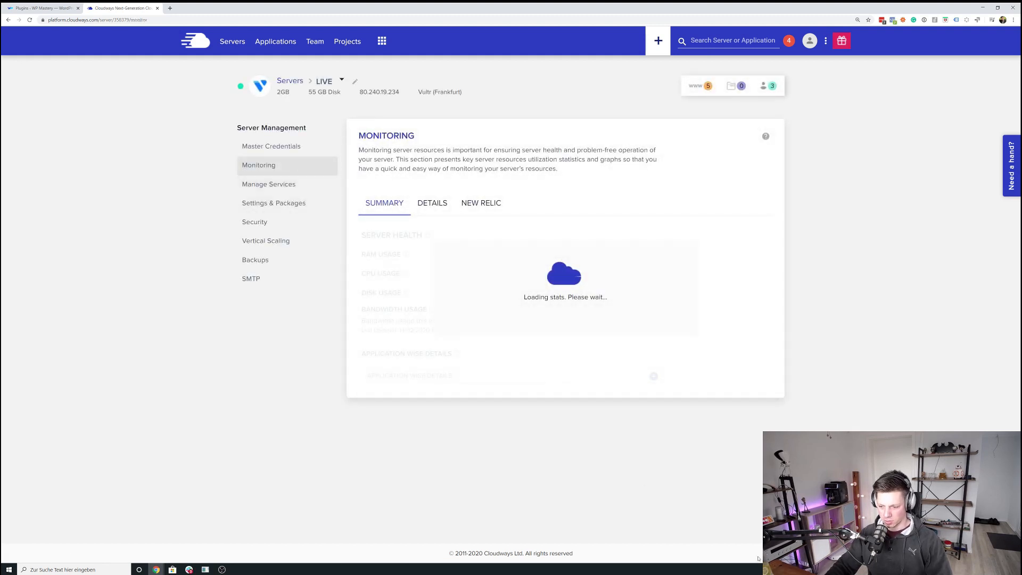
pyautogui.moveTo(519, 319)
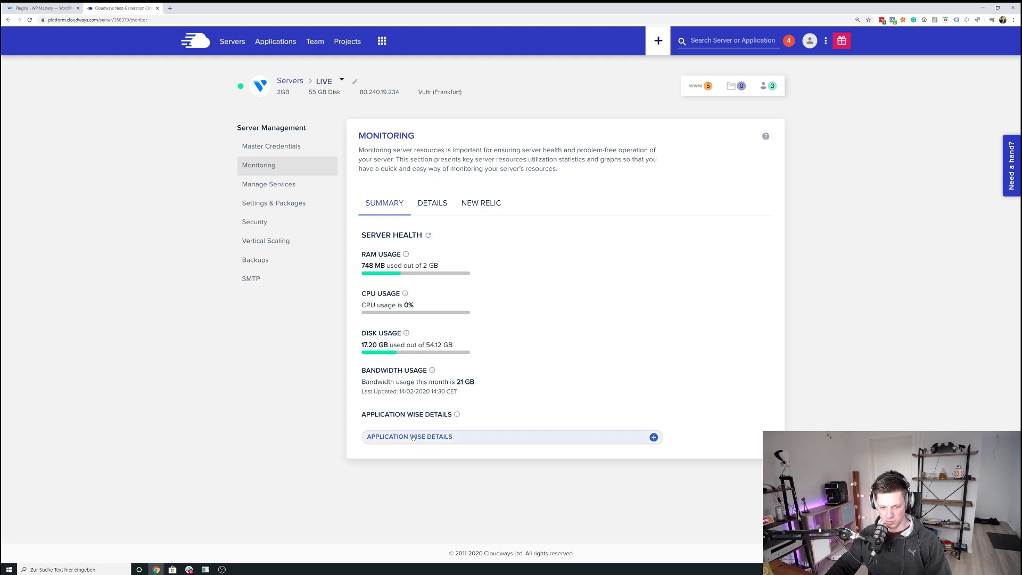
pyautogui.click(653, 436)
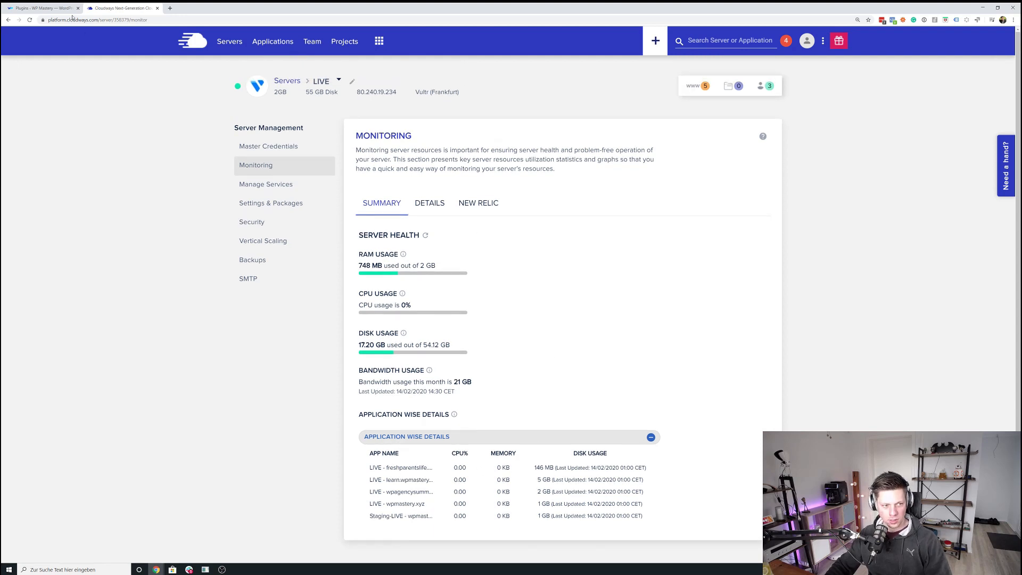
# Step: Return to the WordPress plugins list and go to Breeze's settings
pyautogui.click(41, 8)
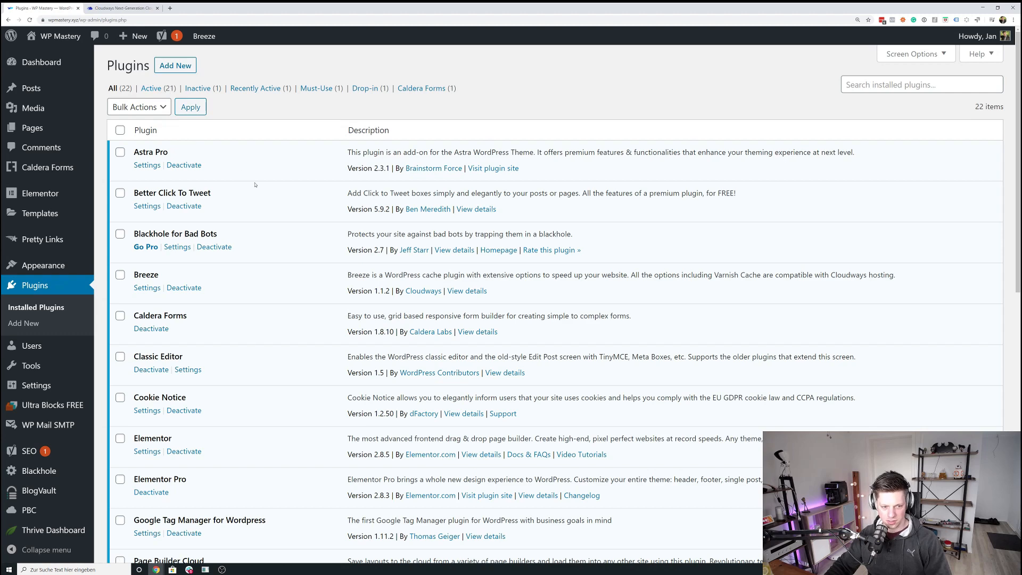
pyautogui.moveTo(236, 166)
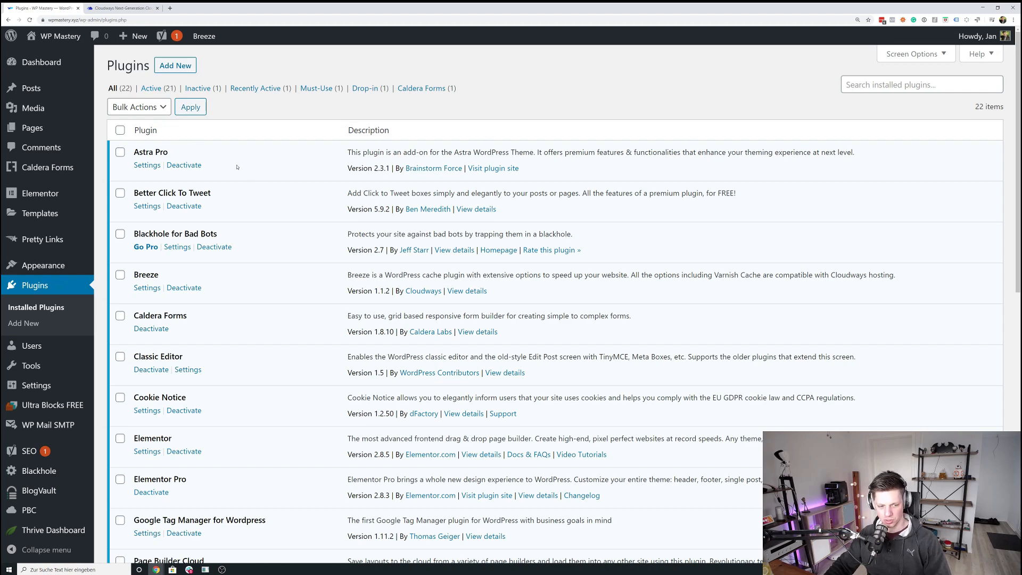
pyautogui.scroll(-3)
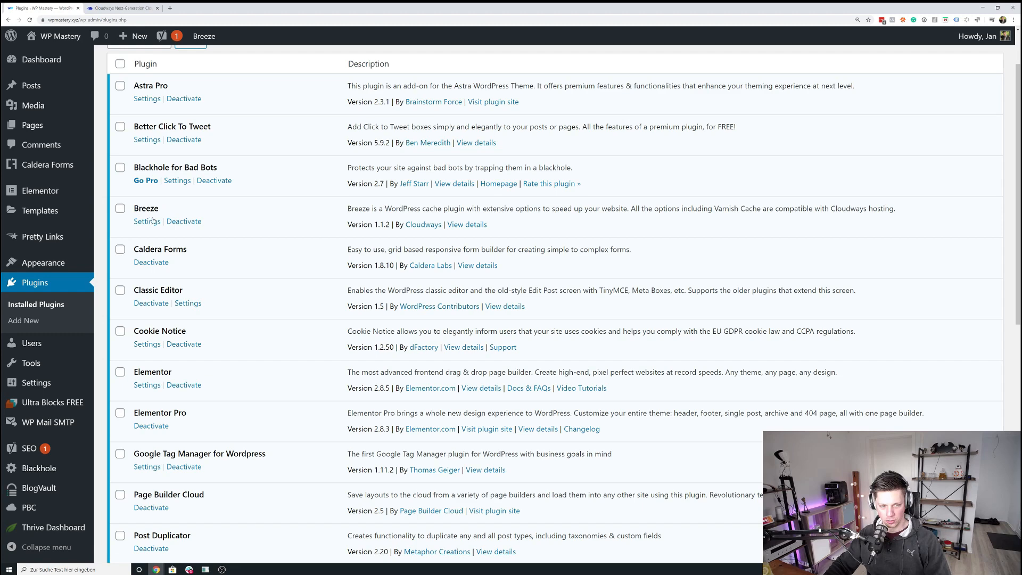
pyautogui.click(146, 221)
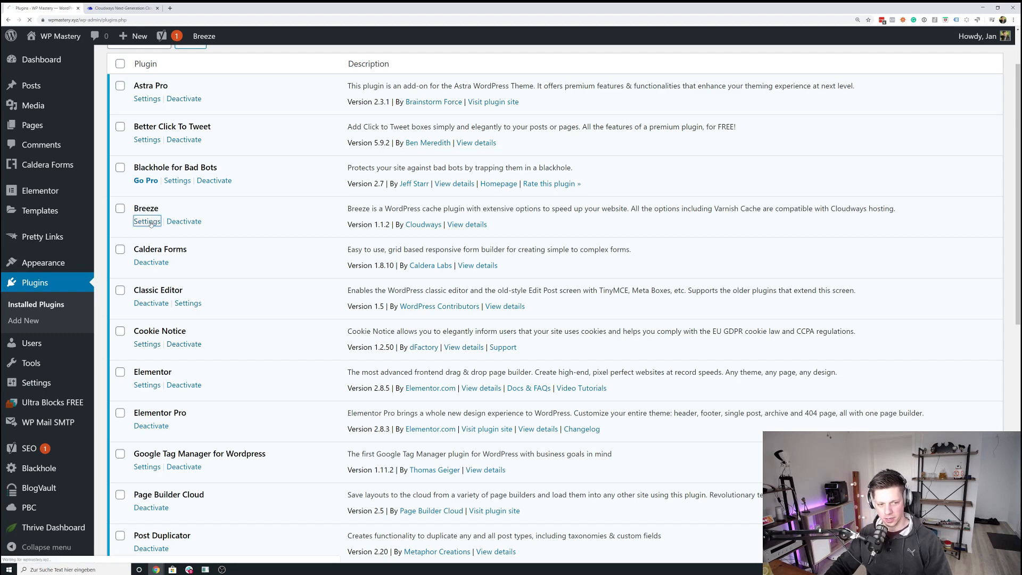
# Step: Show Breeze's Basic Options with cache, minification, gzip and browser cache enabled
pyautogui.click(147, 221)
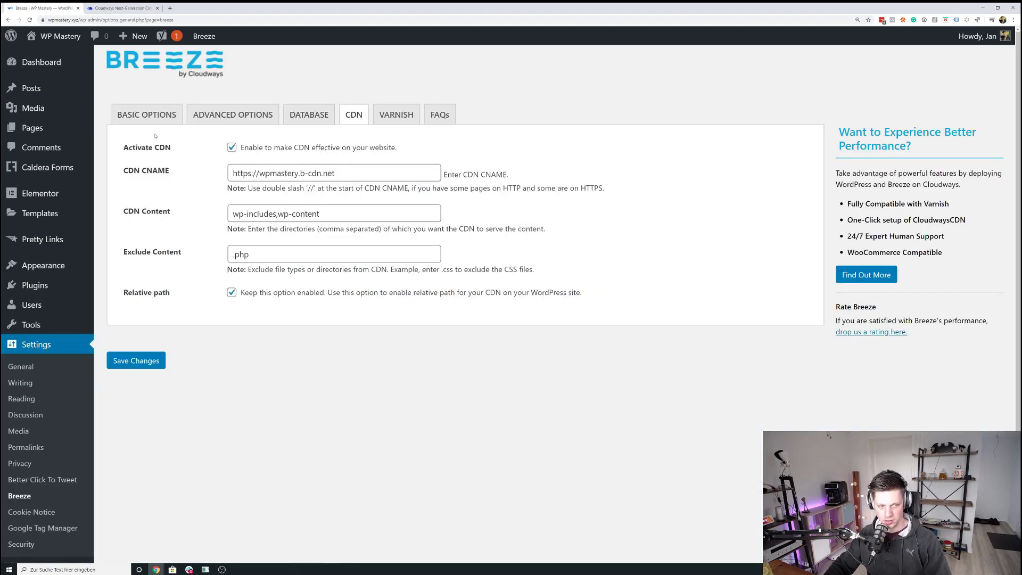
pyautogui.click(146, 115)
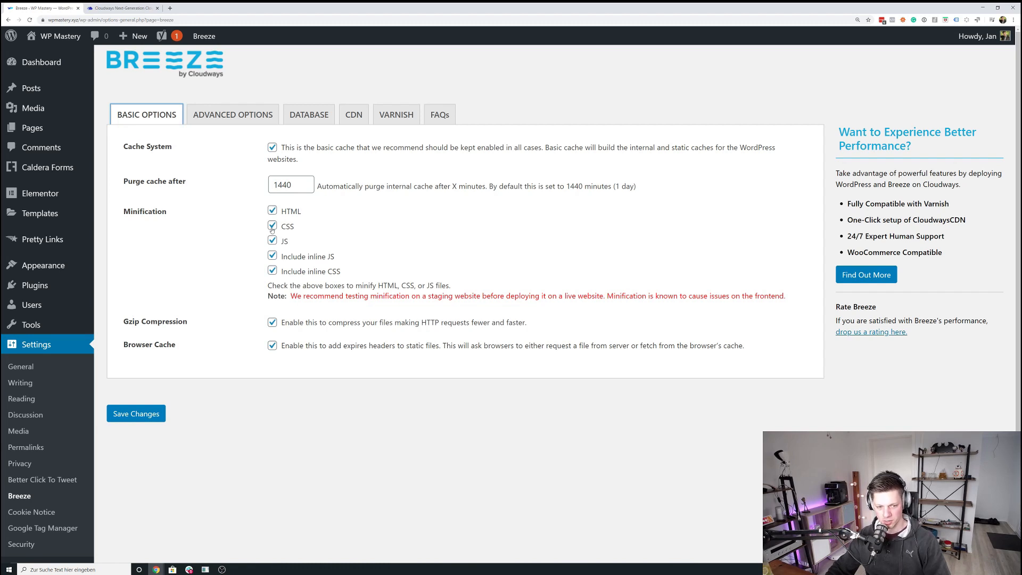
pyautogui.click(204, 36)
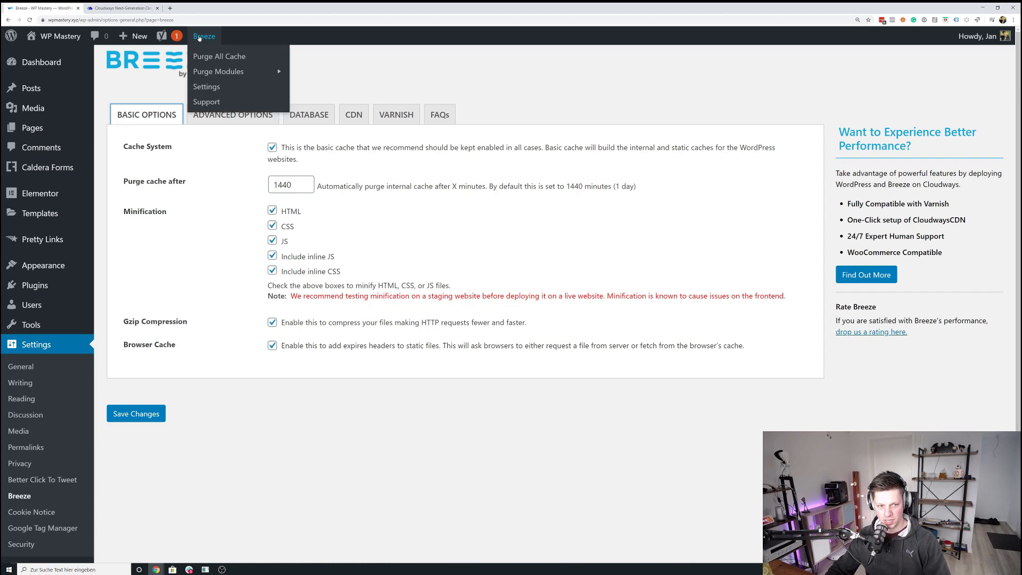
pyautogui.moveTo(223, 55)
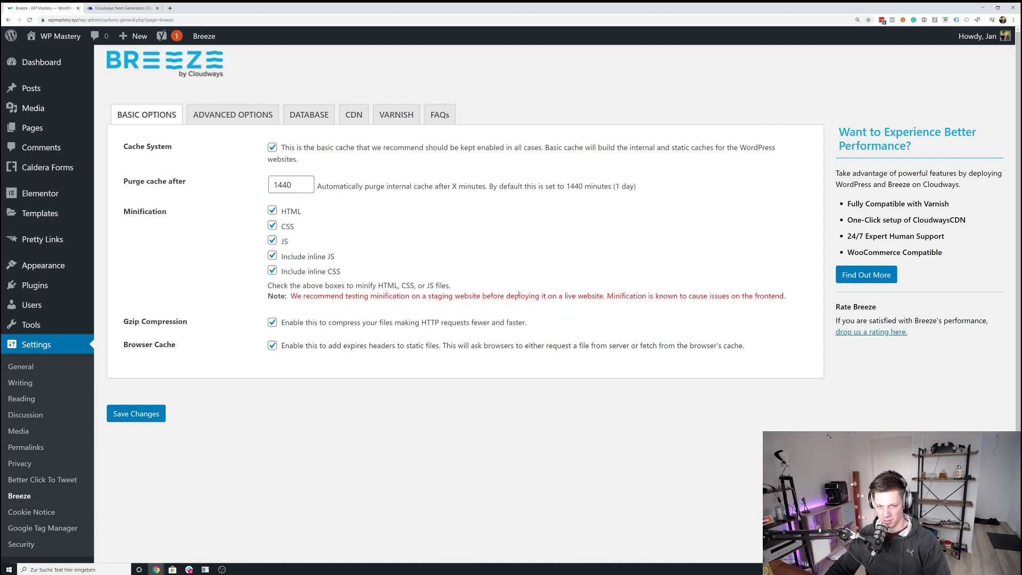
pyautogui.moveTo(383, 282)
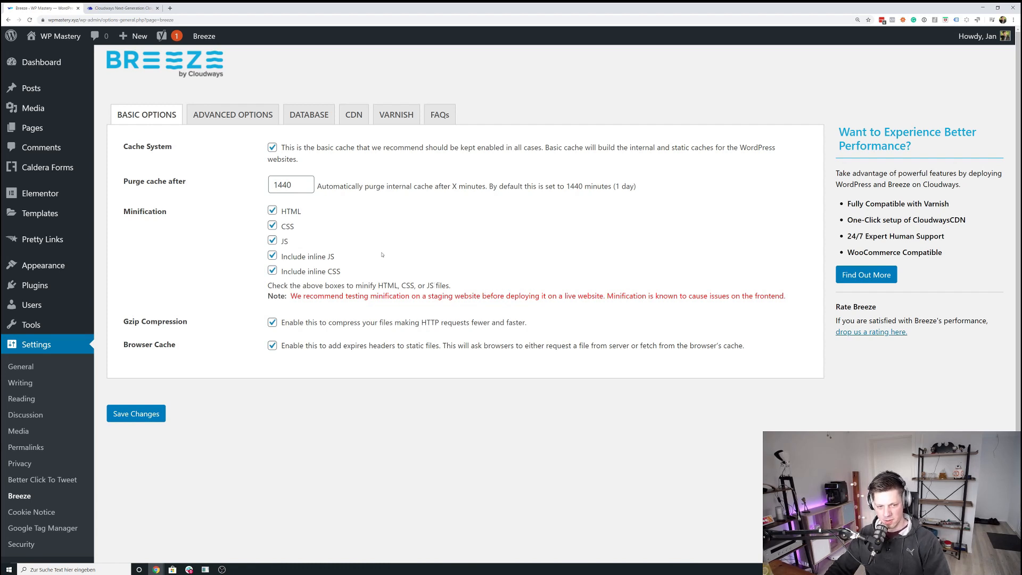
pyautogui.moveTo(356, 245)
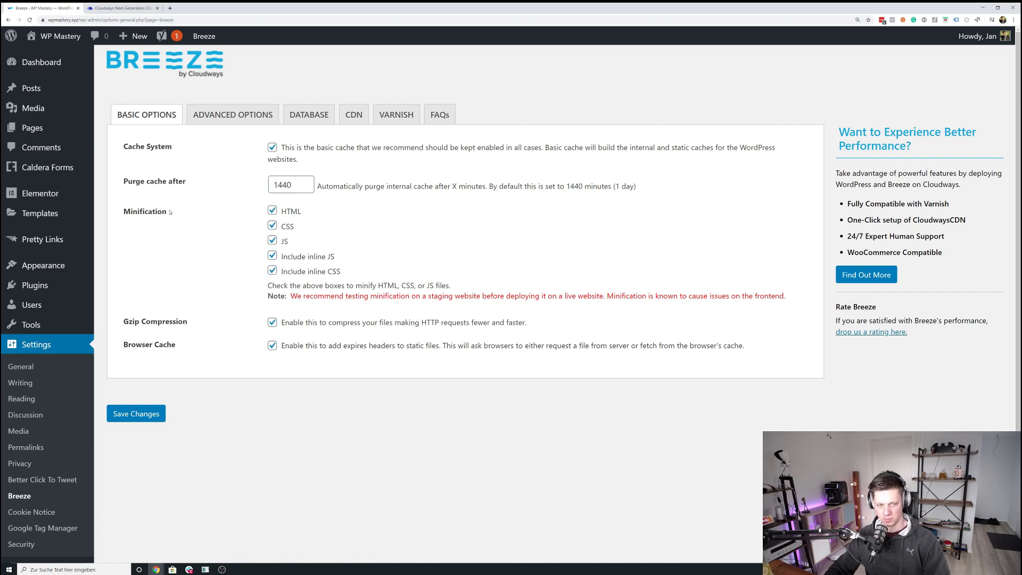
pyautogui.doubleClick(145, 211)
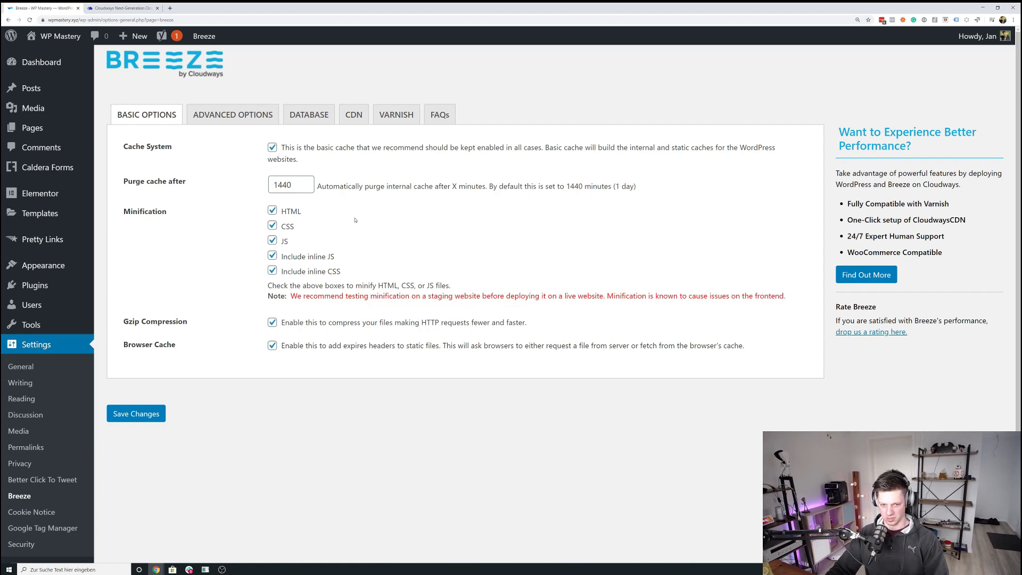
pyautogui.moveTo(259, 237)
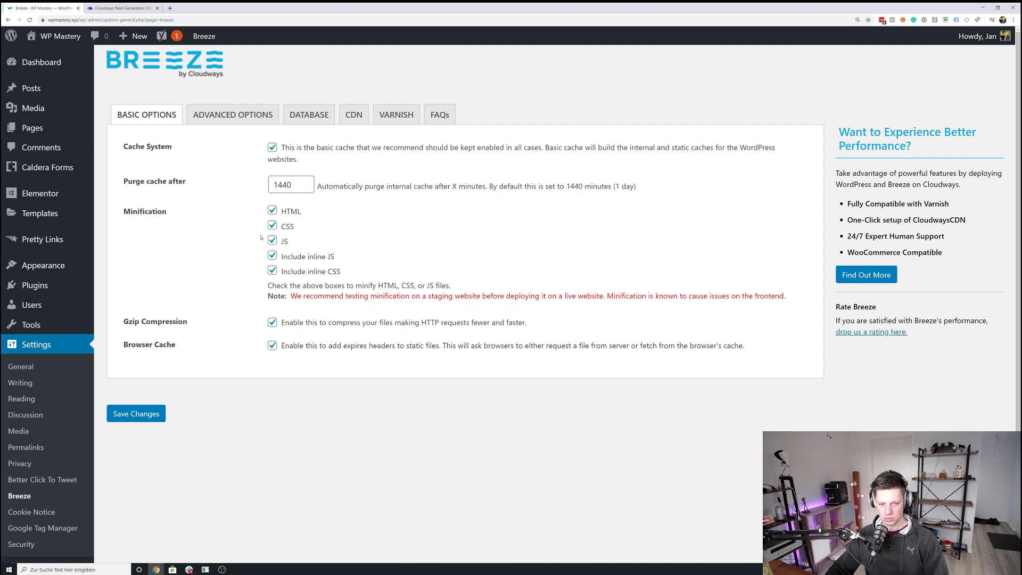
pyautogui.moveTo(347, 249)
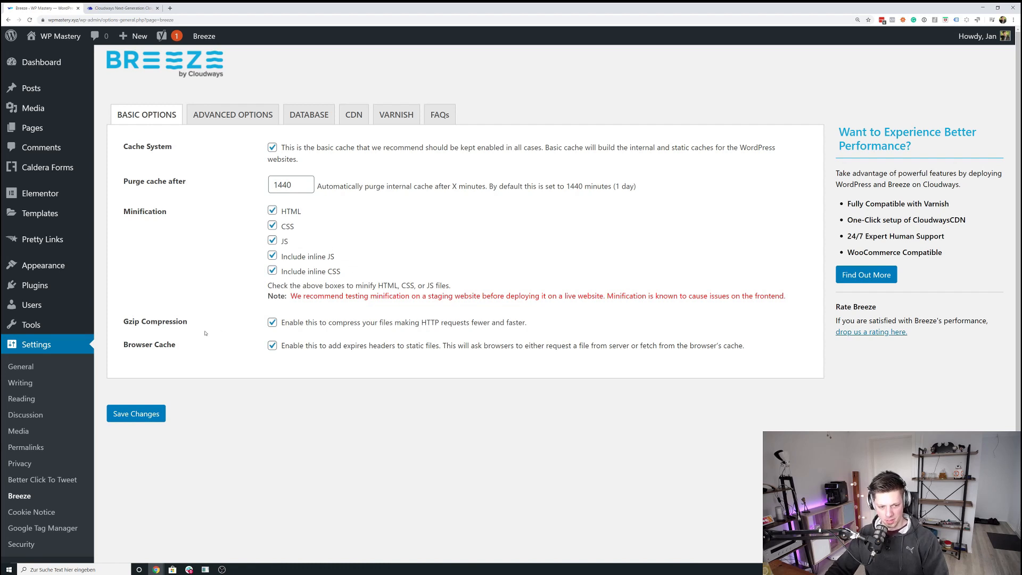
pyautogui.moveTo(157, 328)
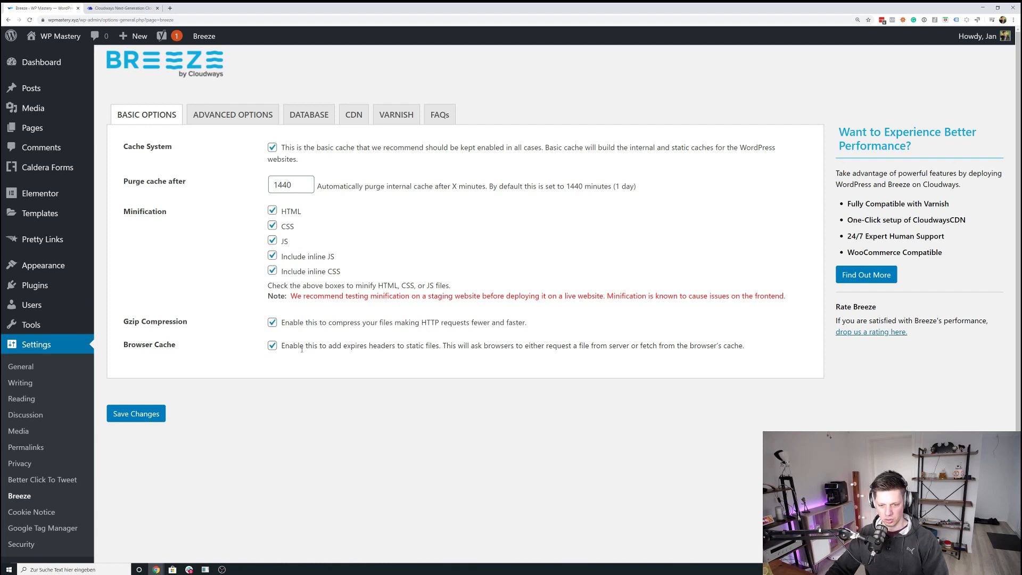
# Step: Review Breeze's Advanced Options, leaving never-cache URLs empty and CSS grouping on
pyautogui.click(232, 114)
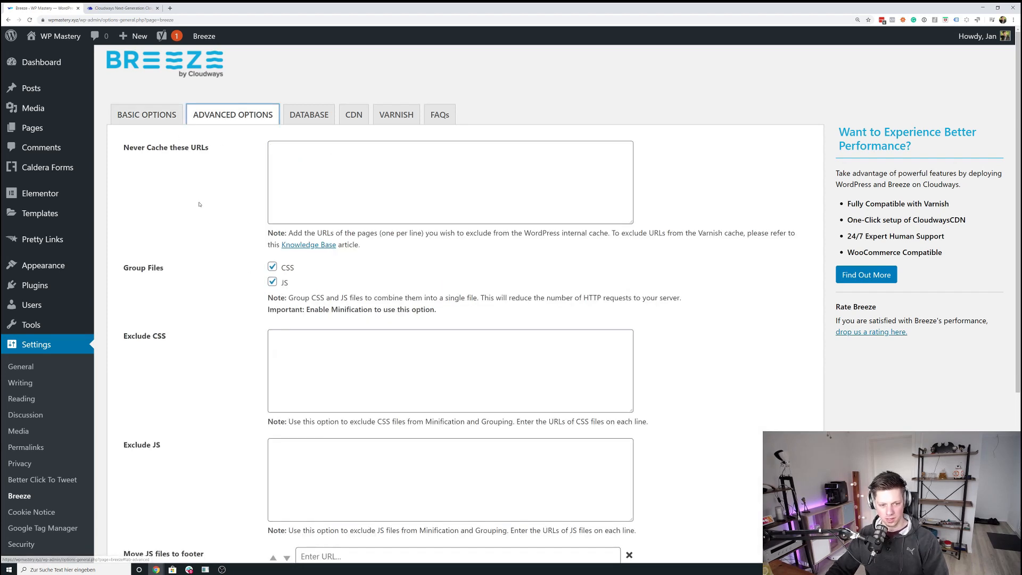
pyautogui.scroll(-3)
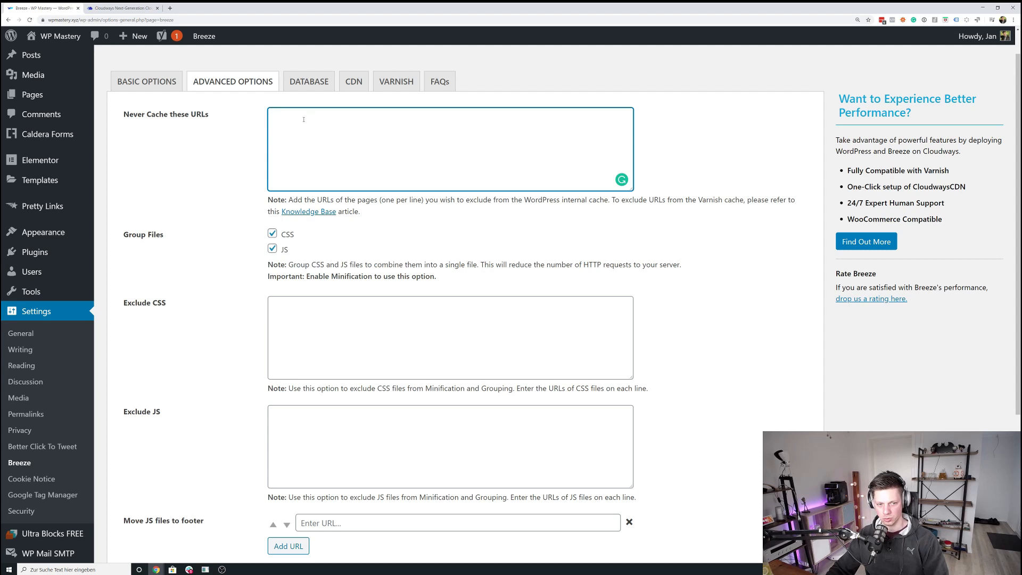
pyautogui.click(306, 122)
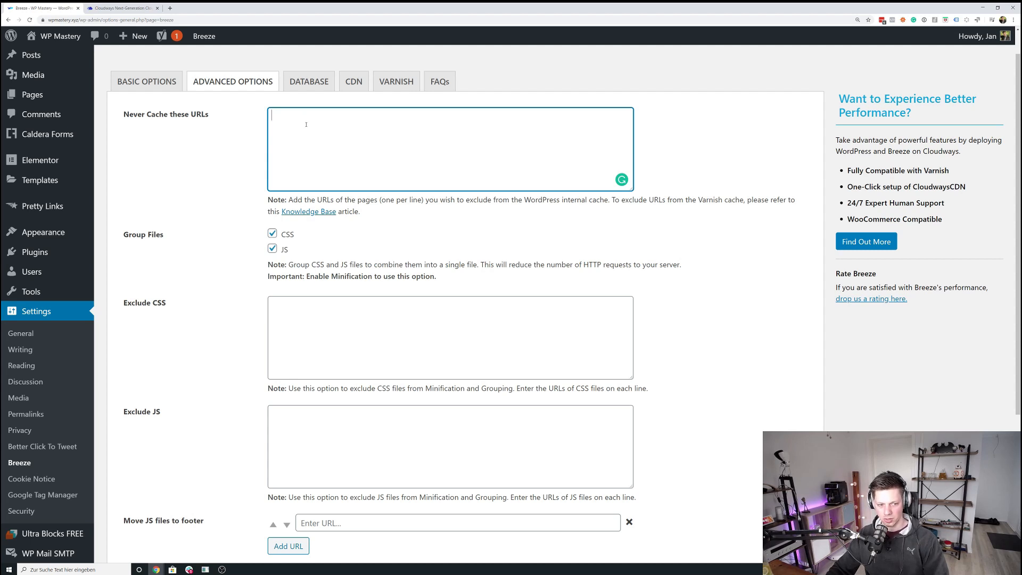
pyautogui.scroll(-3)
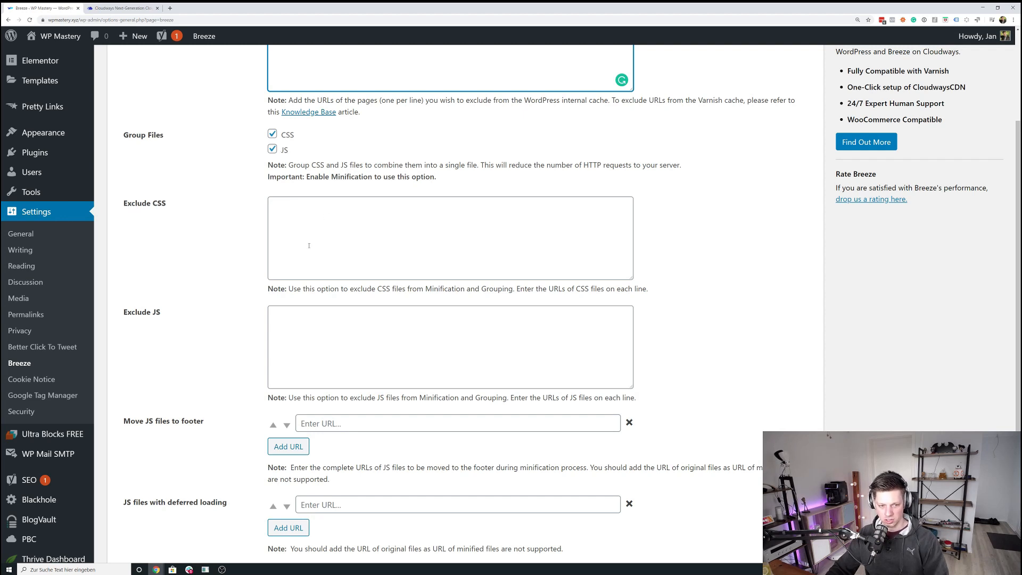
pyautogui.moveTo(276, 177); pyautogui.dragTo(372, 176)
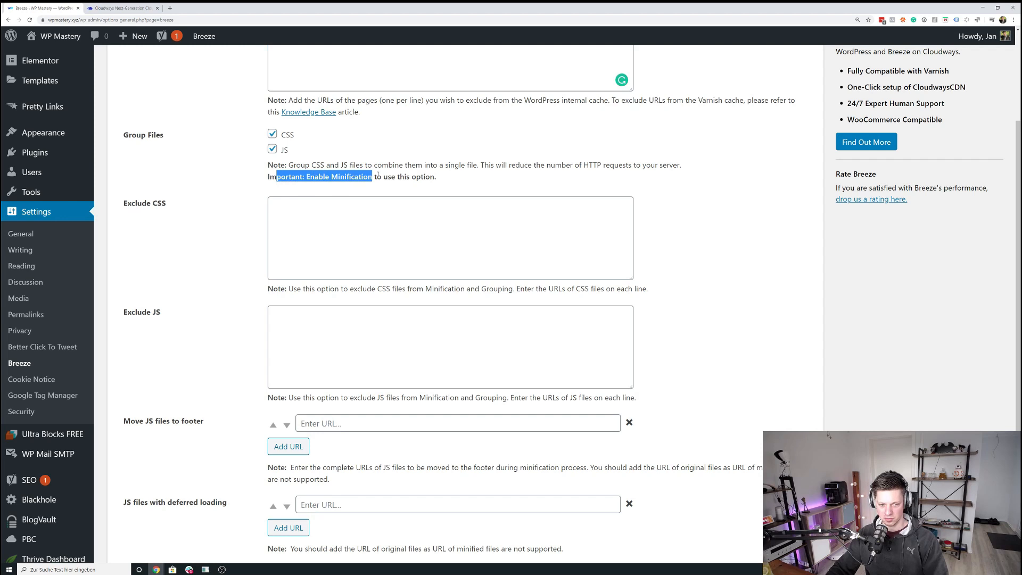
pyautogui.click(271, 135)
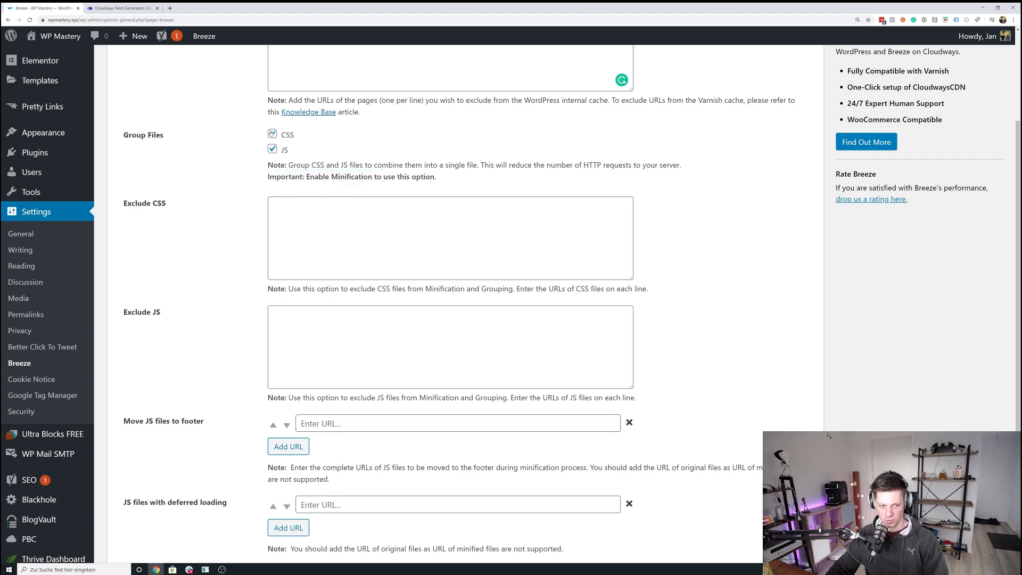
pyautogui.click(271, 135)
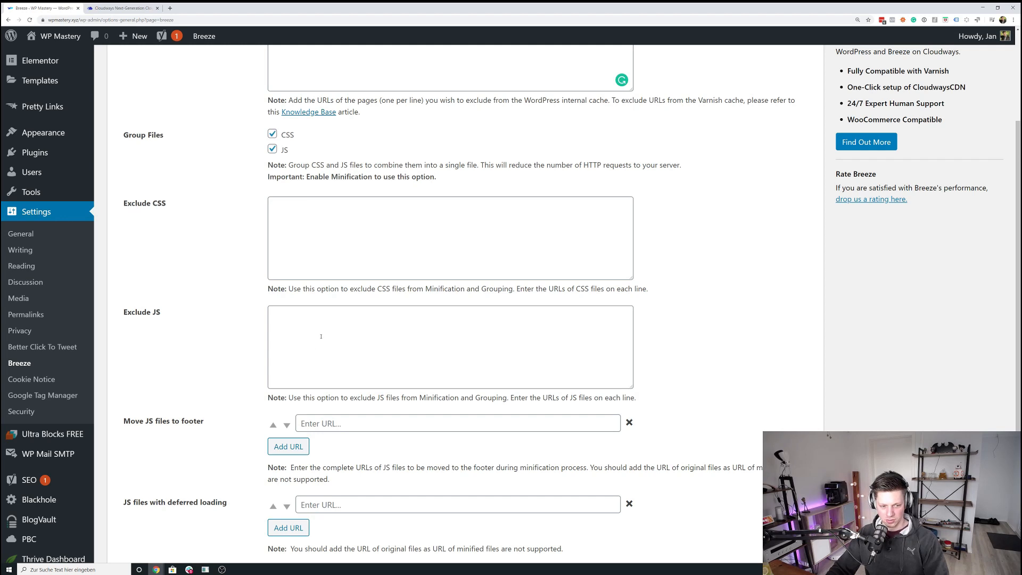
pyautogui.moveTo(321, 276)
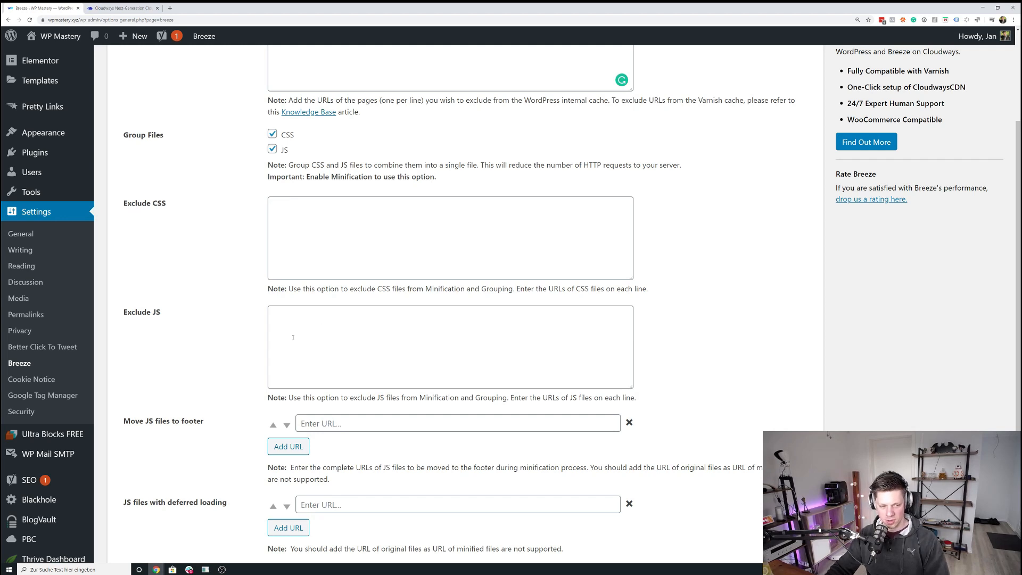
# Step: Leave the JS exclusion and move-to-footer fields empty with JS grouping on
pyautogui.click(449, 346)
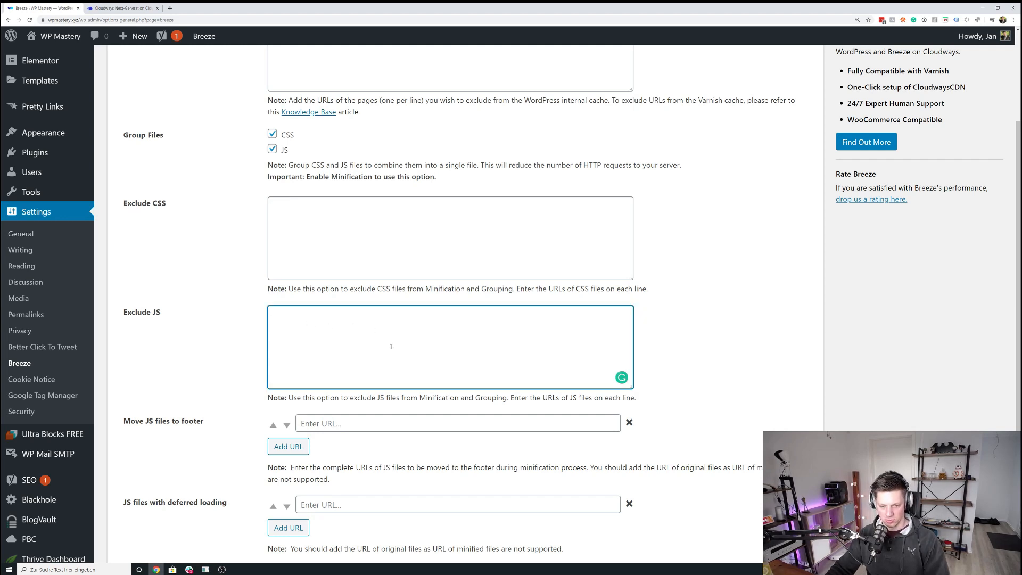
pyautogui.moveTo(370, 332)
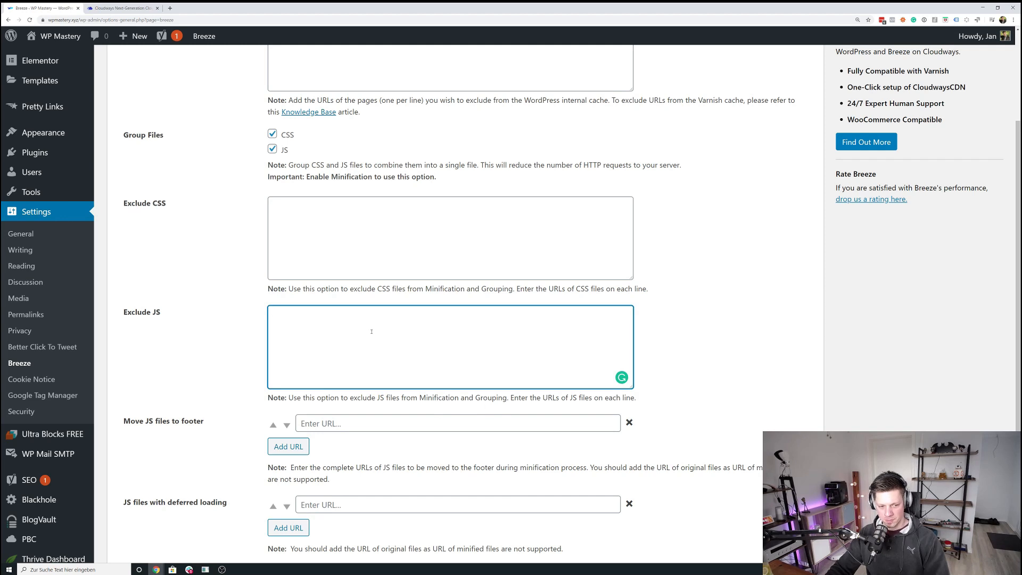
pyautogui.moveTo(377, 309)
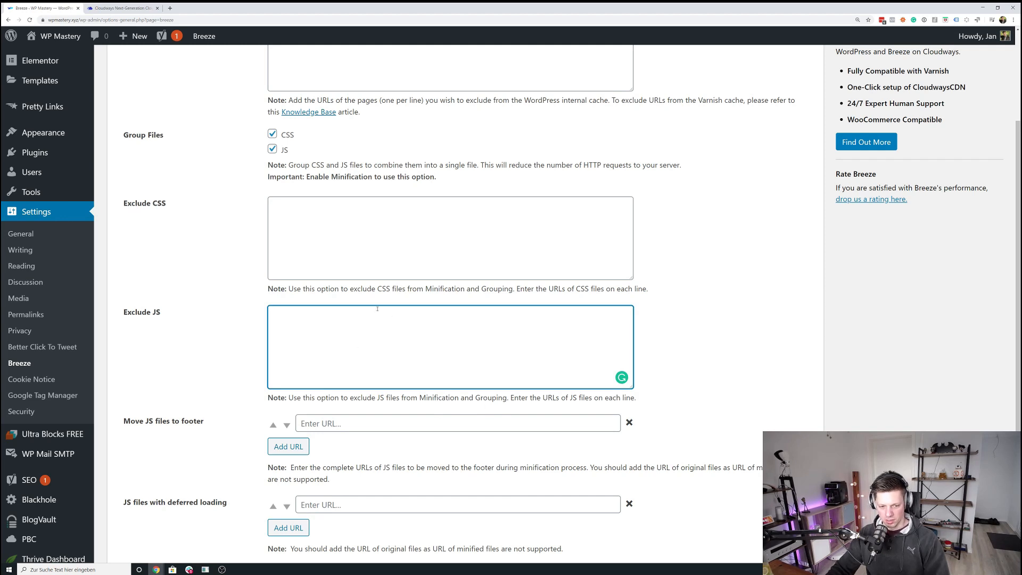
pyautogui.scroll(-3)
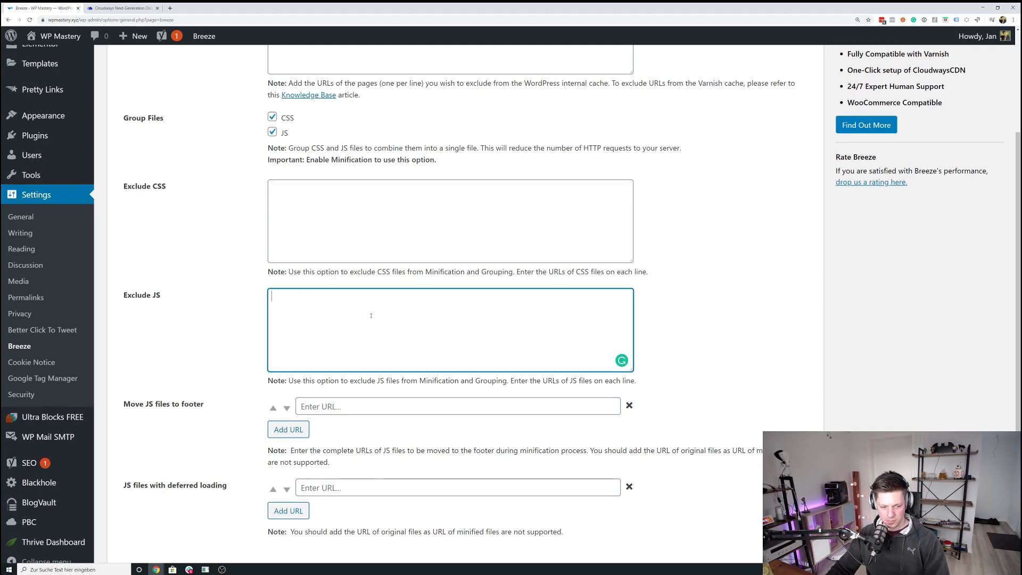
pyautogui.scroll(-3)
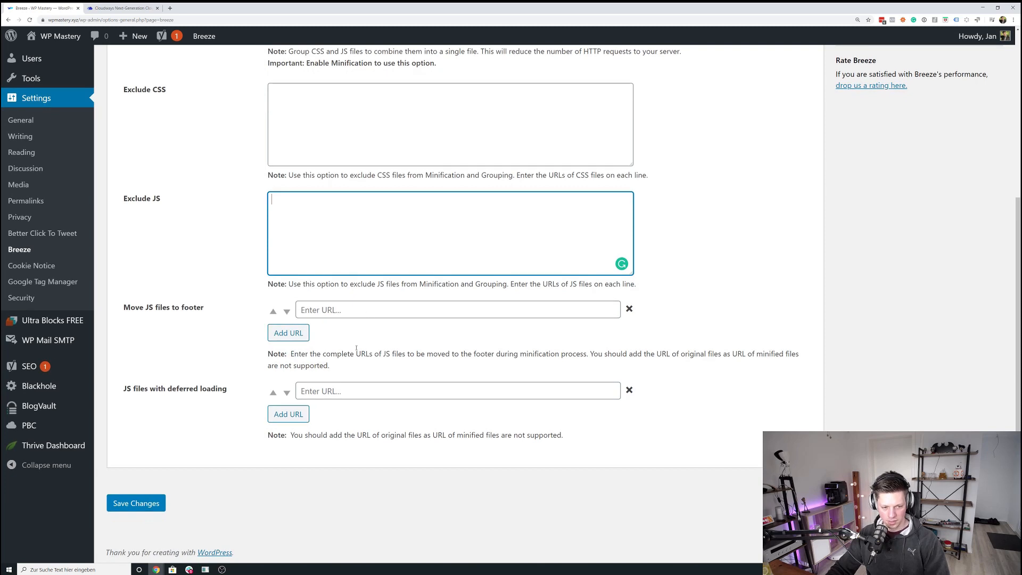
pyautogui.click(457, 308)
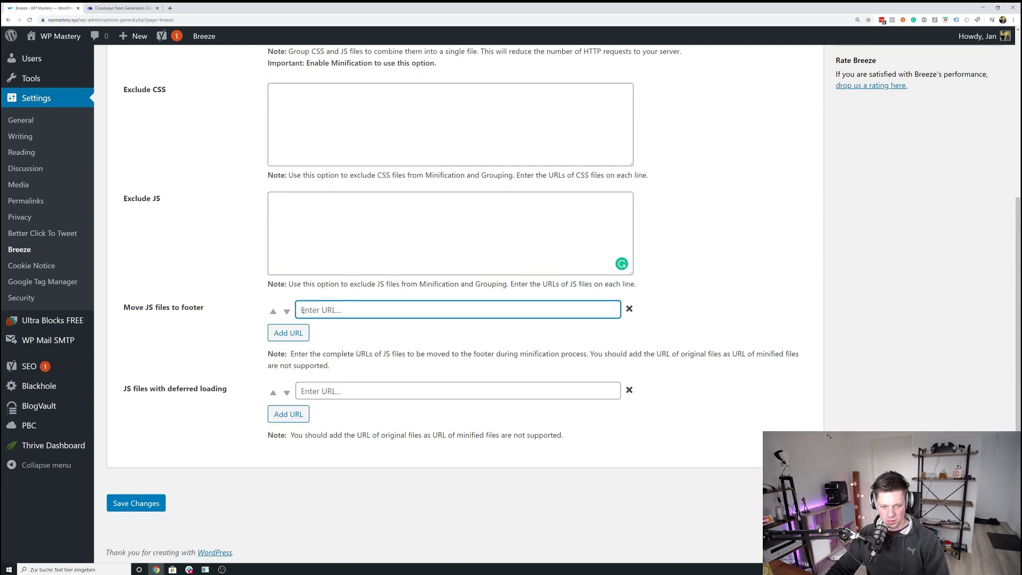
pyautogui.click(458, 390)
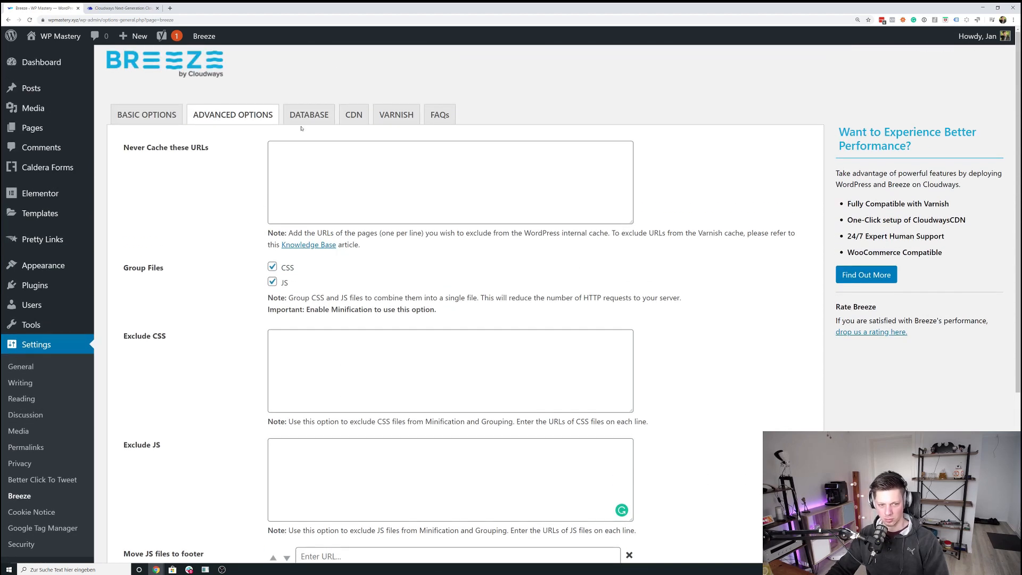
pyautogui.moveTo(318, 115)
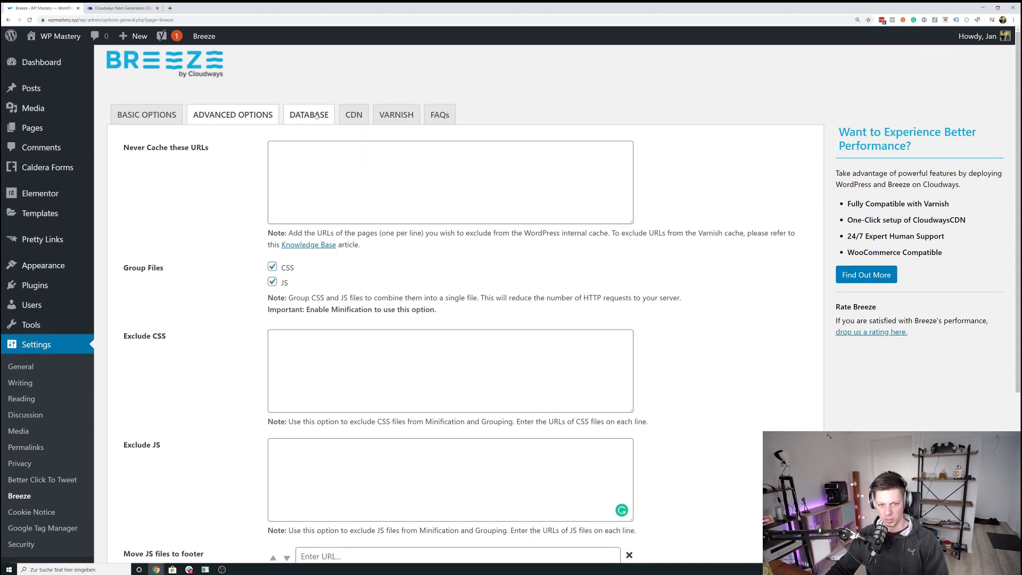
# Step: Optimize the database removing post revisions, trackbacks/pingbacks and transient options
pyautogui.click(309, 114)
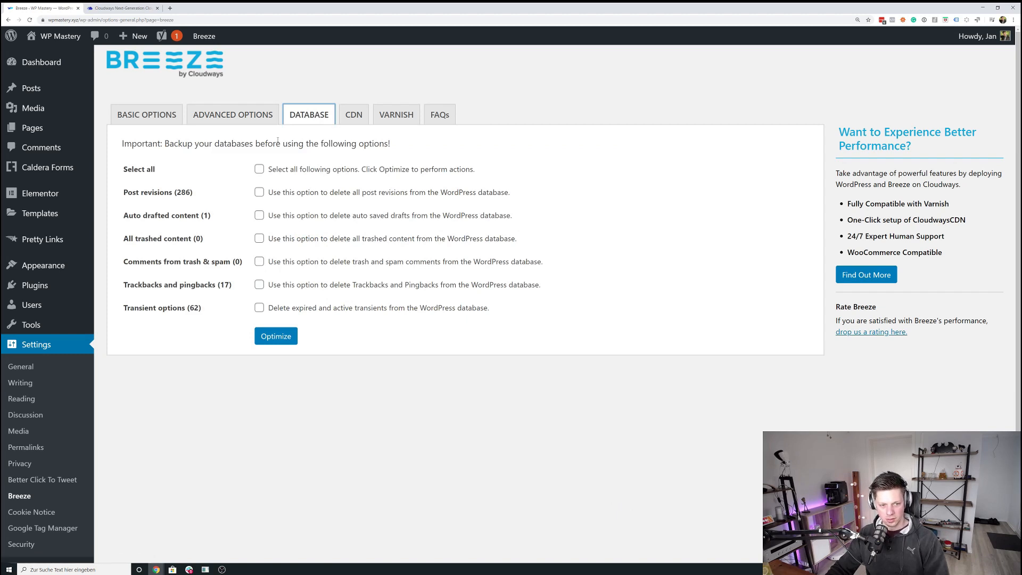
pyautogui.moveTo(307, 132)
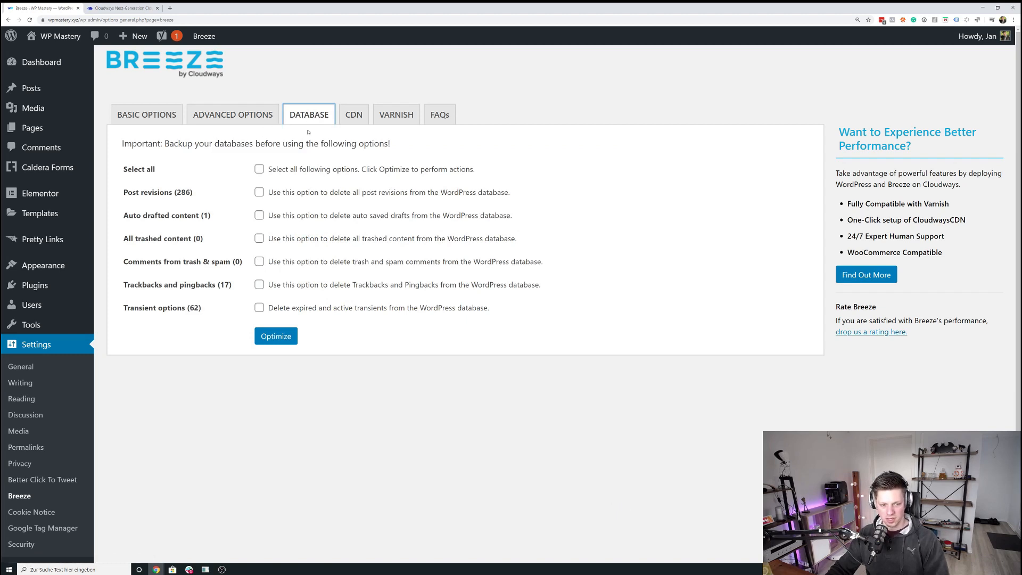
pyautogui.click(259, 307)
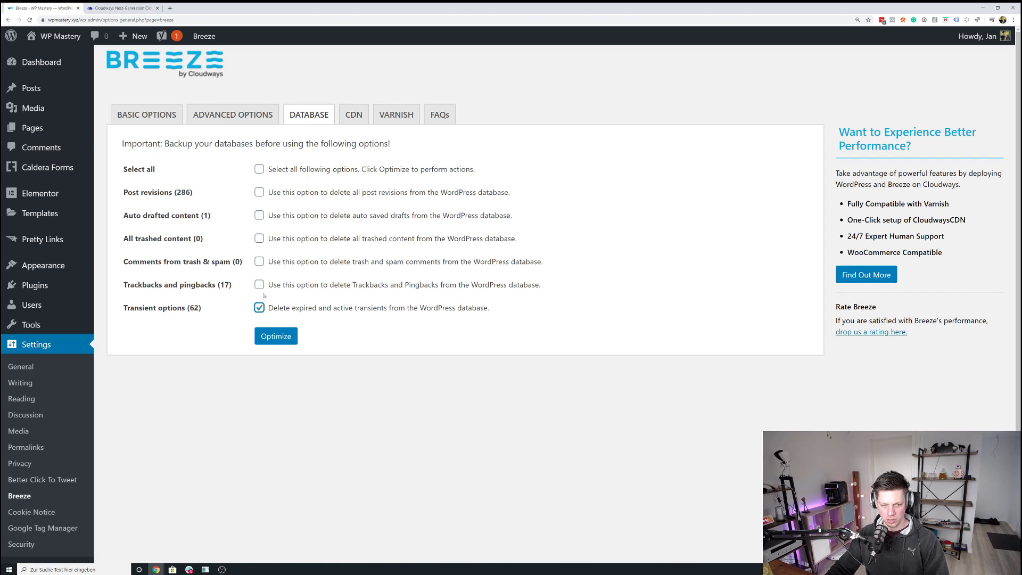
pyautogui.click(259, 285)
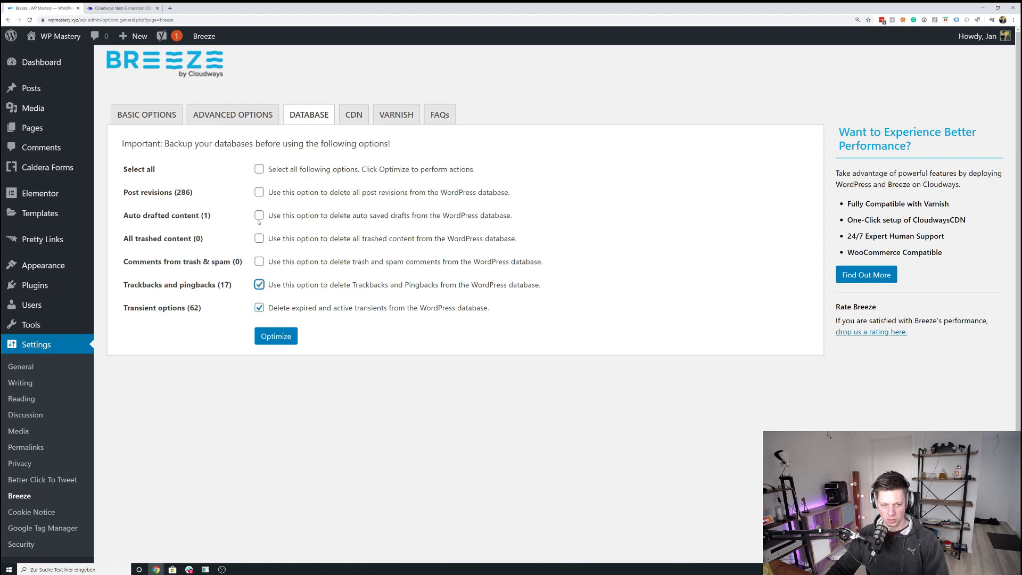
pyautogui.click(258, 192)
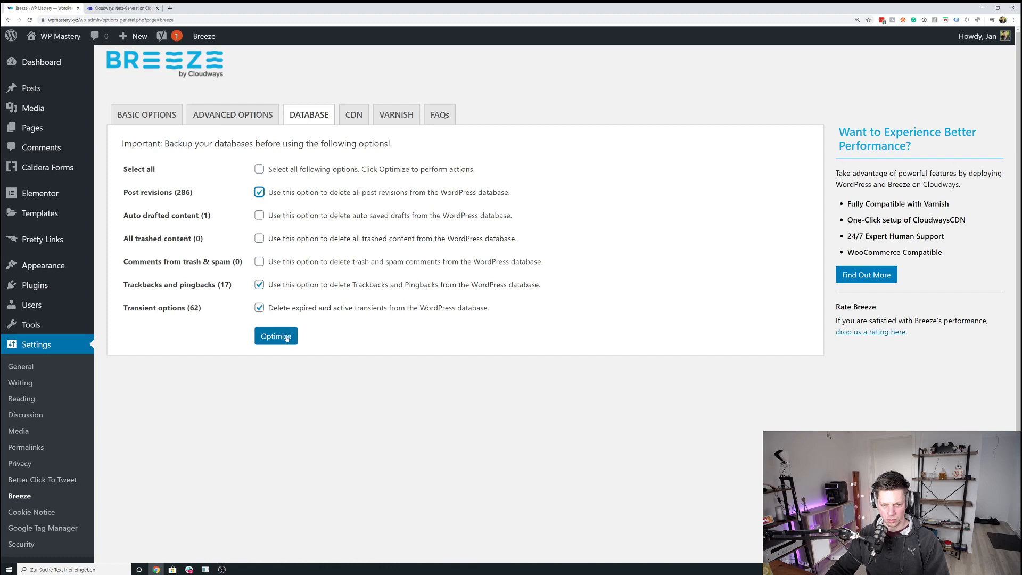
pyautogui.click(275, 335)
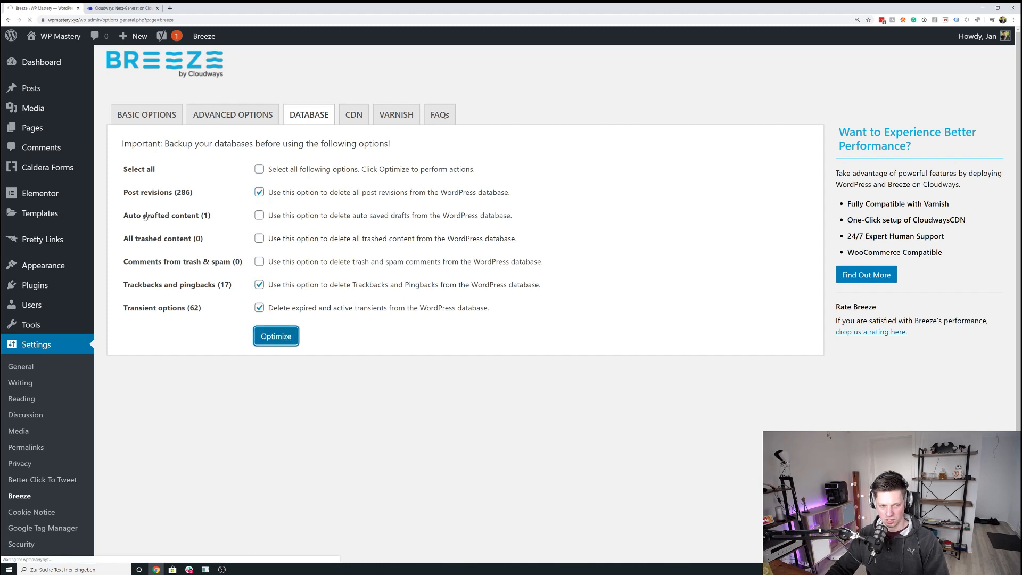
pyautogui.click(276, 335)
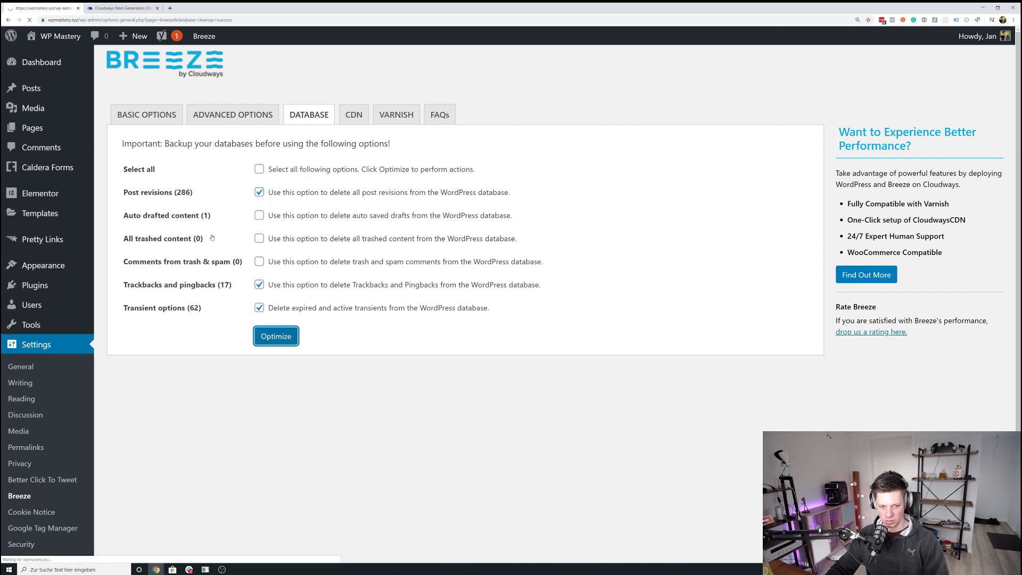
pyautogui.click(276, 335)
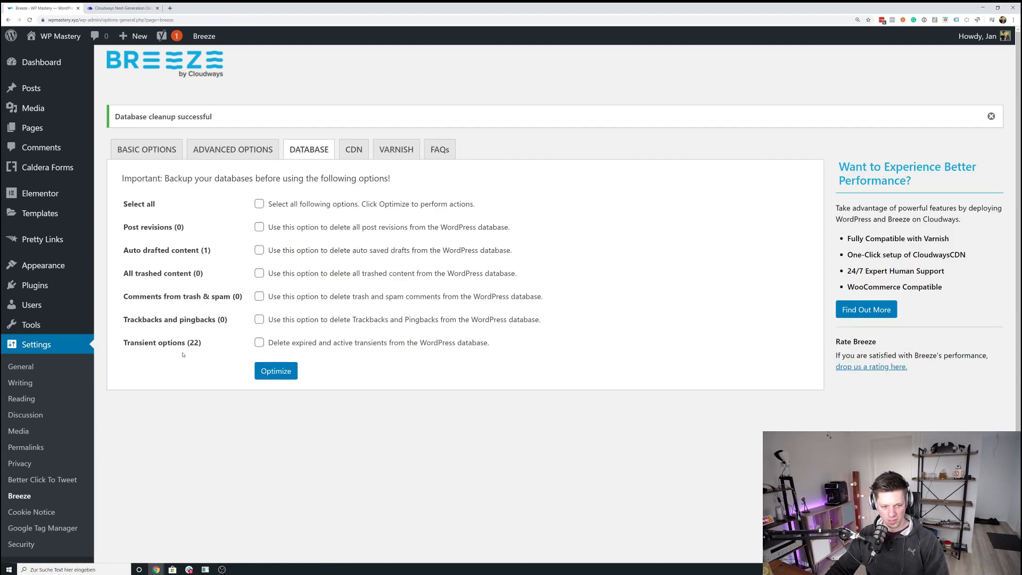
pyautogui.moveTo(188, 325)
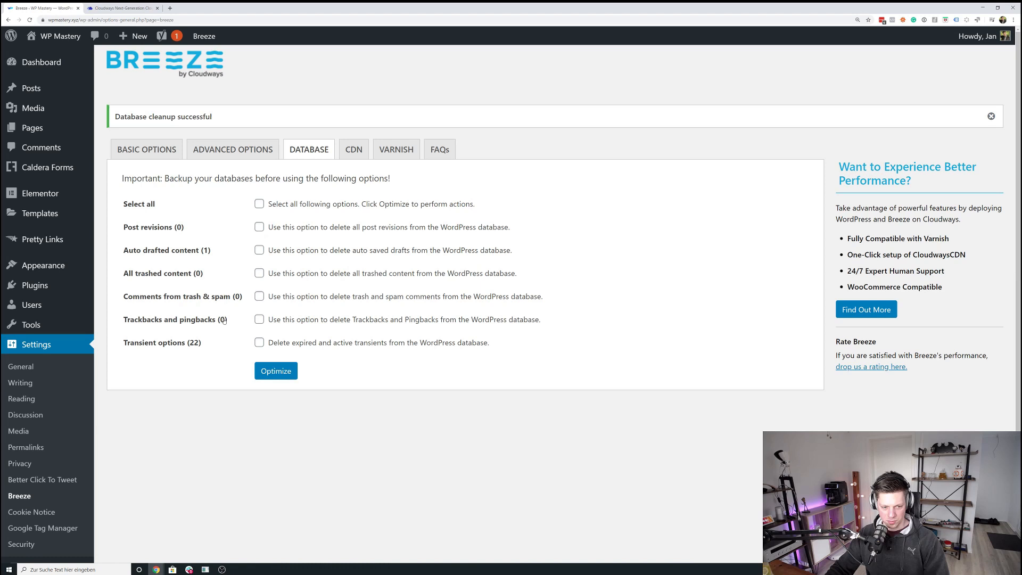
pyautogui.doubleClick(194, 342)
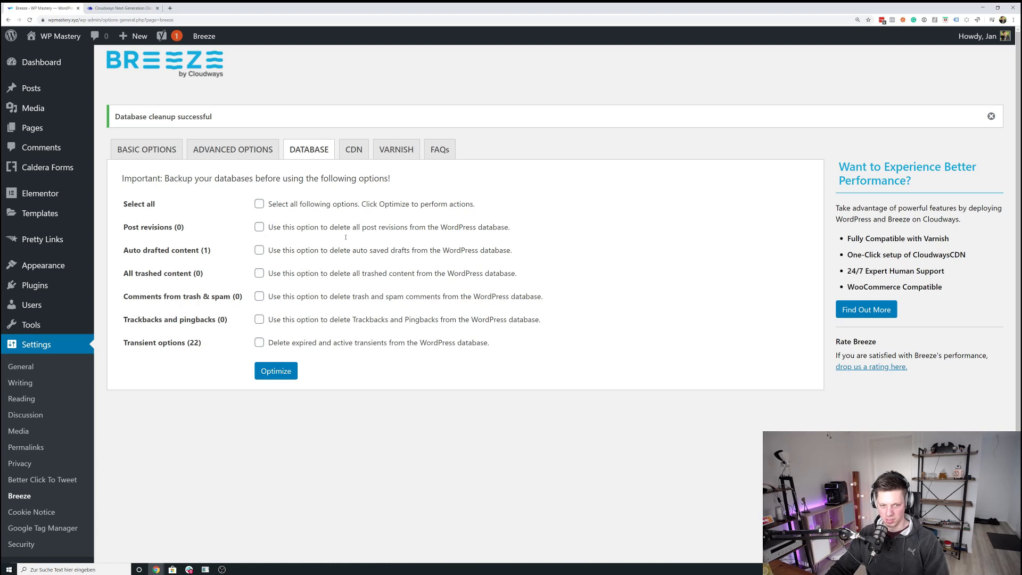
# Step: Show Breeze's CDN settings with the b-cdn.net CNAME activated
pyautogui.click(353, 149)
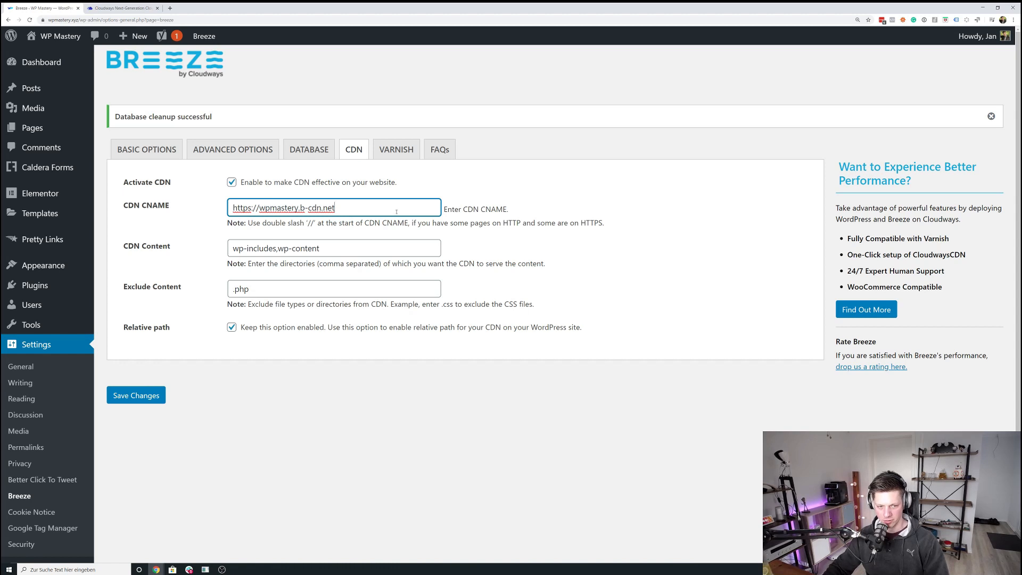
pyautogui.moveTo(308, 293)
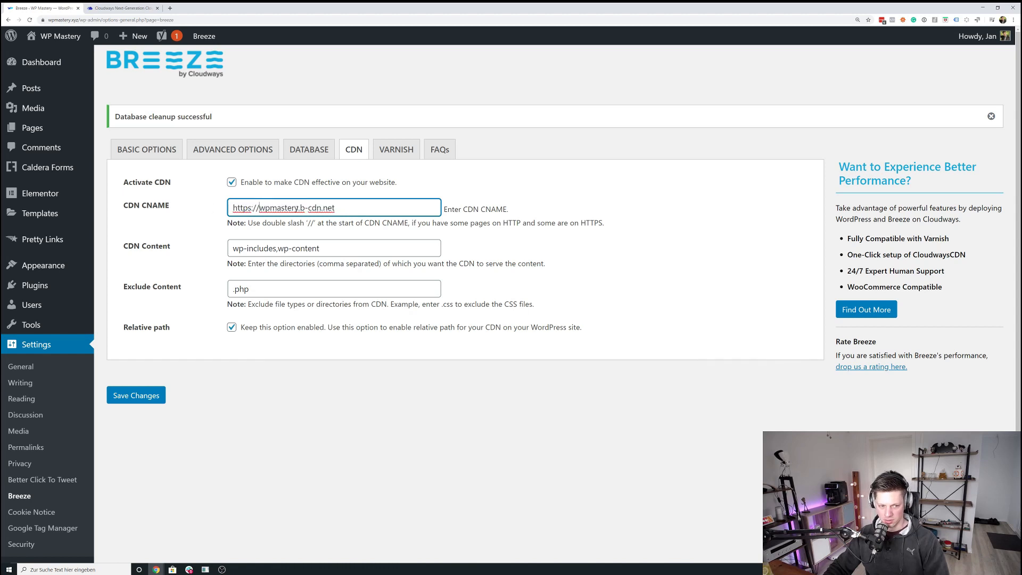
pyautogui.click(396, 149)
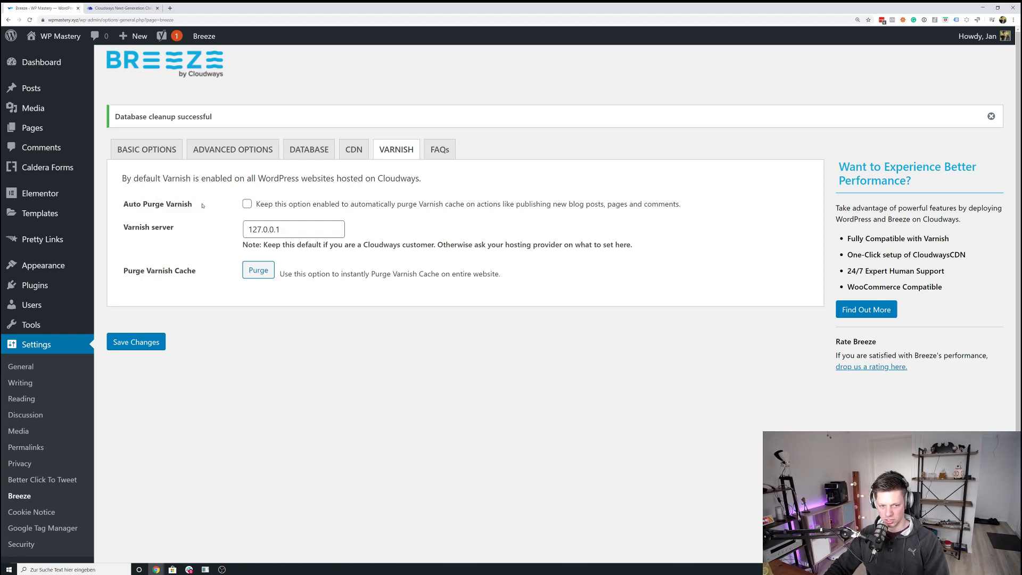
pyautogui.moveTo(426, 221)
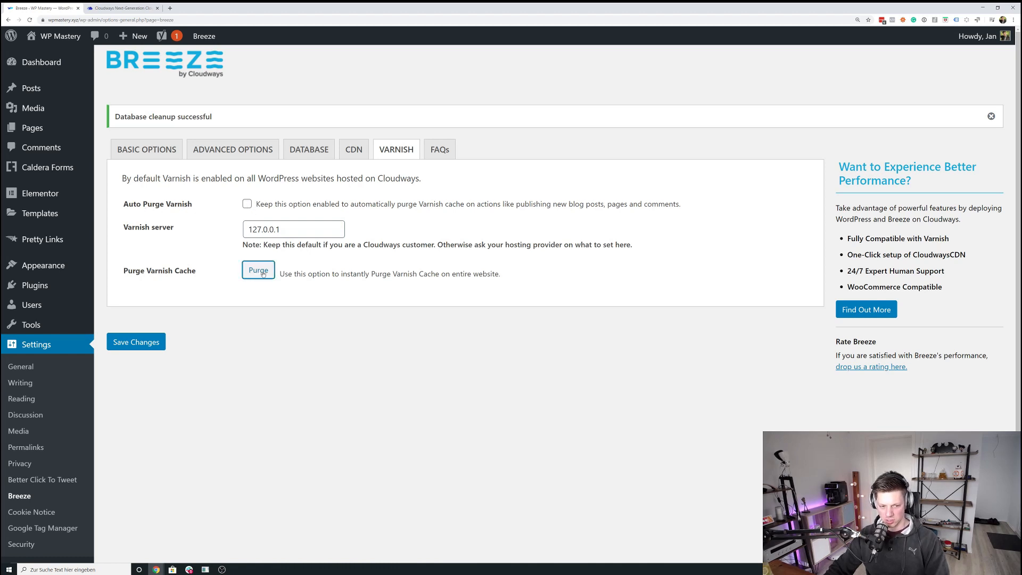
pyautogui.click(257, 270)
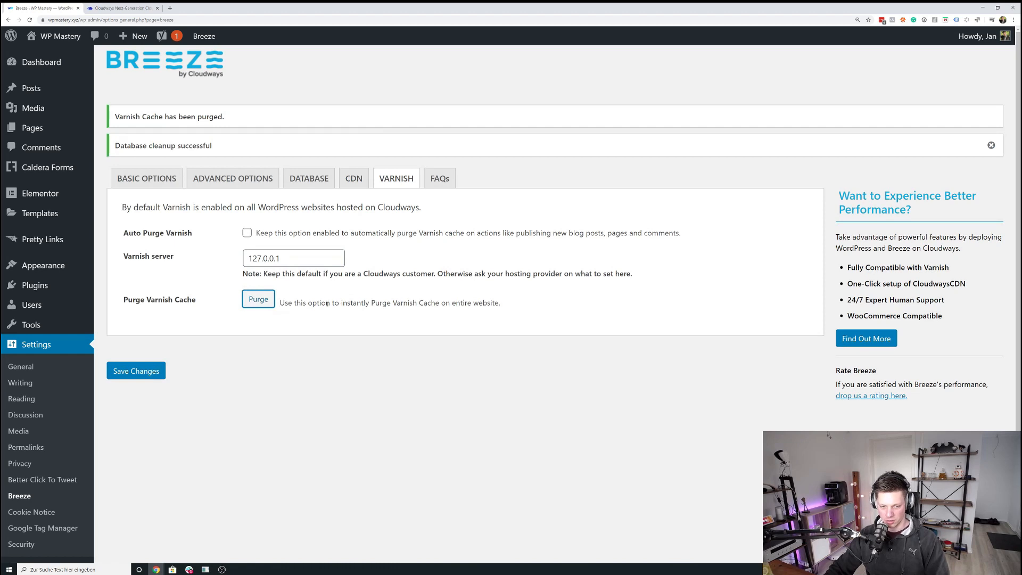
pyautogui.click(203, 36)
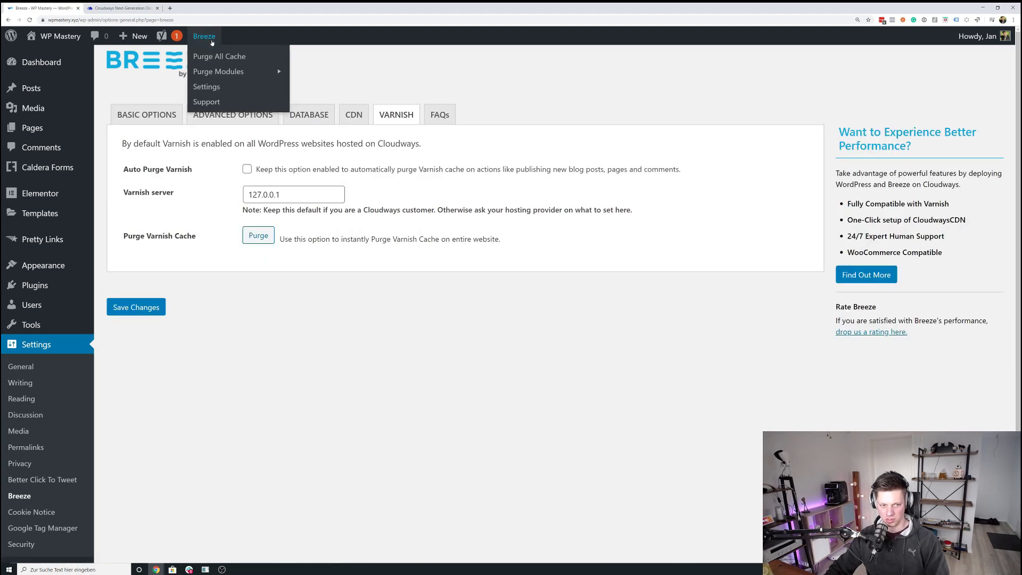
pyautogui.moveTo(217, 71)
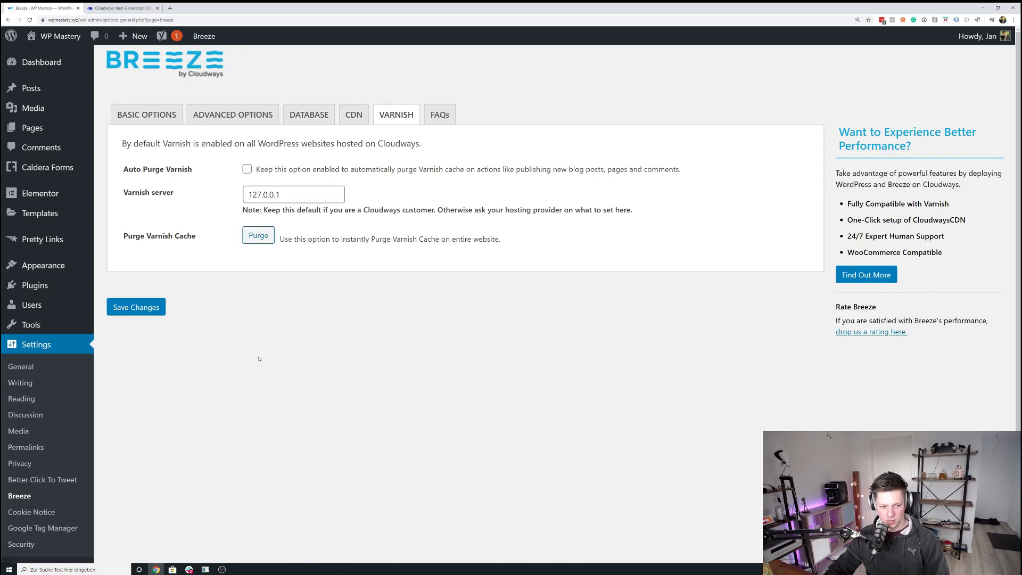
pyautogui.scroll(-3)
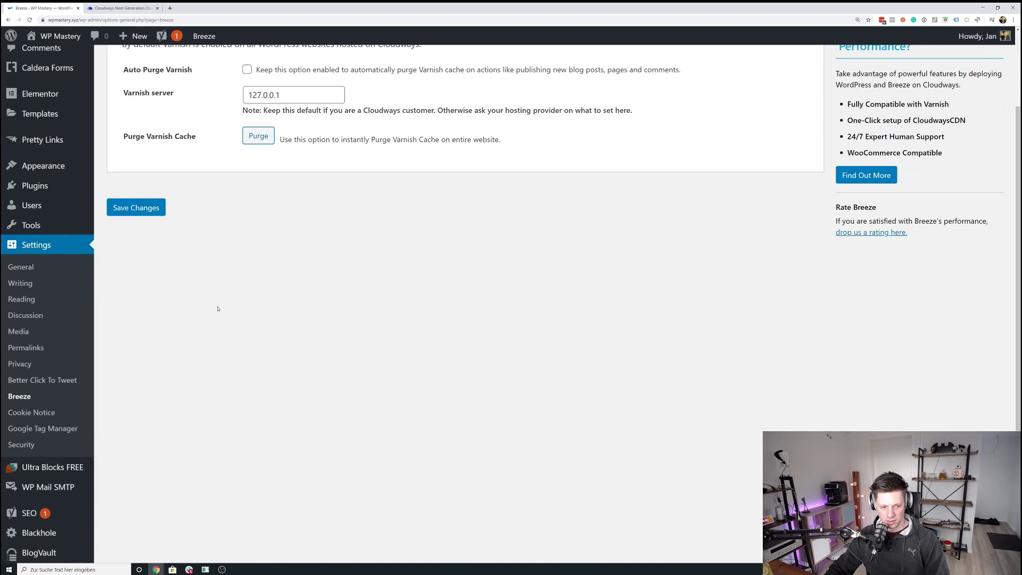
pyautogui.moveTo(36, 186)
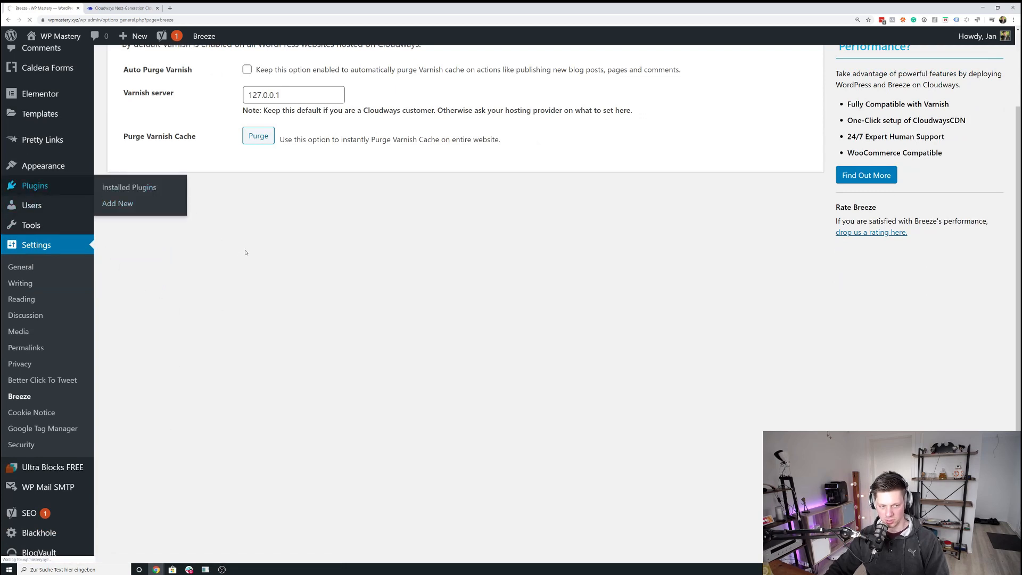
# Step: Search 'a3 lazy lo', then install and activate the a3 Lazy Load plugin
pyautogui.click(129, 186)
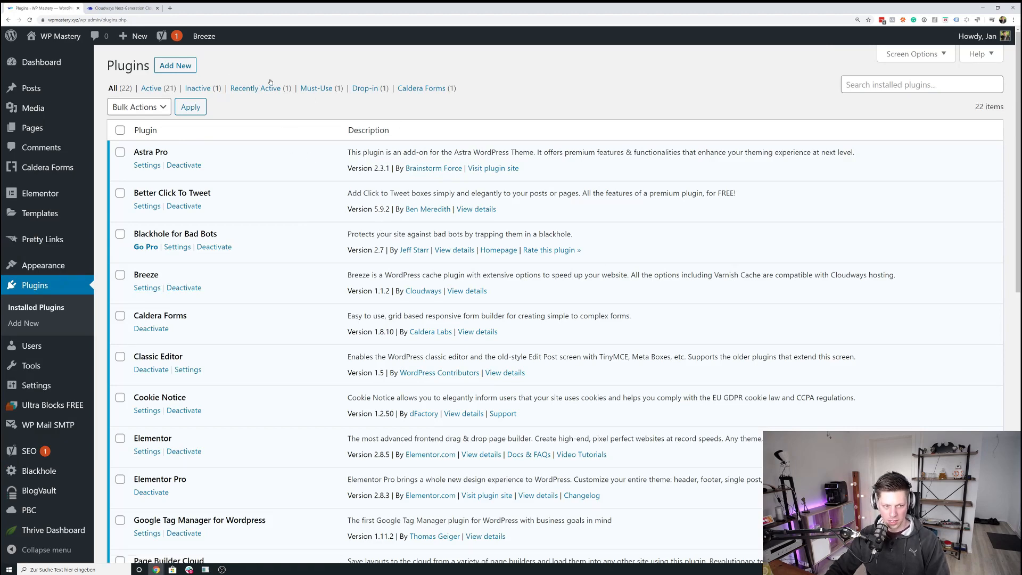
pyautogui.click(175, 65)
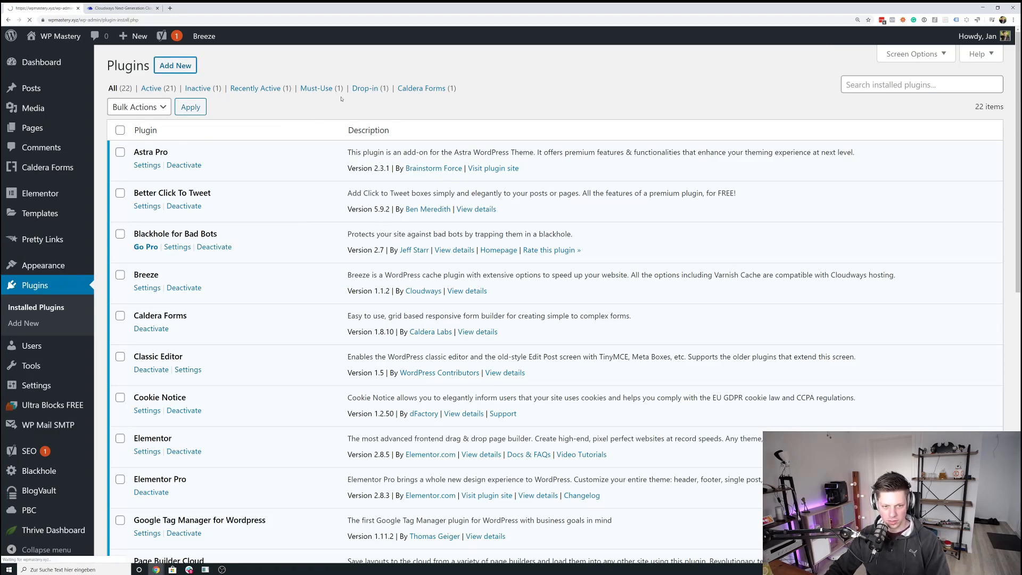
pyautogui.click(175, 65)
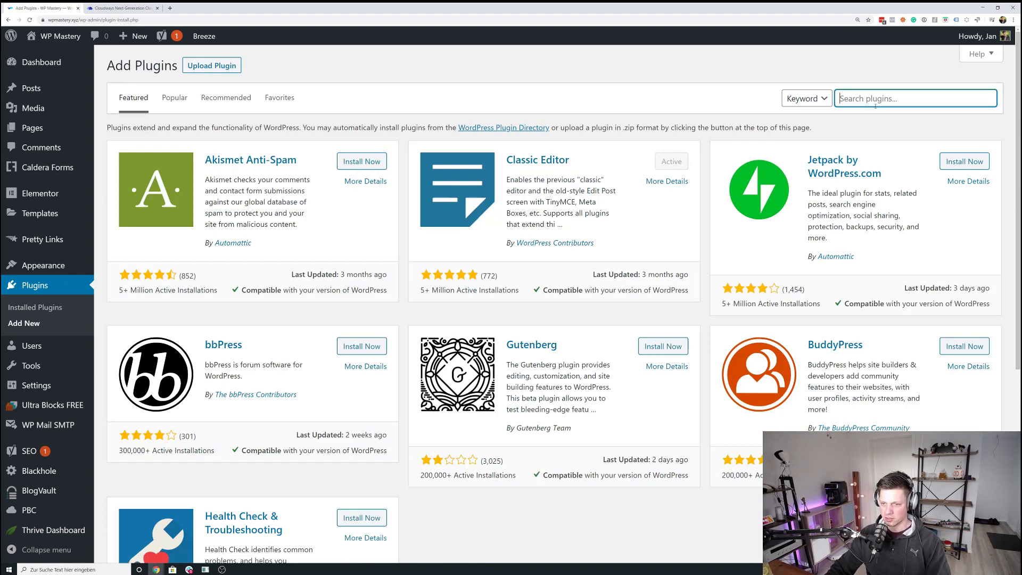
pyautogui.write('a3 lazy load')
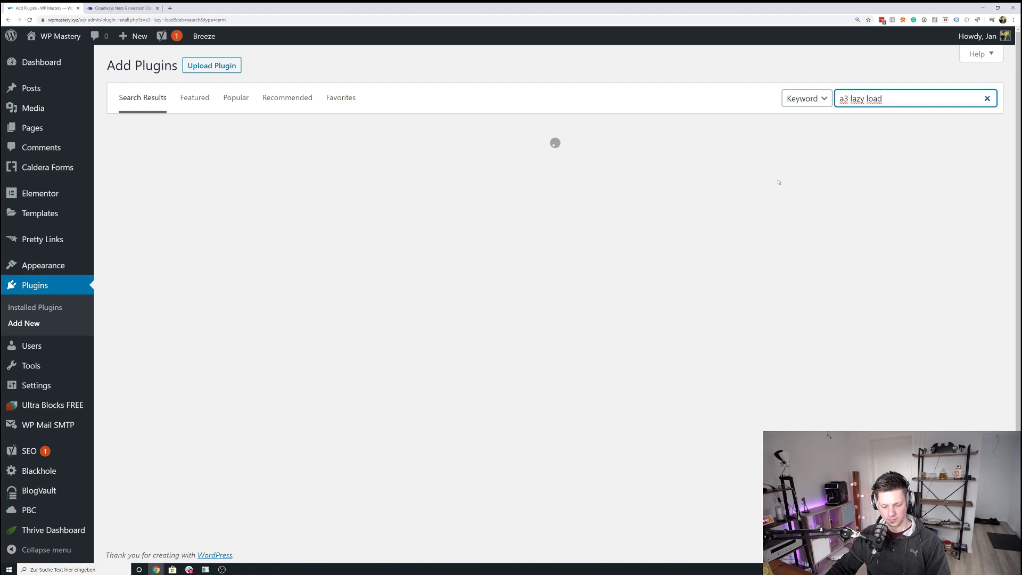
pyautogui.click(356, 162)
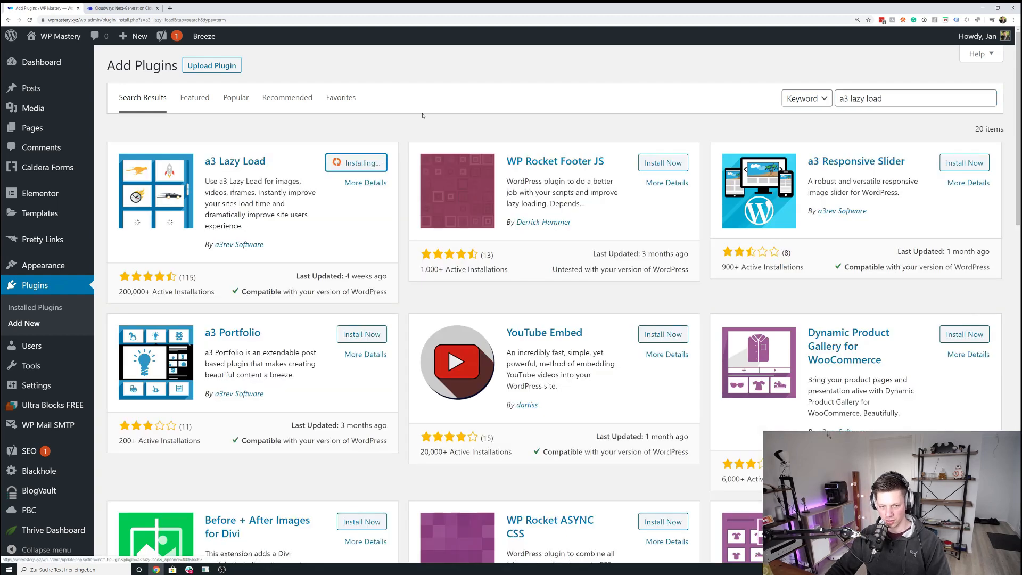
pyautogui.moveTo(396, 139)
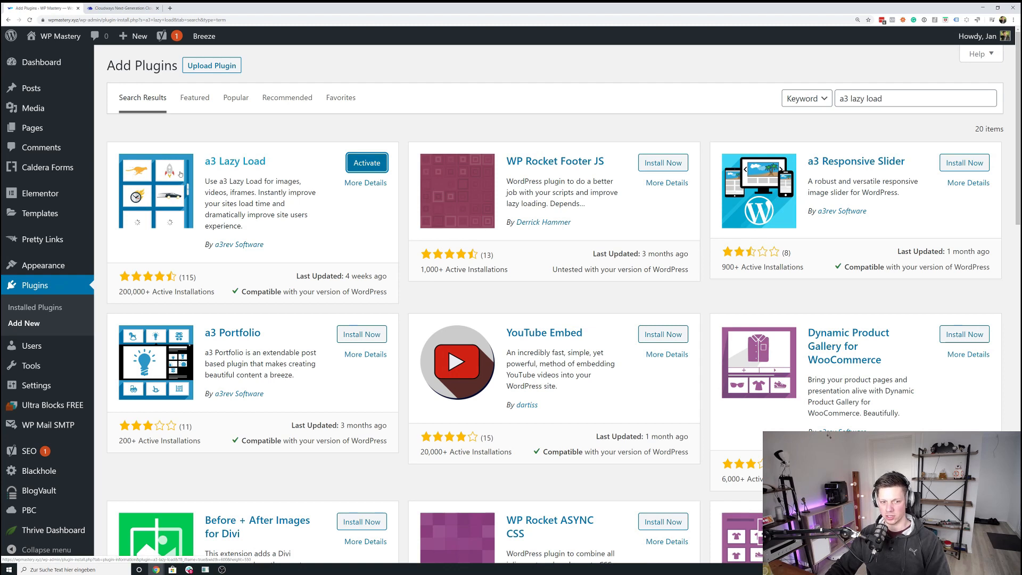
pyautogui.moveTo(538, 254)
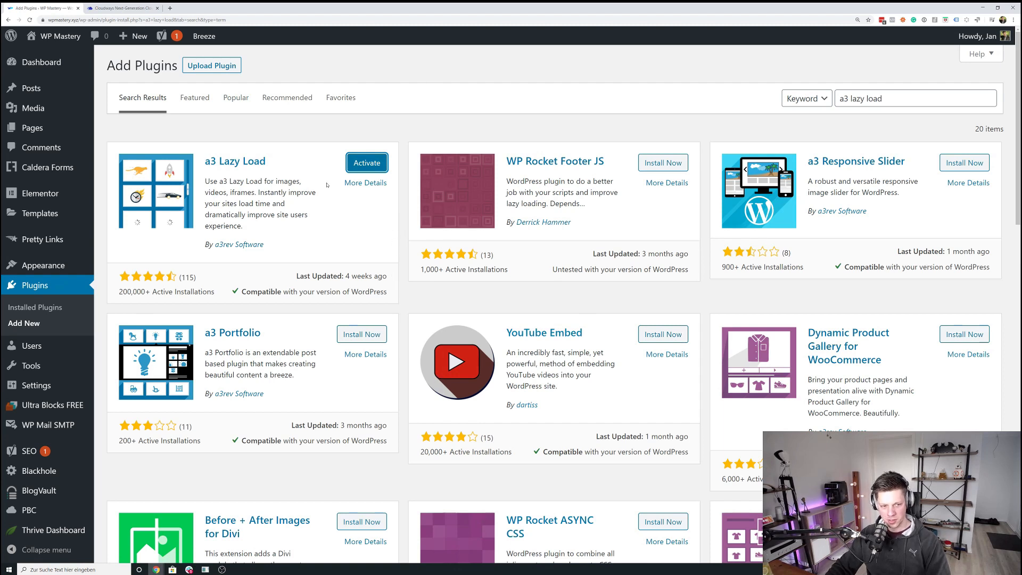
pyautogui.click(366, 163)
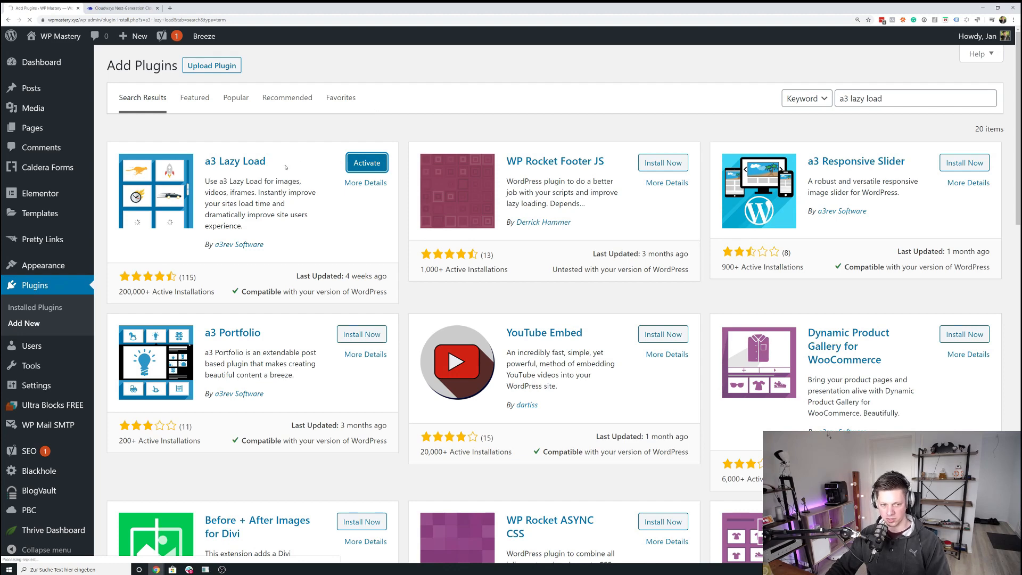
pyautogui.click(366, 162)
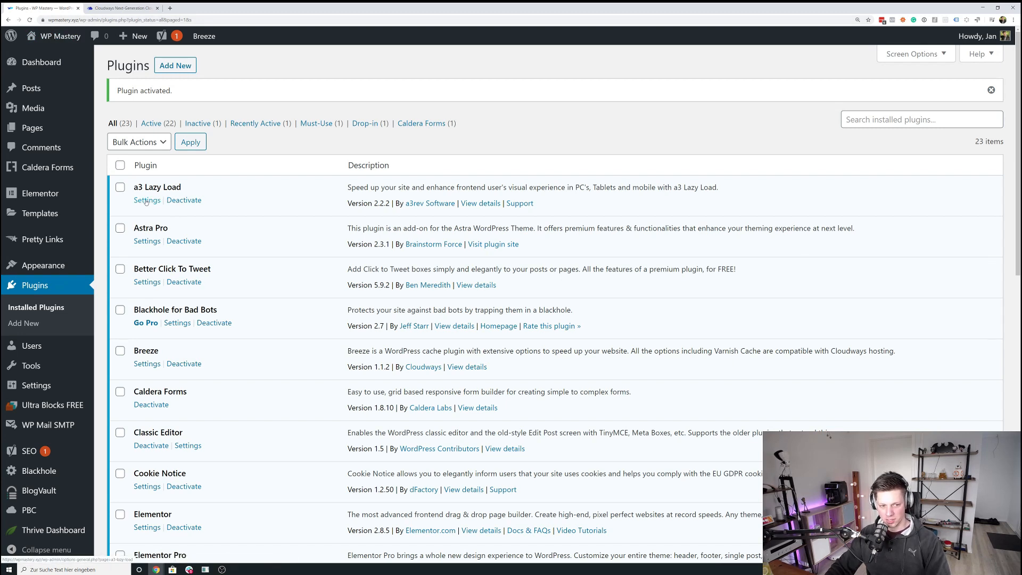
# Step: Review the a3 Lazy Load image and video/iframe settings down to the Effect & Style section
pyautogui.click(147, 200)
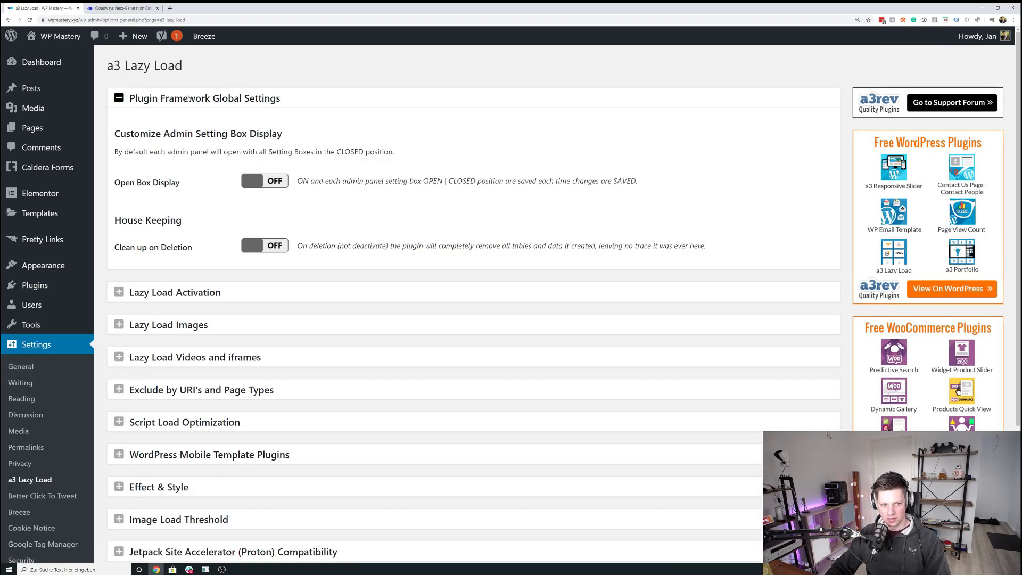
pyautogui.scroll(-3)
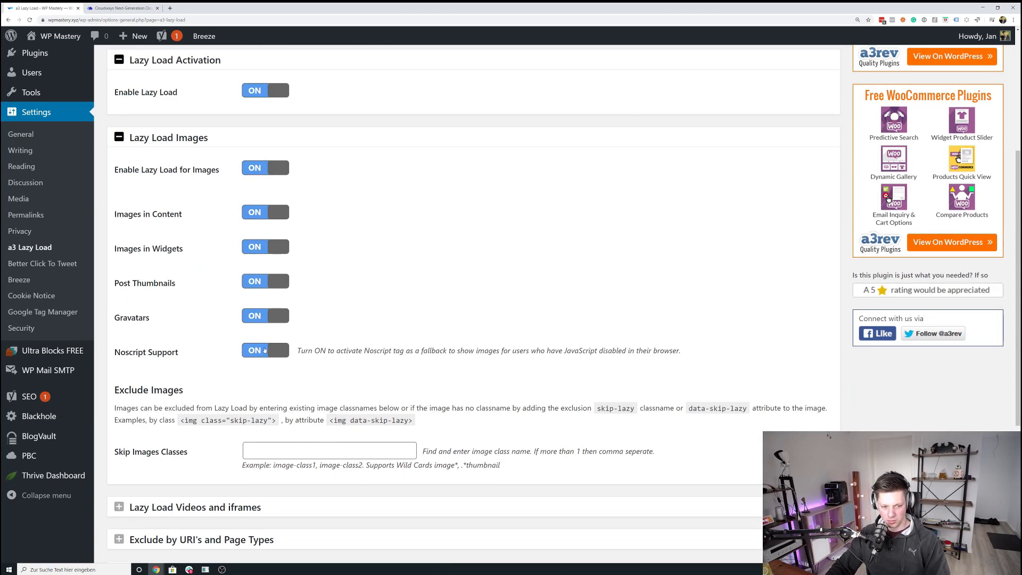
pyautogui.scroll(-3)
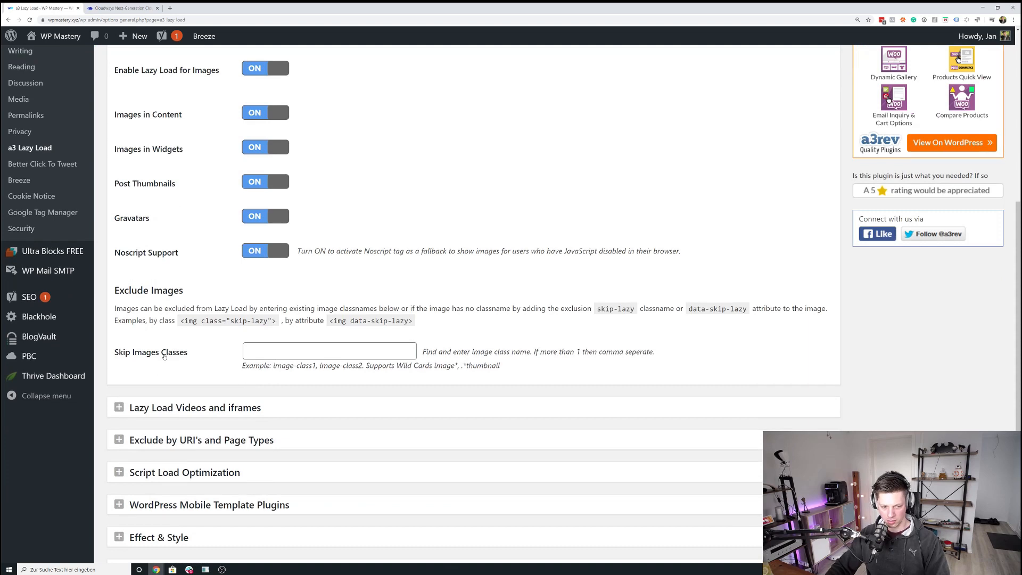
pyautogui.click(330, 350)
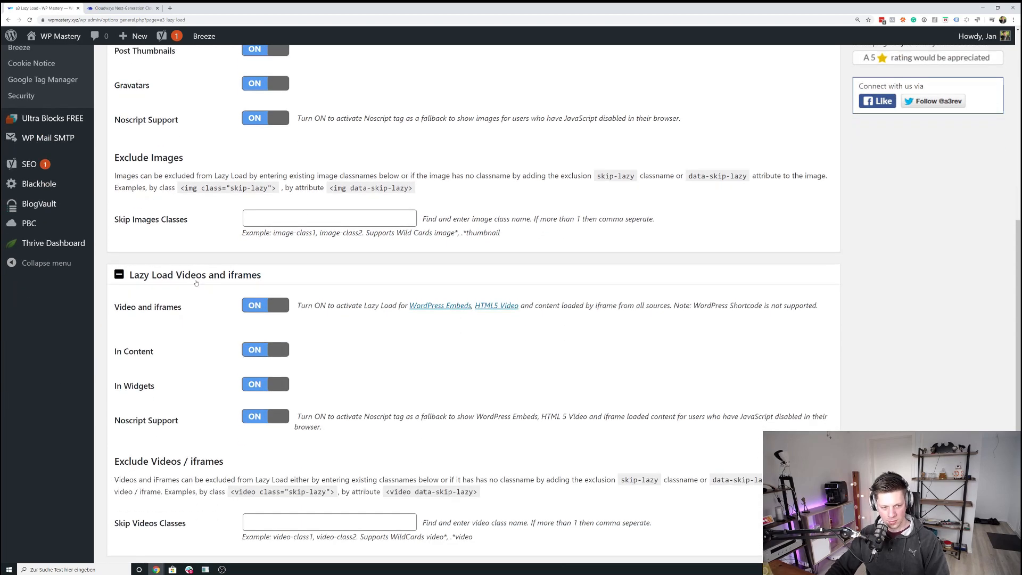
pyautogui.scroll(-3)
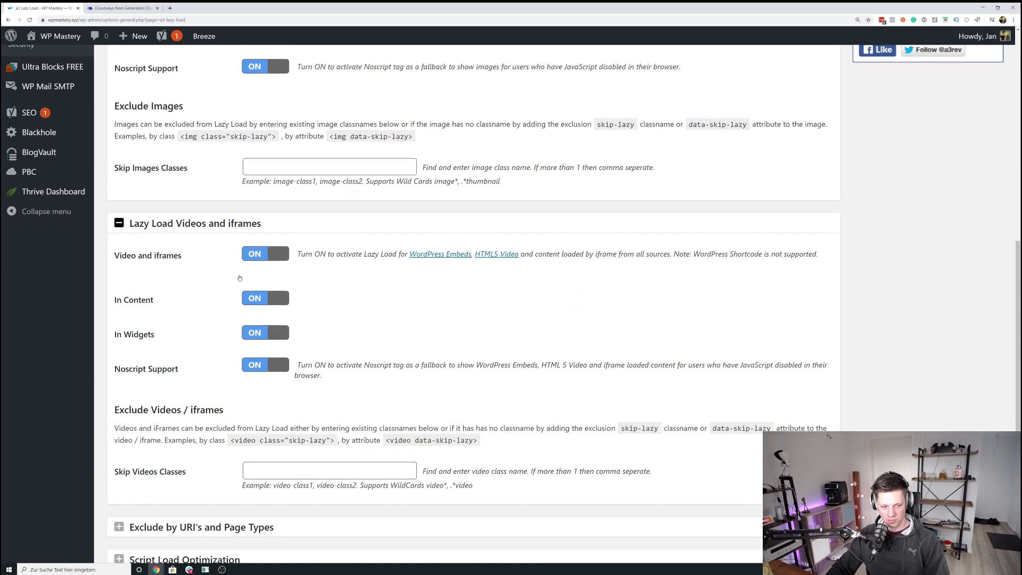
pyautogui.scroll(-3)
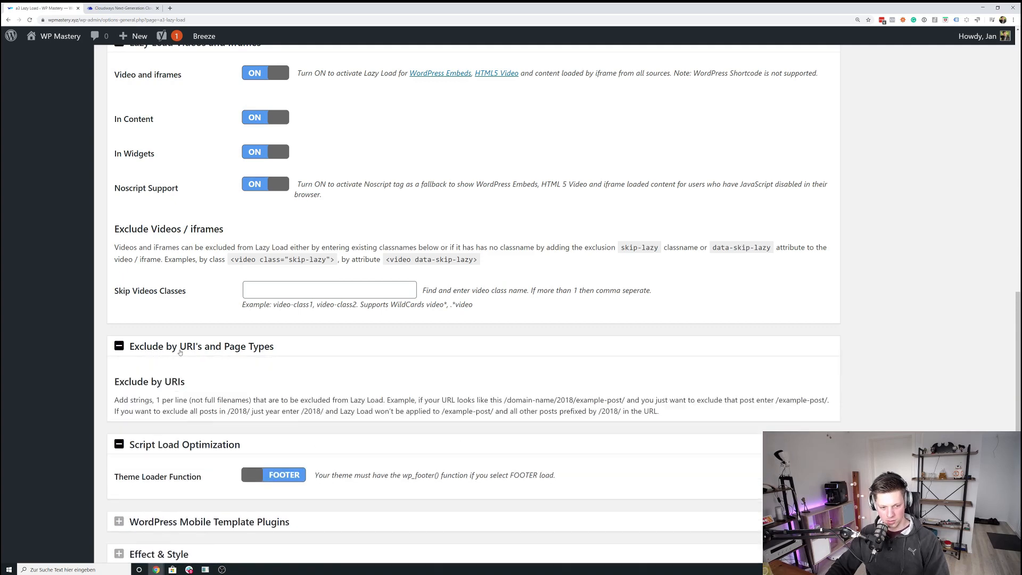
pyautogui.scroll(-3)
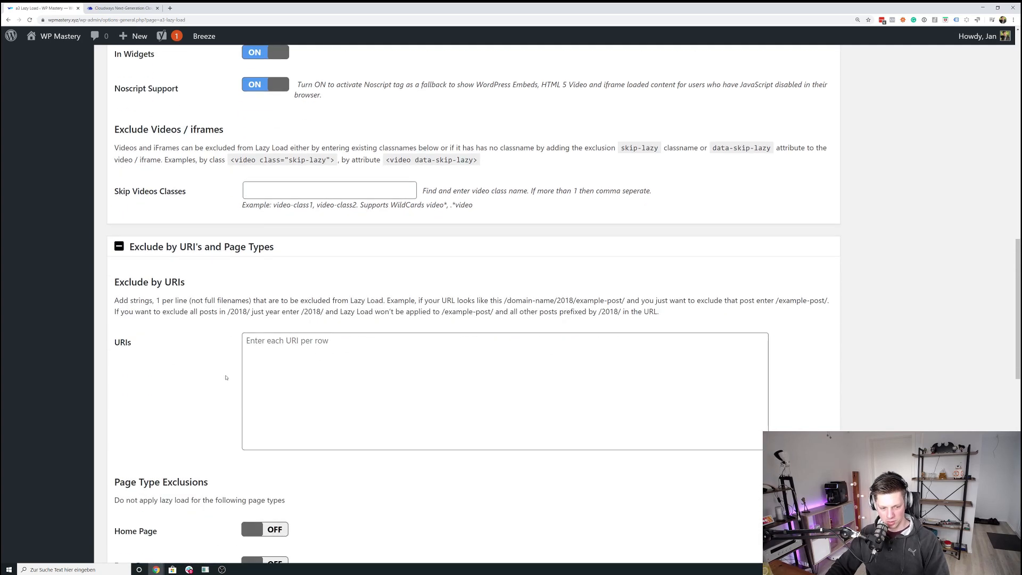
pyautogui.scroll(-3)
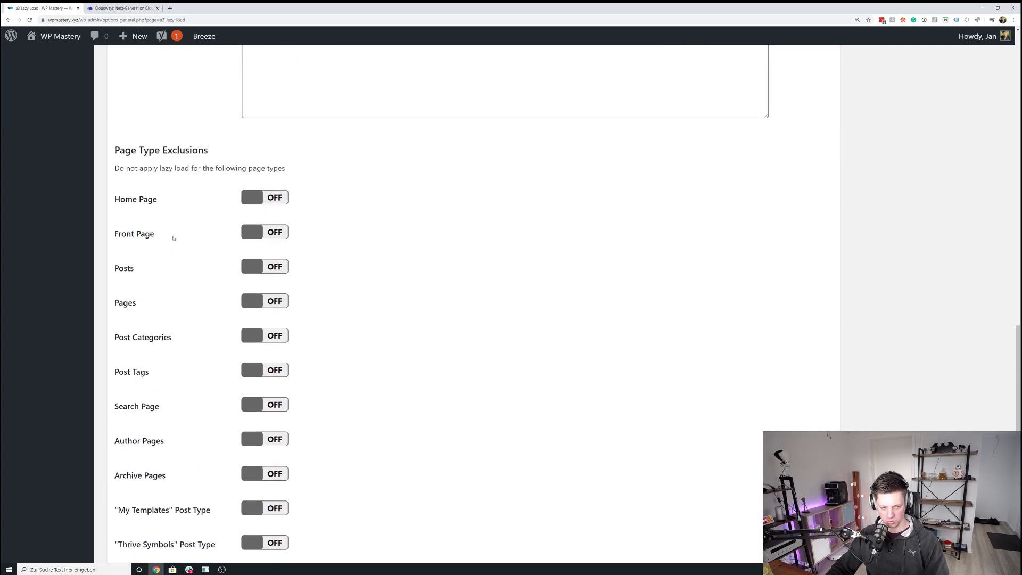
# Step: Set the loading effect to Fade In instead of spinner and save the lazy-load settings
pyautogui.scroll(-3)
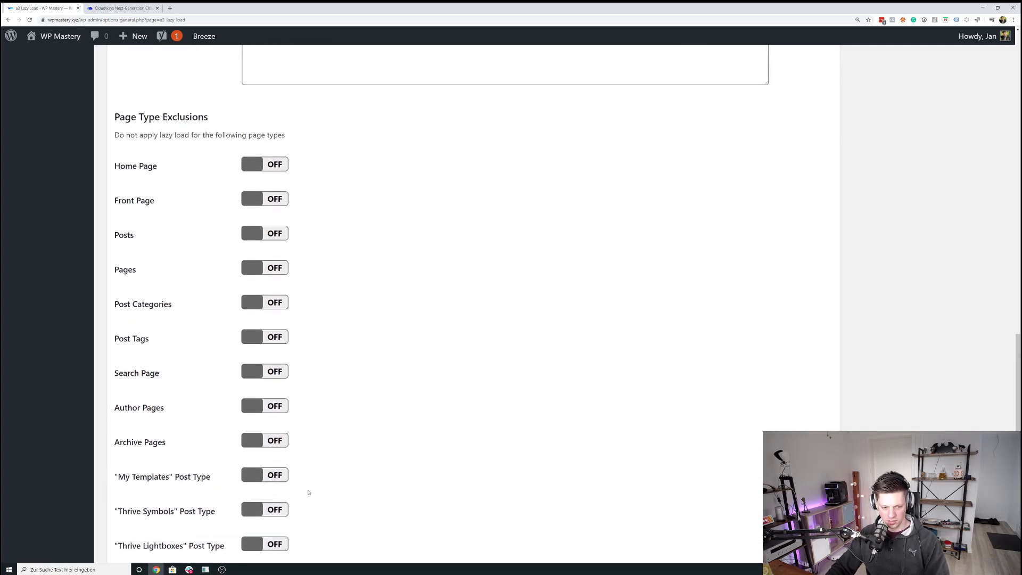
pyautogui.scroll(-3)
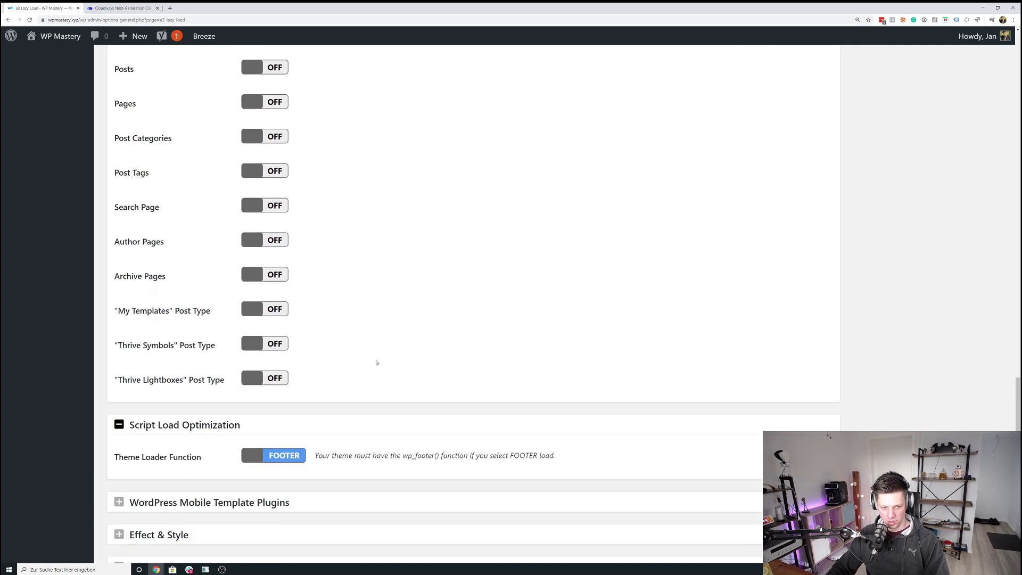
pyautogui.scroll(-3)
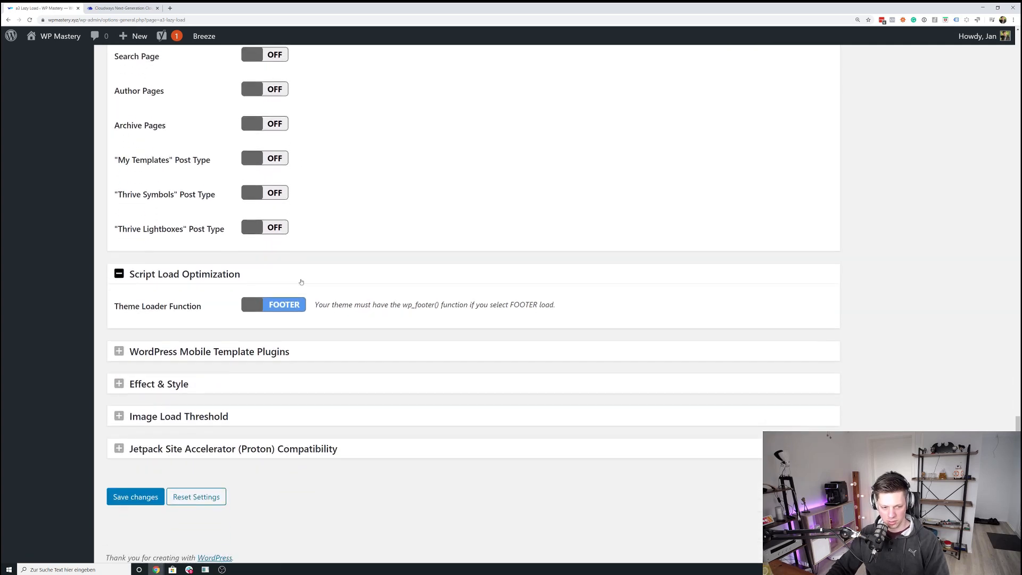
pyautogui.scroll(-3)
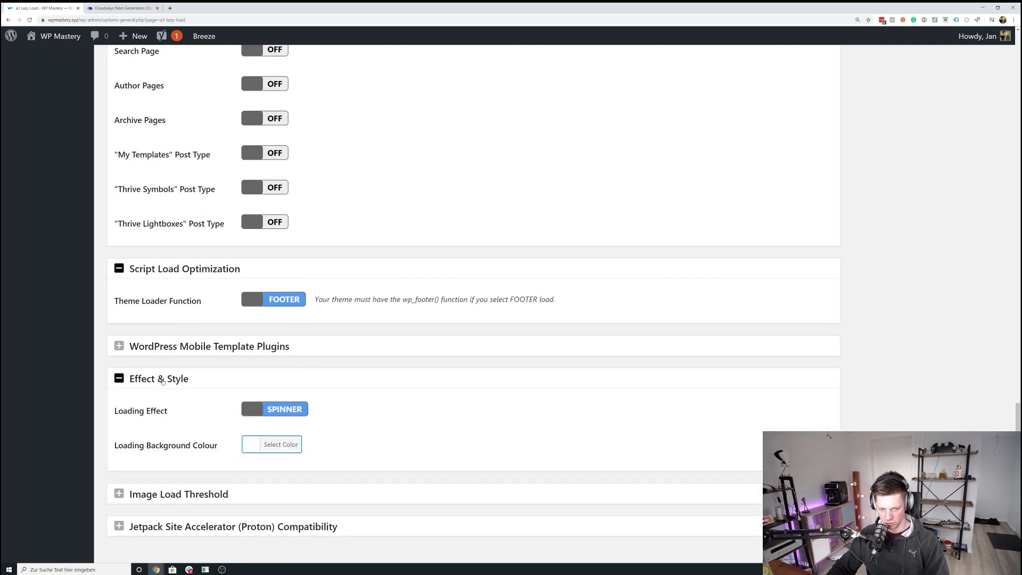
pyautogui.moveTo(169, 393)
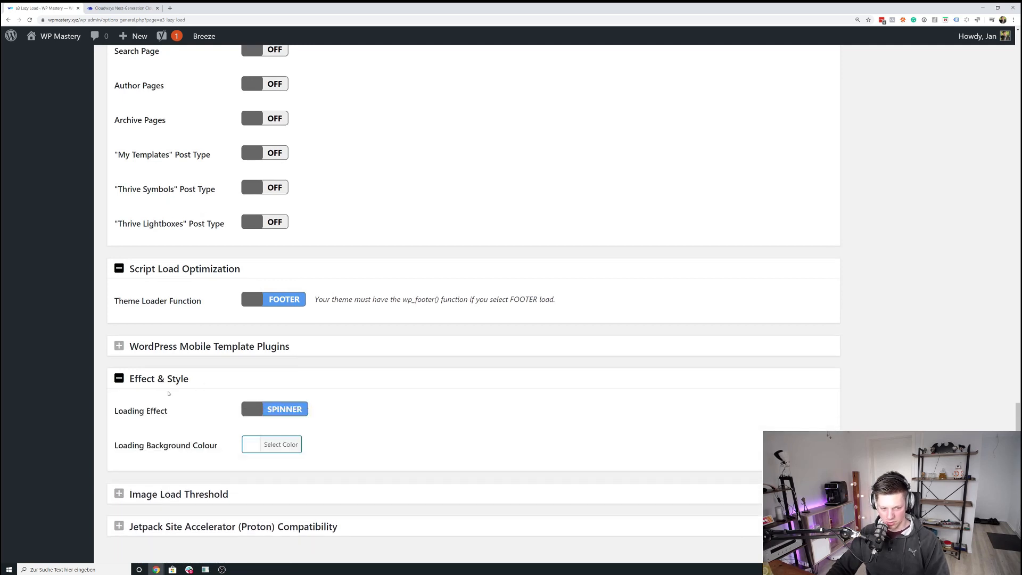
pyautogui.click(274, 409)
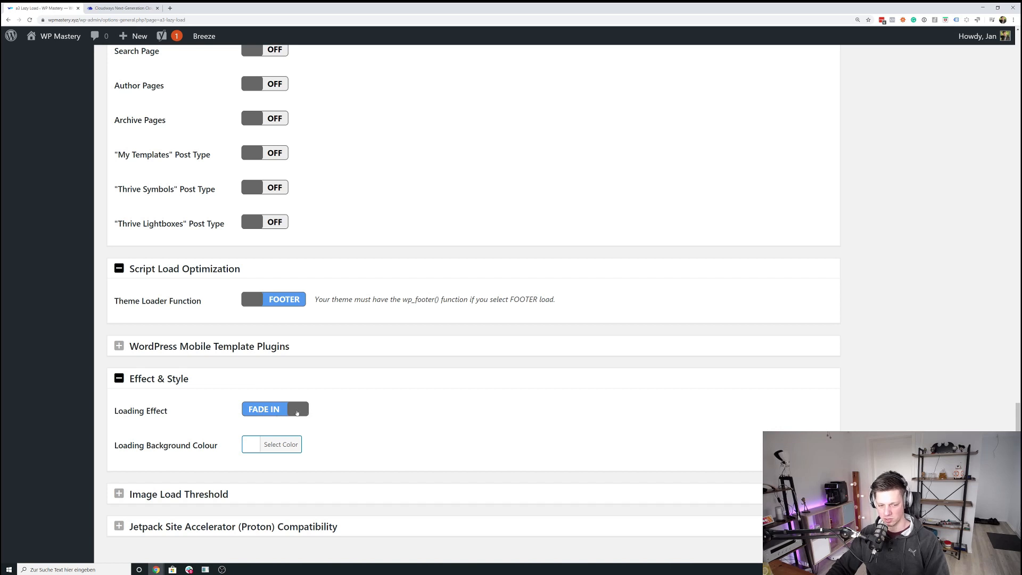
pyautogui.moveTo(336, 415)
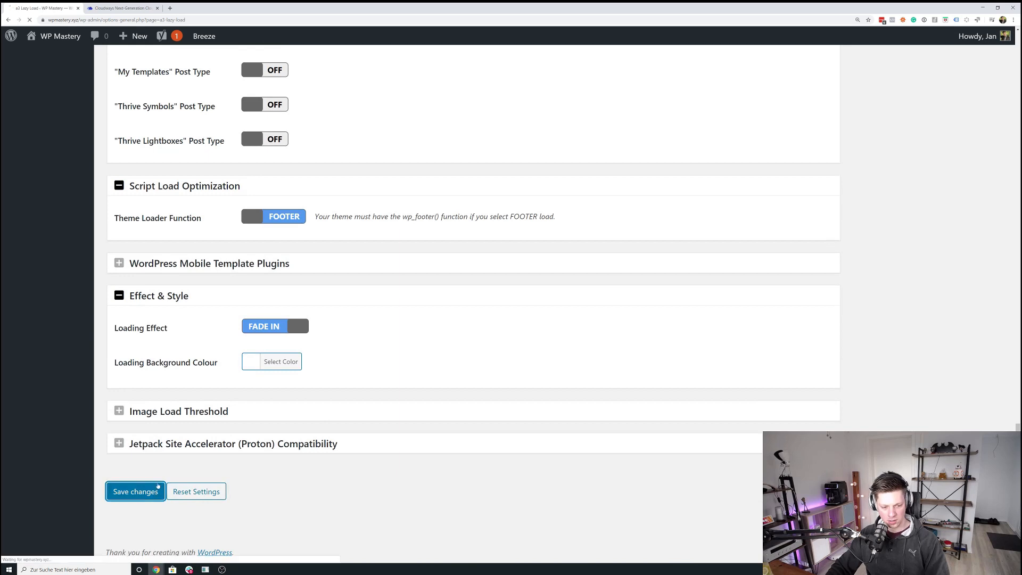
pyautogui.click(135, 492)
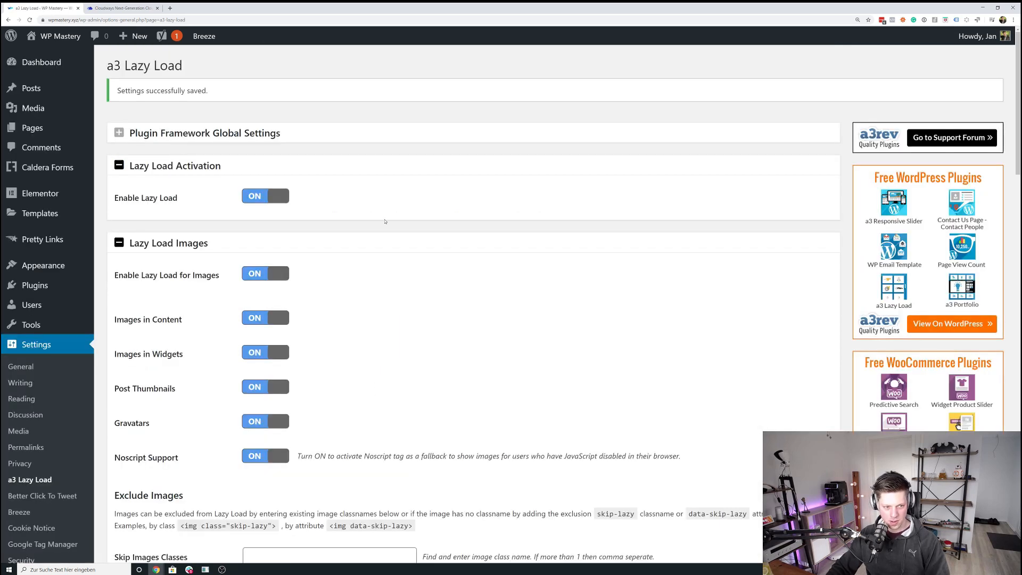
pyautogui.click(204, 37)
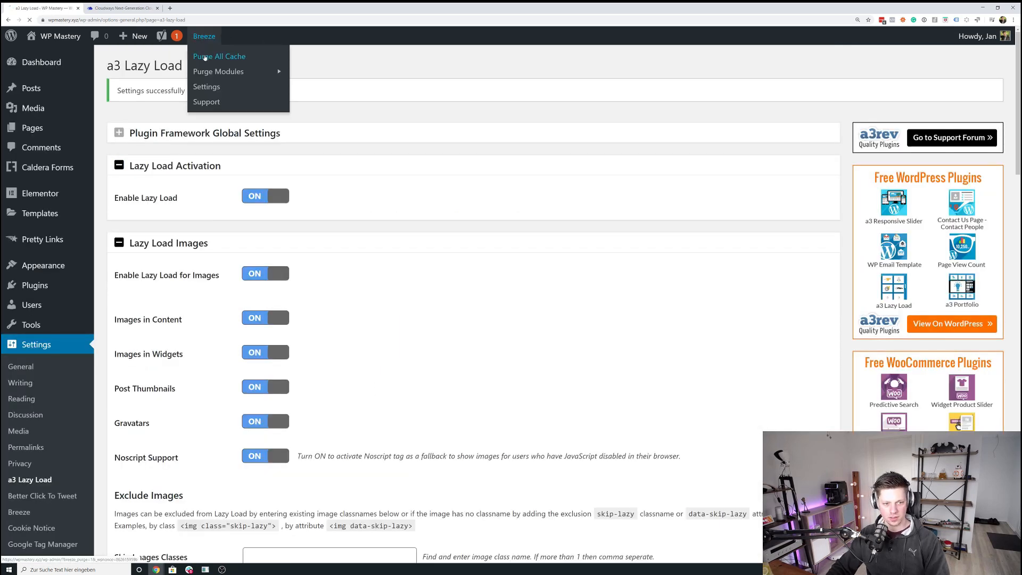
pyautogui.click(219, 56)
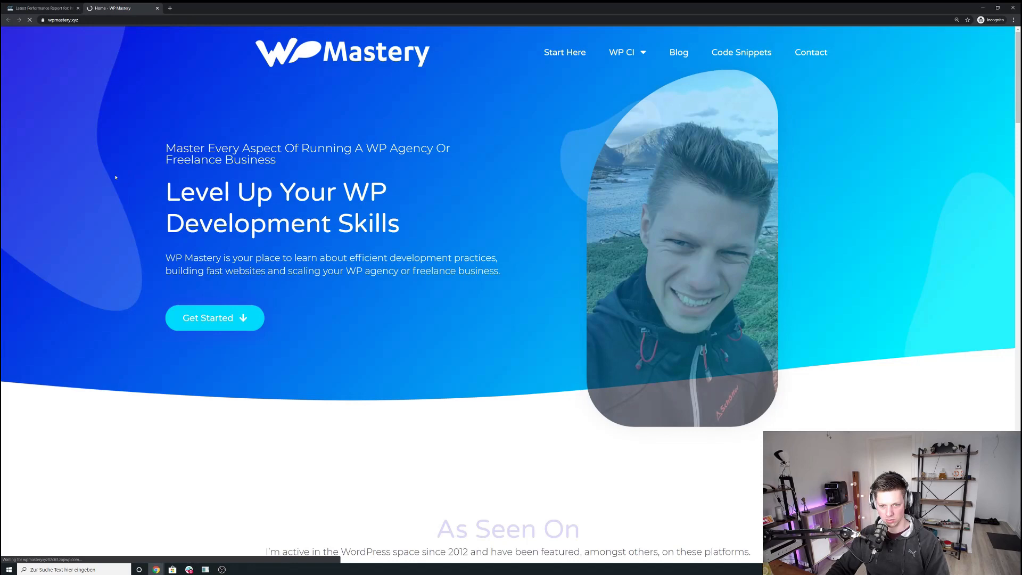
pyautogui.scroll(-3)
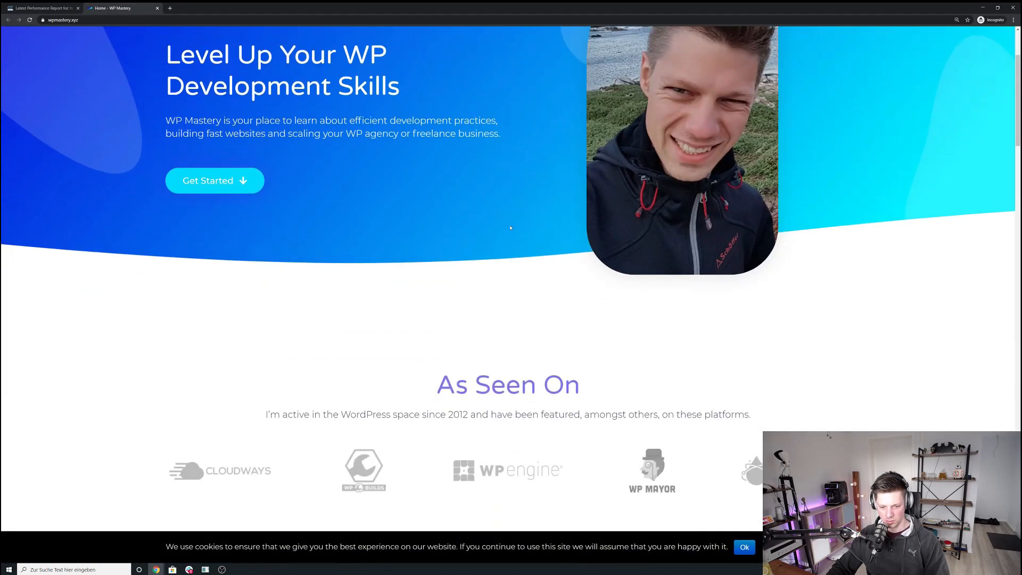
pyautogui.scroll(-3)
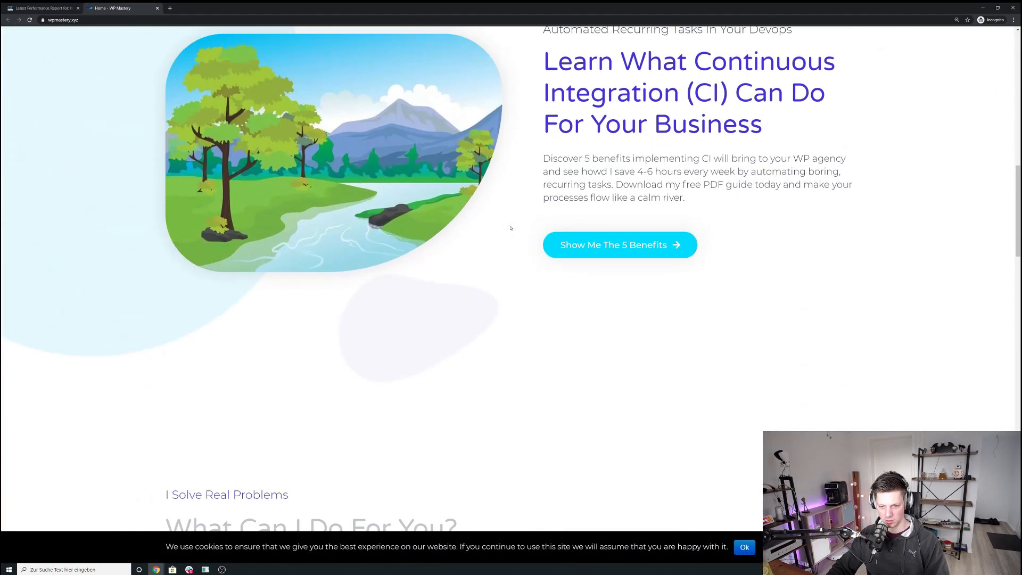
pyautogui.scroll(-3)
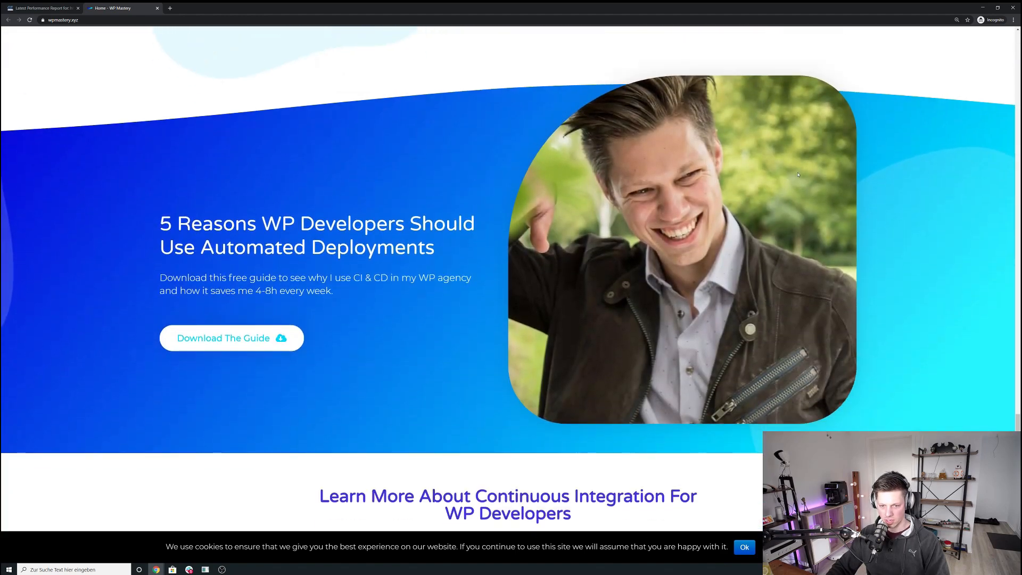
pyautogui.moveTo(608, 366)
pyautogui.write('gt')
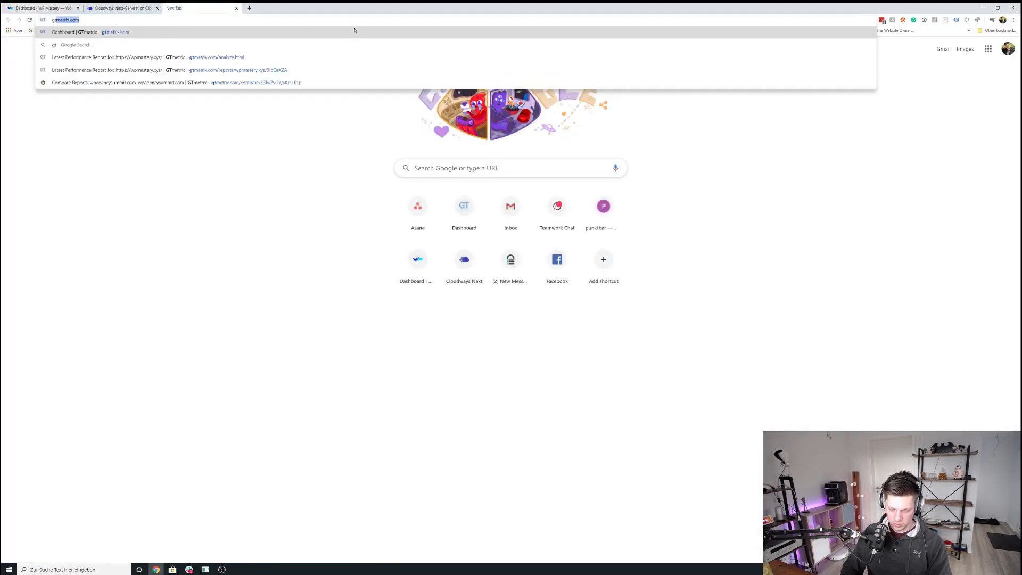
# Step: From the GTmetrix dashboard, bring up the latest wpmastery.xyz report and re-test it
pyautogui.click(78, 31)
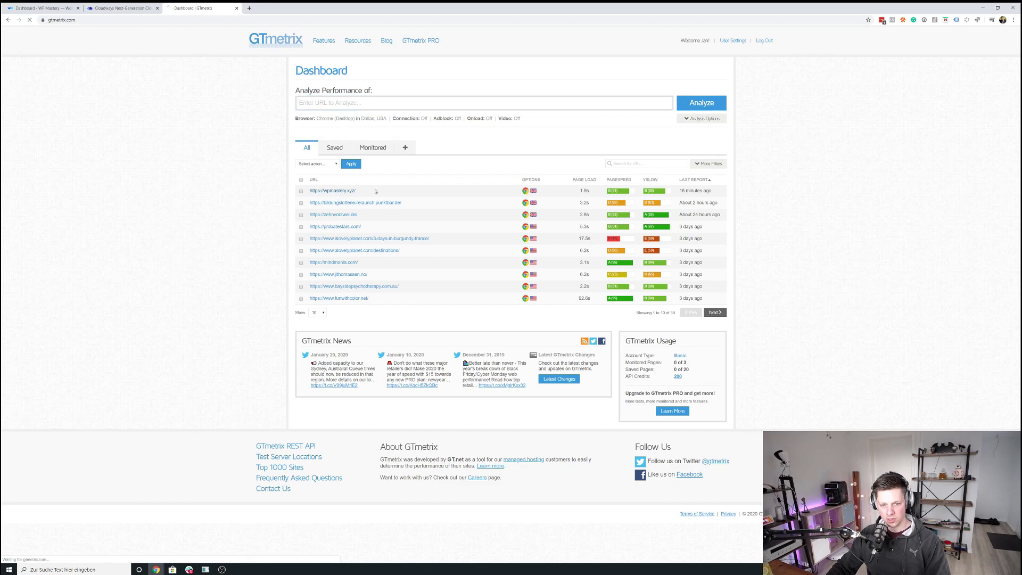
pyautogui.click(330, 191)
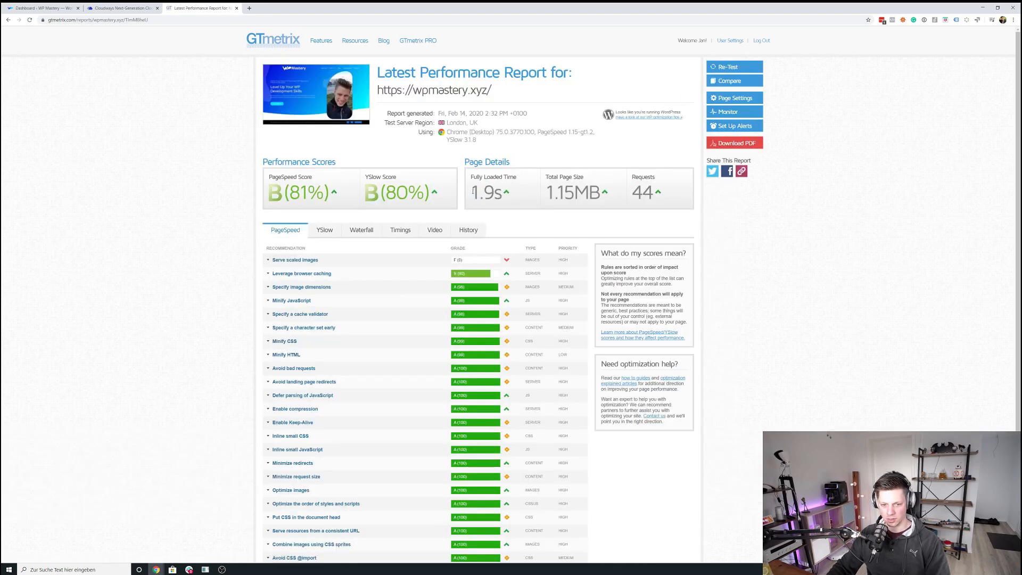
pyautogui.click(734, 66)
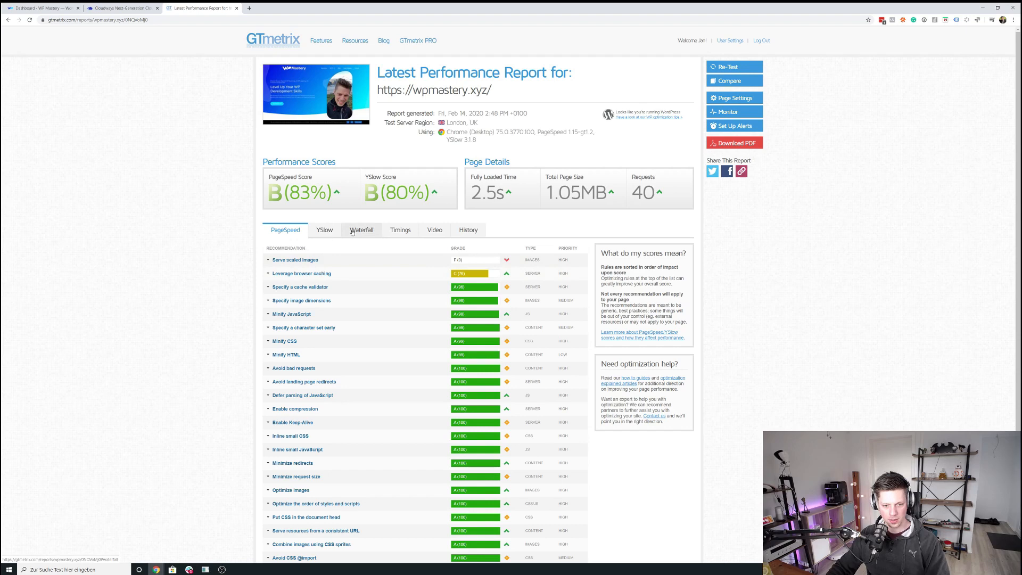
# Step: Check the waterfall breakdown, then queue another re-test of wpmastery.xyz
pyautogui.click(362, 230)
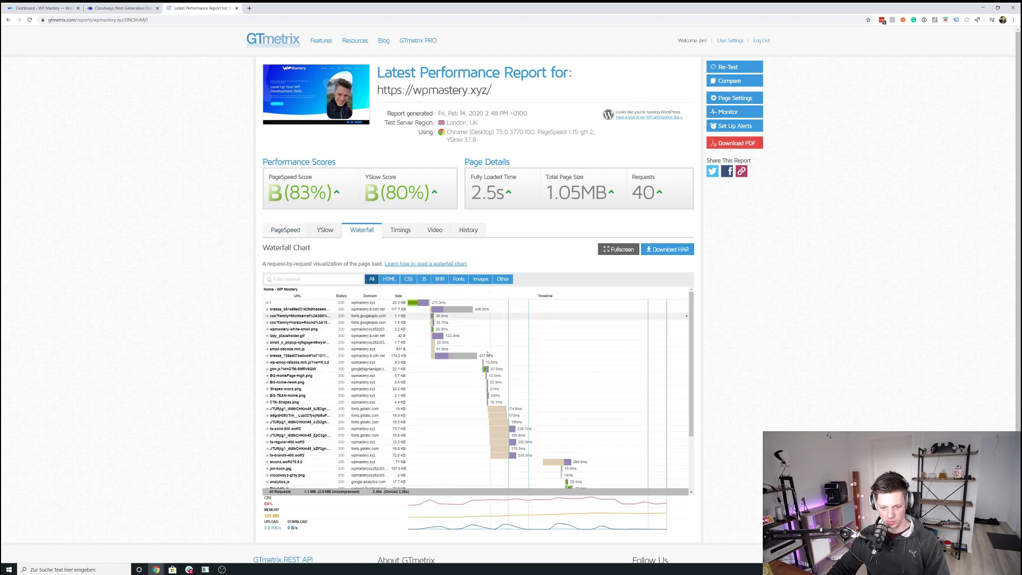
pyautogui.click(734, 66)
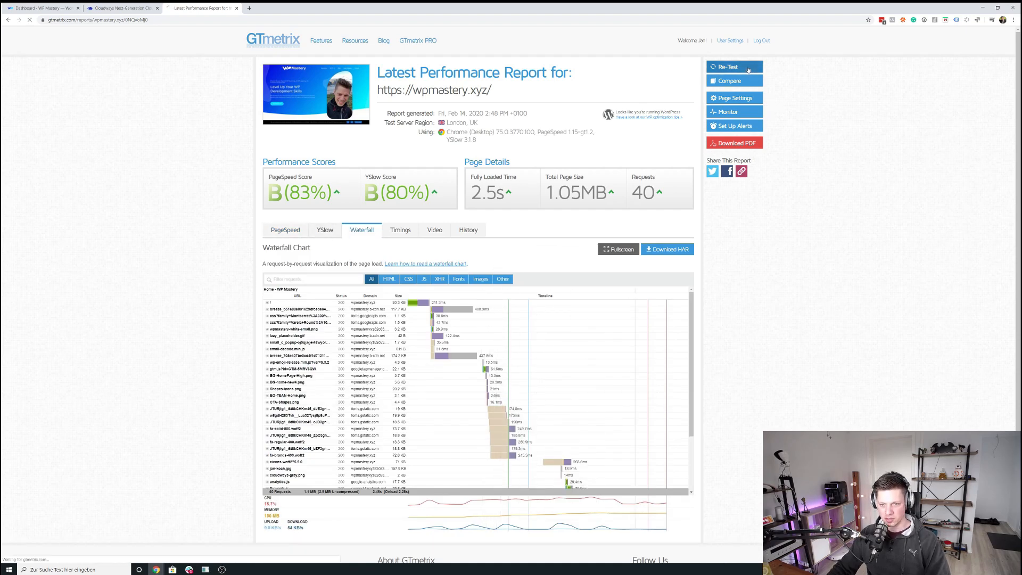
pyautogui.click(734, 66)
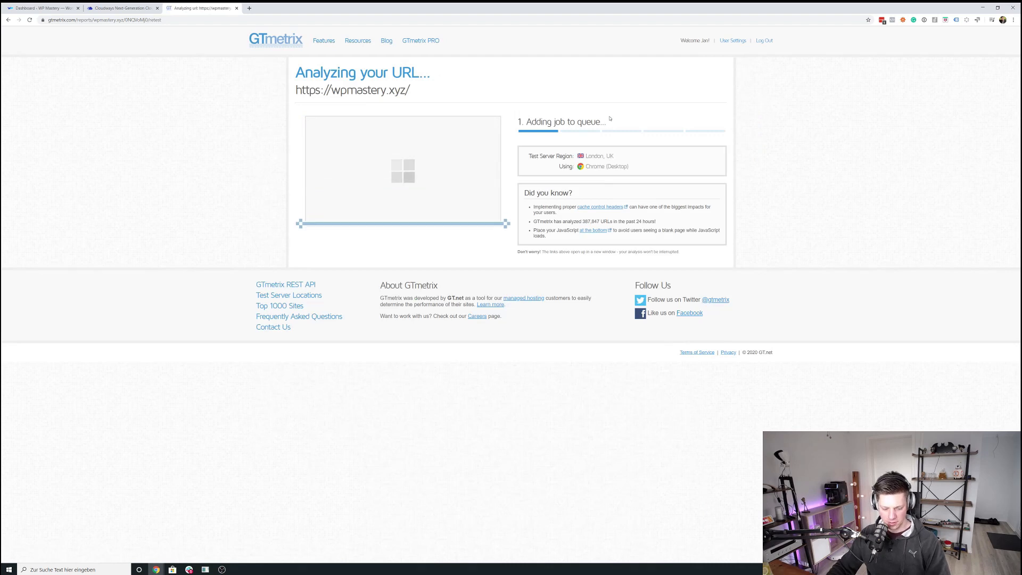
pyautogui.moveTo(689, 117)
pyautogui.write('too')
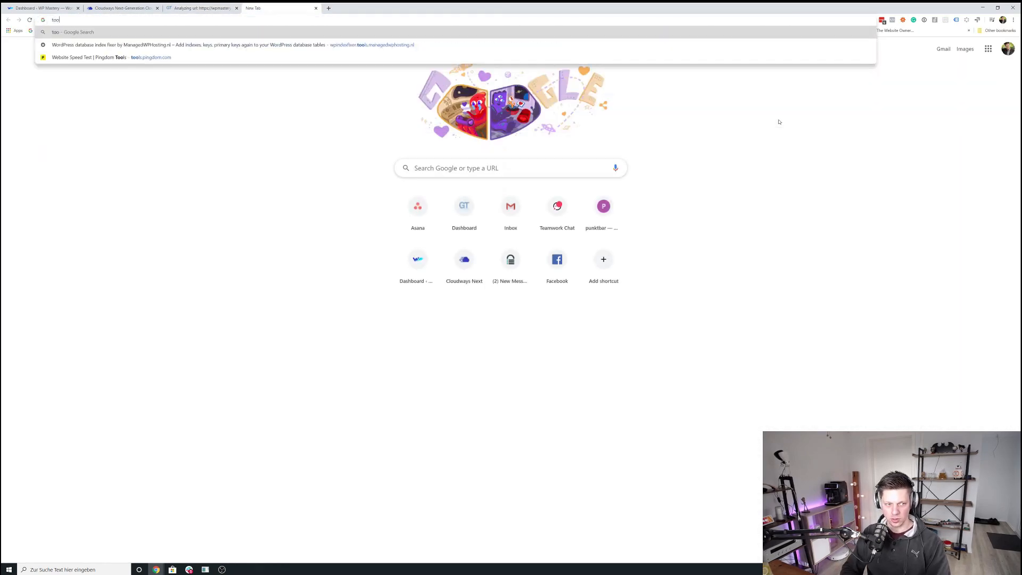
pyautogui.click(106, 57)
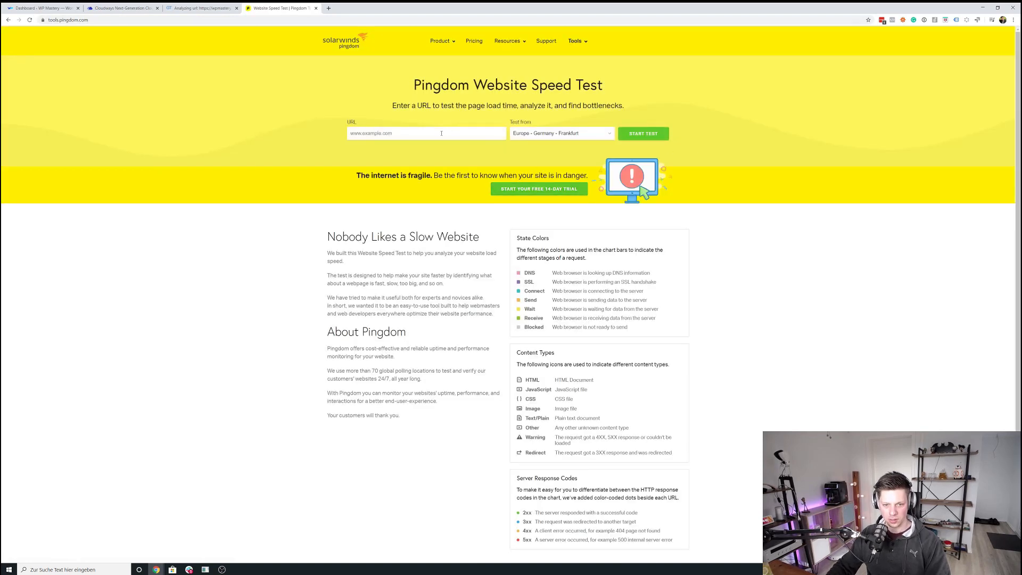
pyautogui.write('https://wpmastery.xyz')
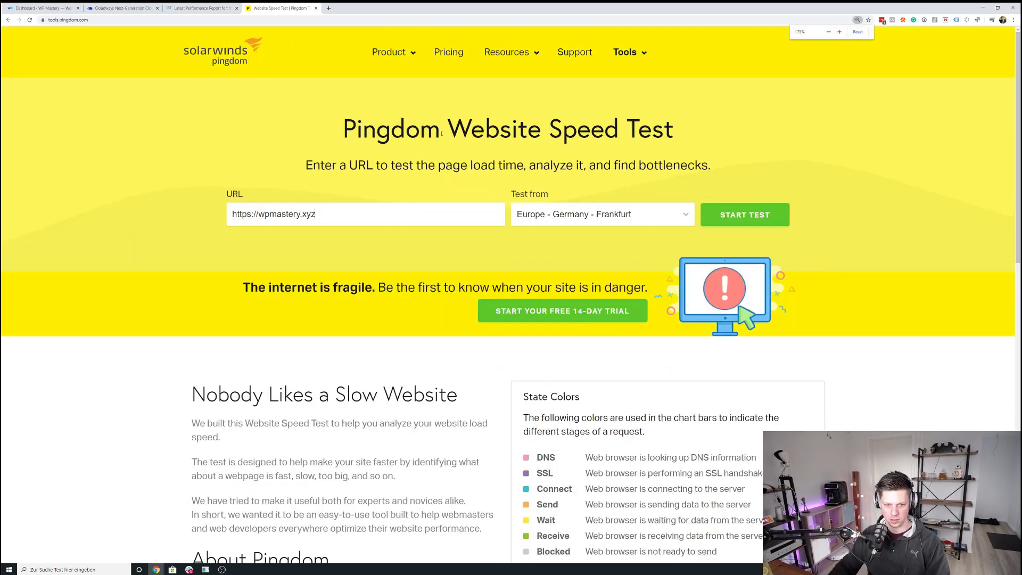
pyautogui.click(745, 215)
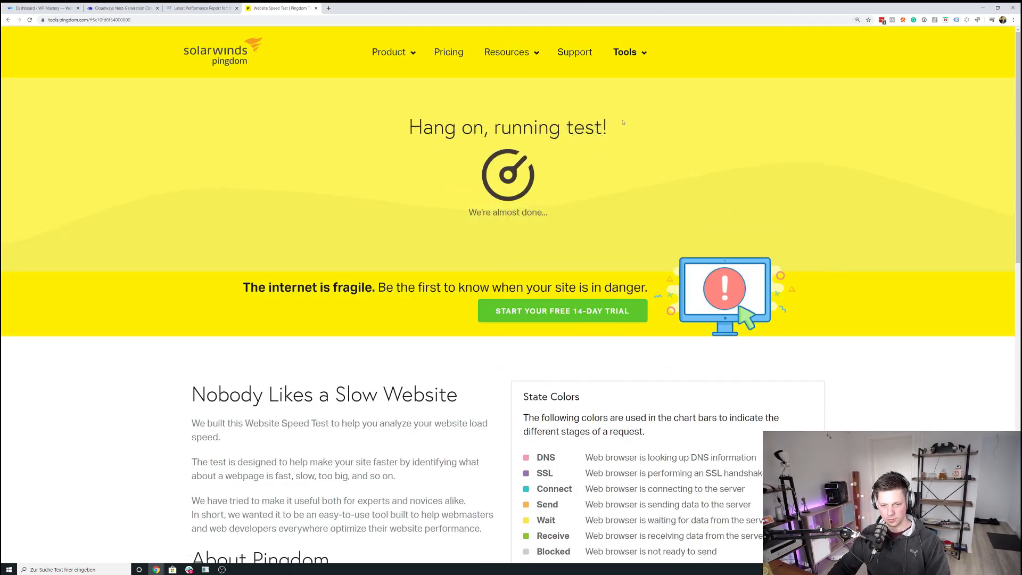
pyautogui.click(203, 9)
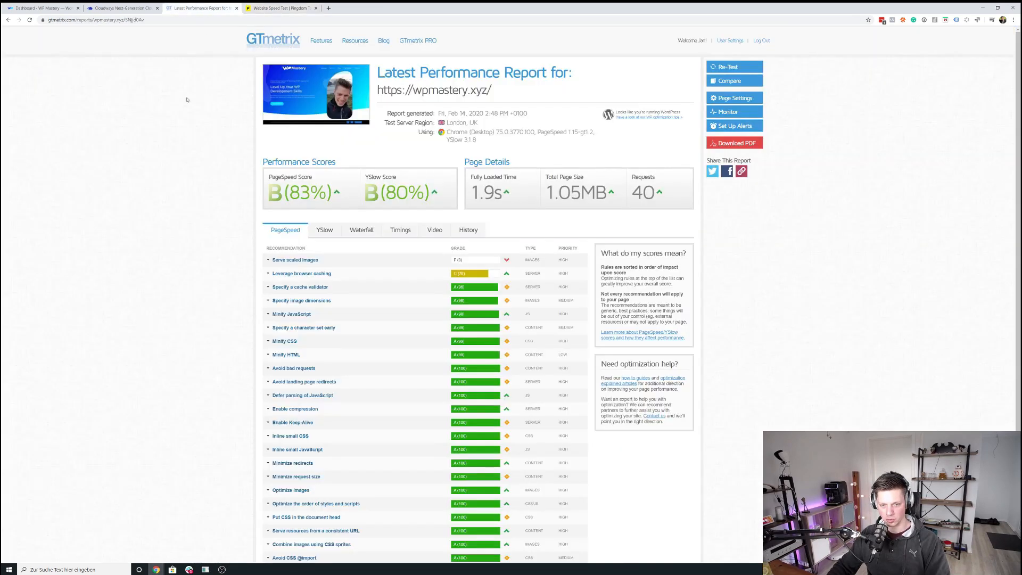
# Step: Review the fresh GTmetrix report: B 83%, 1.9s fully loaded, 1.05MB, 40 requests
pyautogui.doubleClick(479, 192)
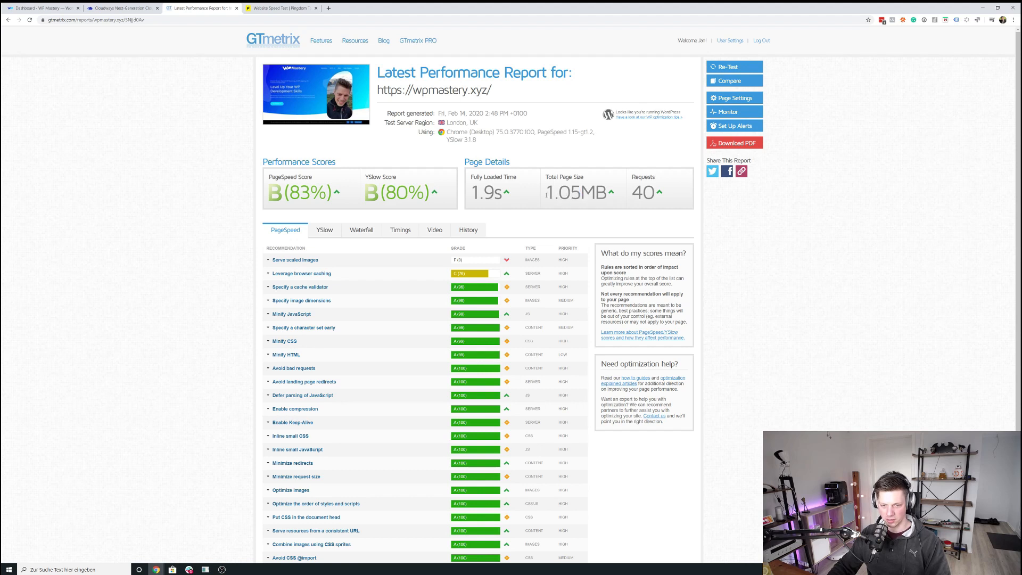
pyautogui.moveTo(292, 43)
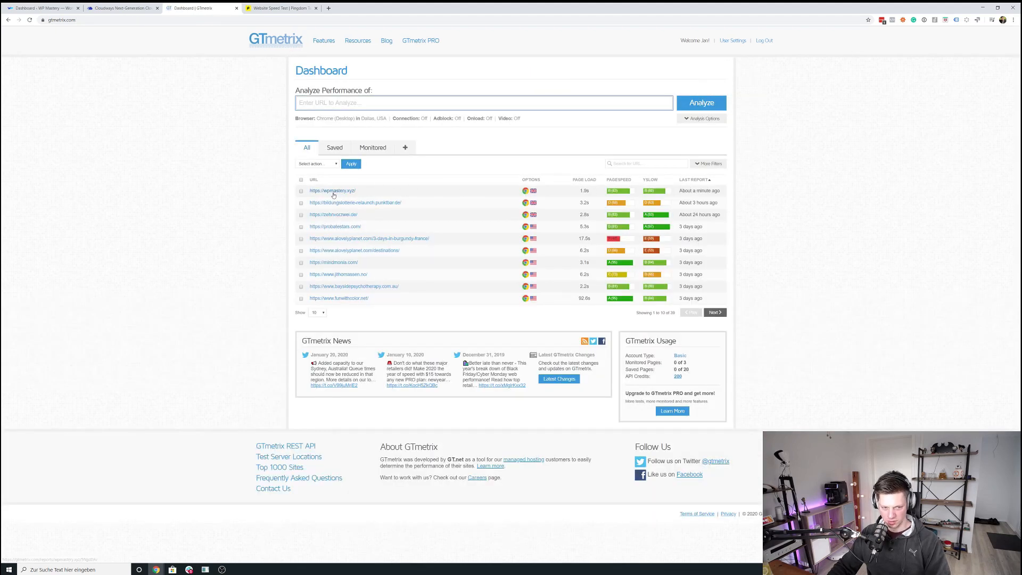
# Step: Review Pingdom results for wpmastery.xyz: grade B 83, 1.15 s load, 1.3 MB, 50 requests
pyautogui.click(281, 8)
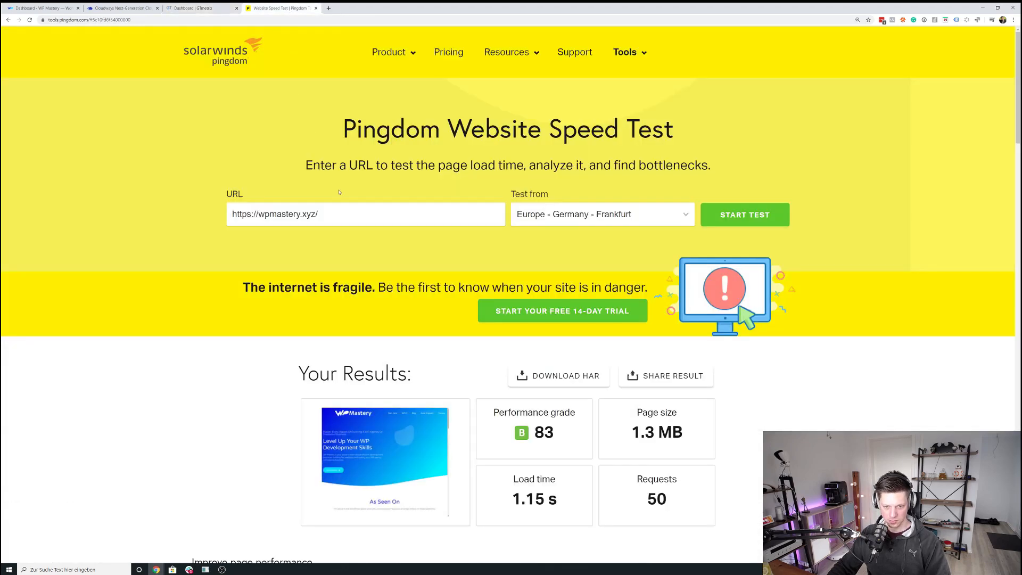
pyautogui.scroll(-3)
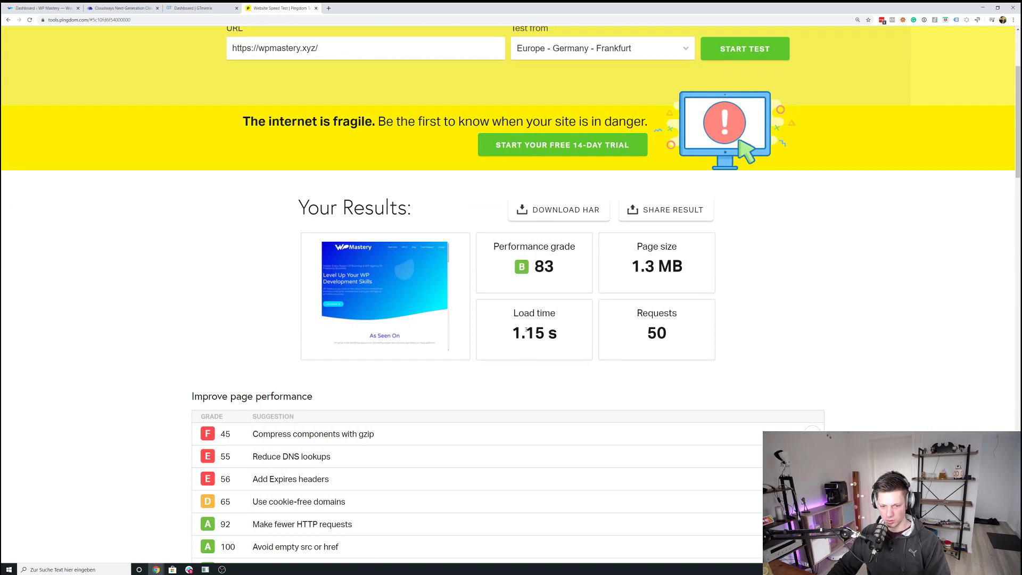
pyautogui.doubleClick(528, 332)
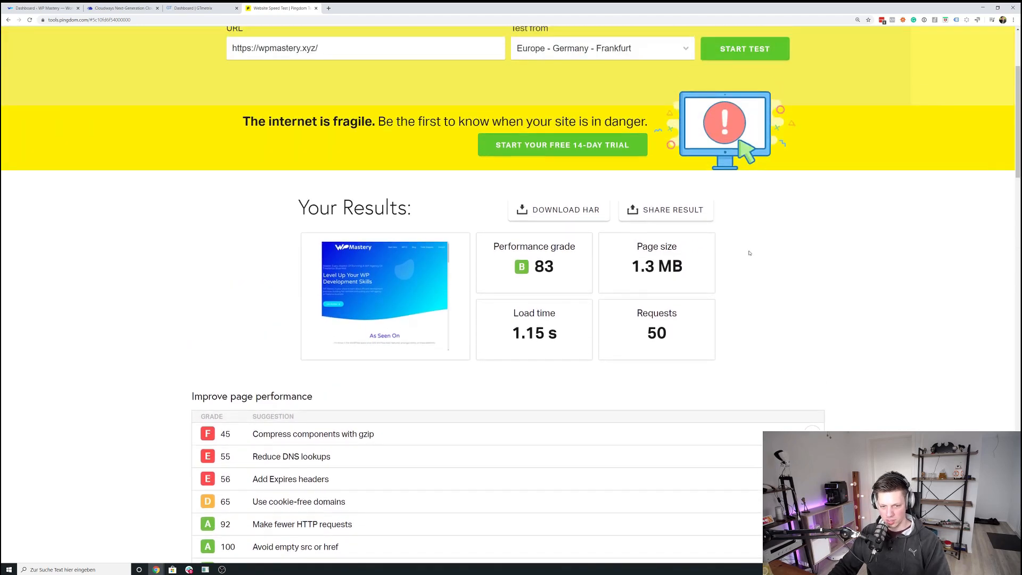
pyautogui.scroll(3)
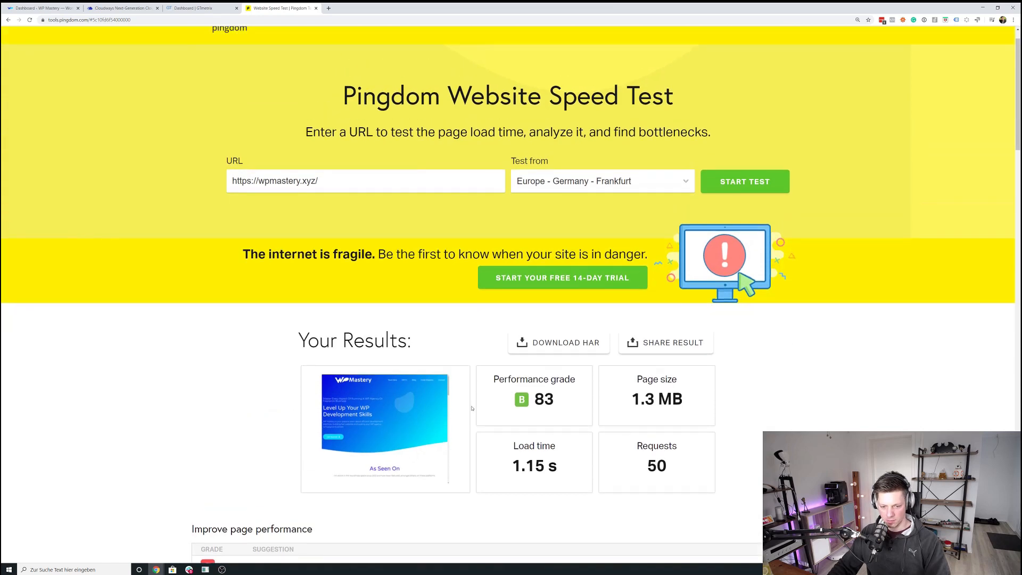
pyautogui.moveTo(104, 398)
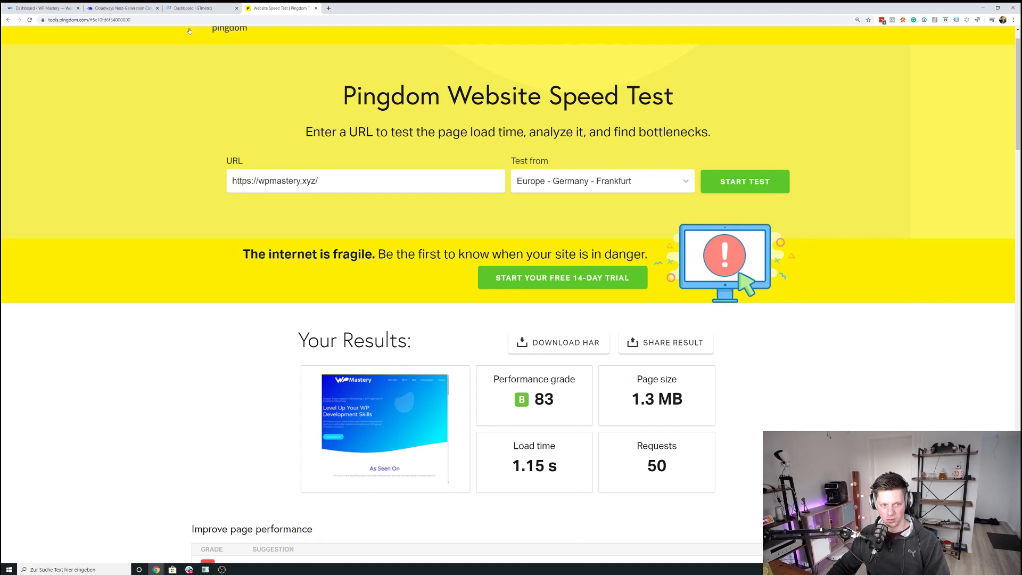
# Step: Return to the WordPress admin dashboard showing the Breeze cache-purged notice (13.00 Kb)
pyautogui.click(43, 9)
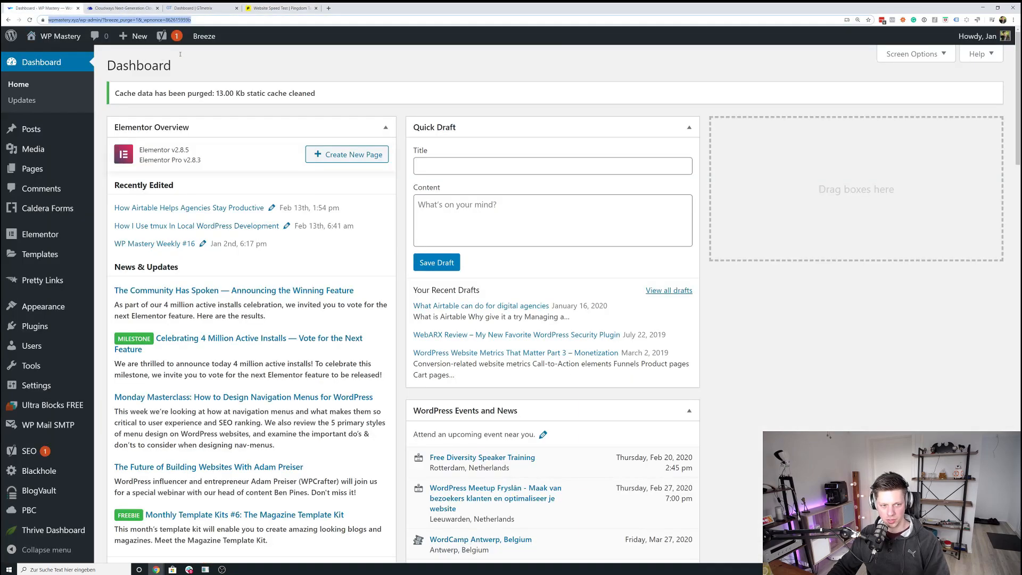
pyautogui.click(203, 37)
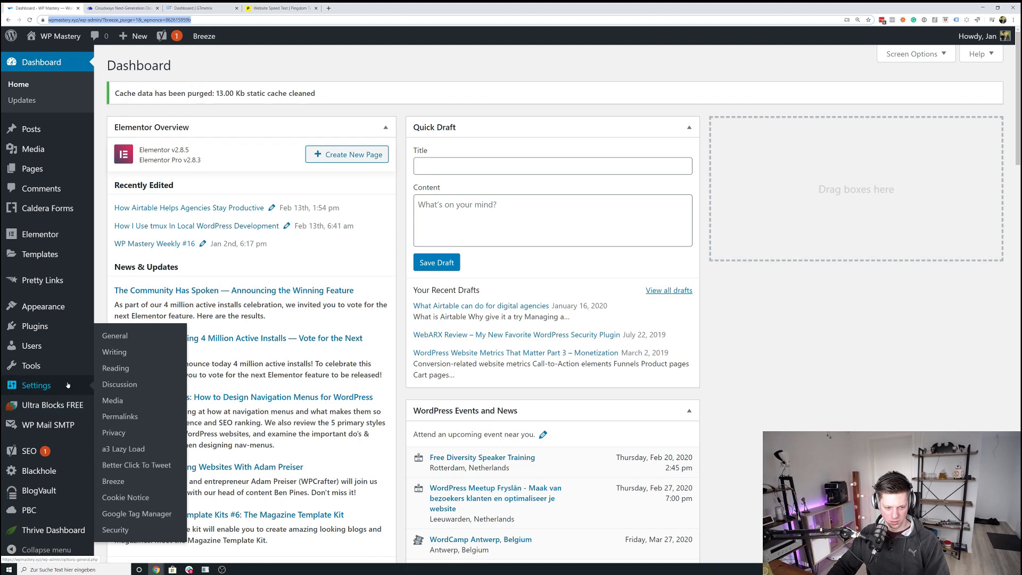
pyautogui.moveTo(123, 448)
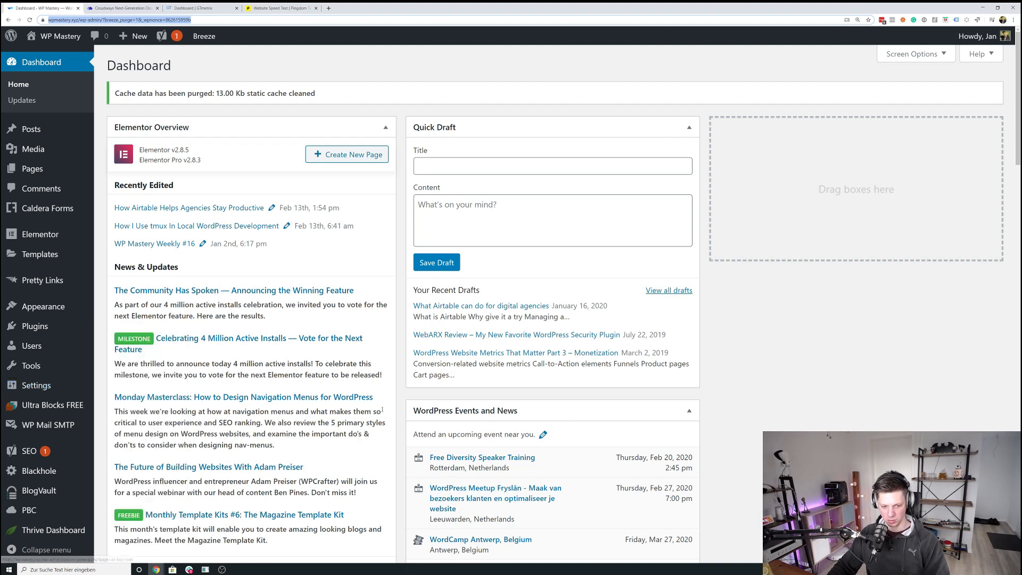
pyautogui.moveTo(319, 68)
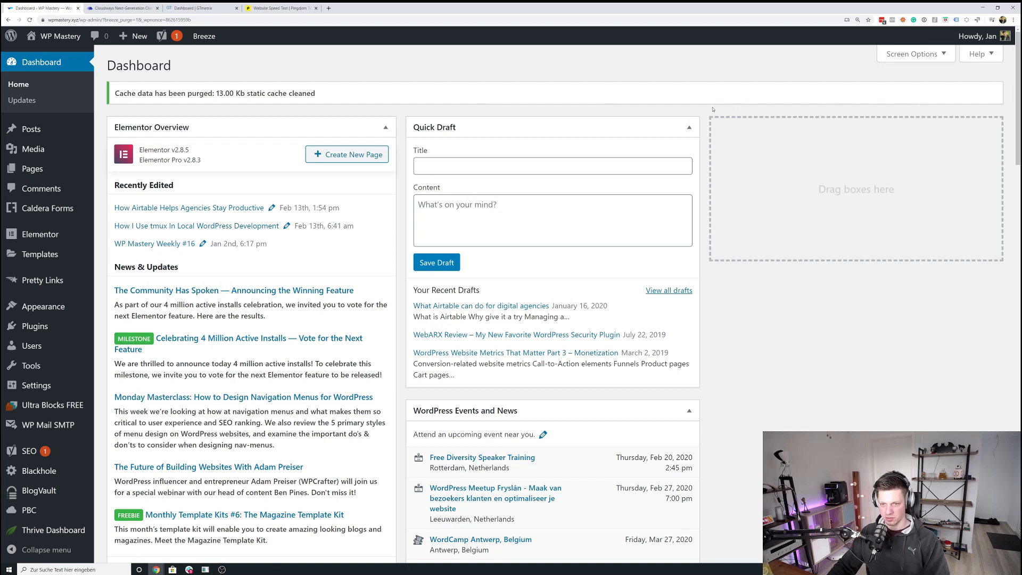
pyautogui.moveTo(696, 115)
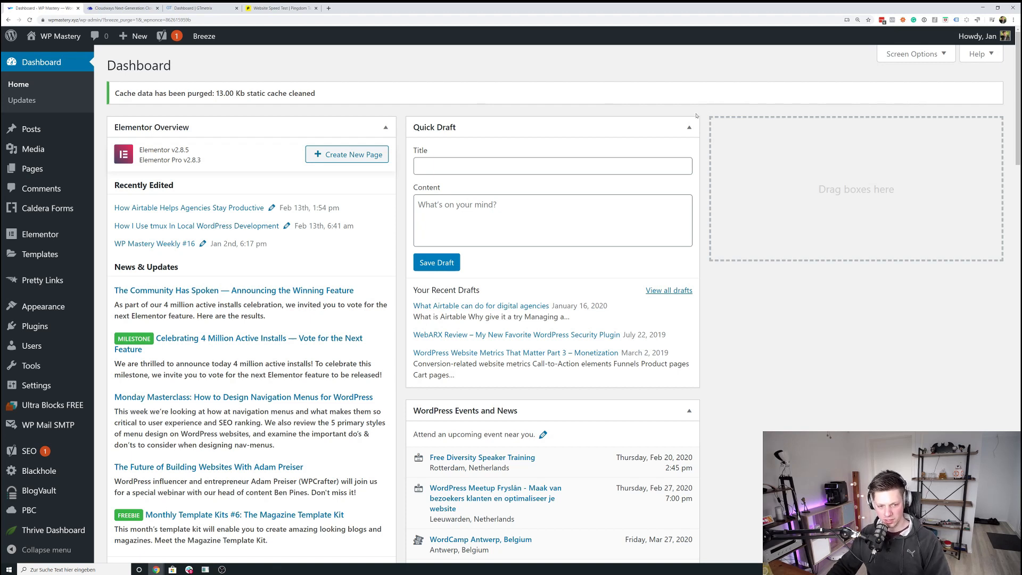